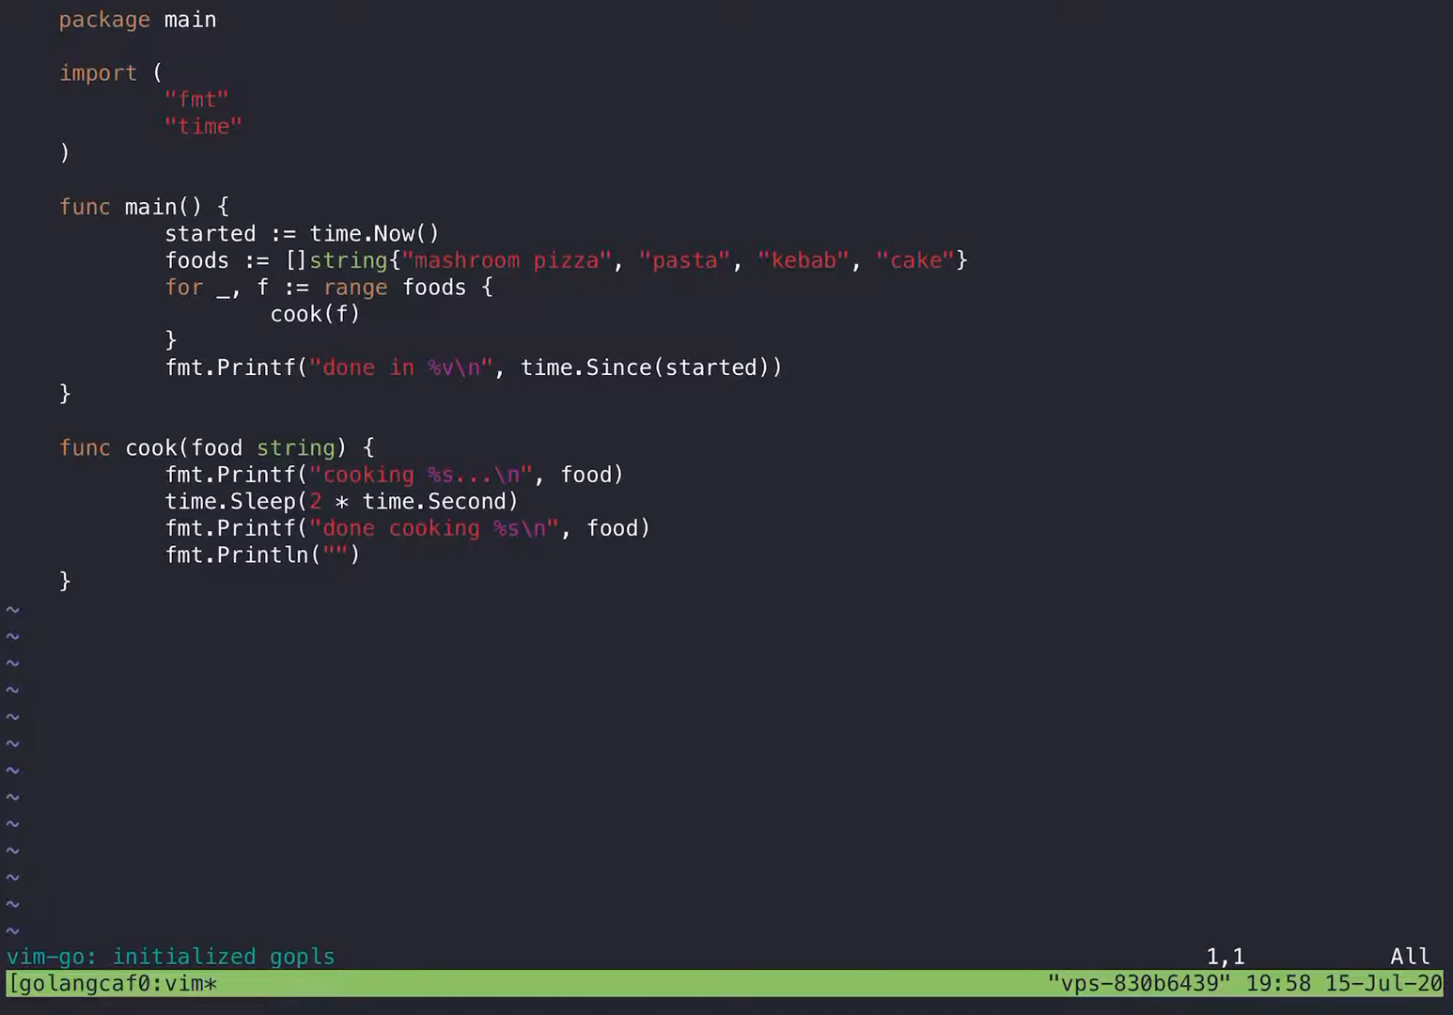
Step: Find time.Sleep, then run cooking.go: four foods cook sequentially in about 8 seconds
key(gg)
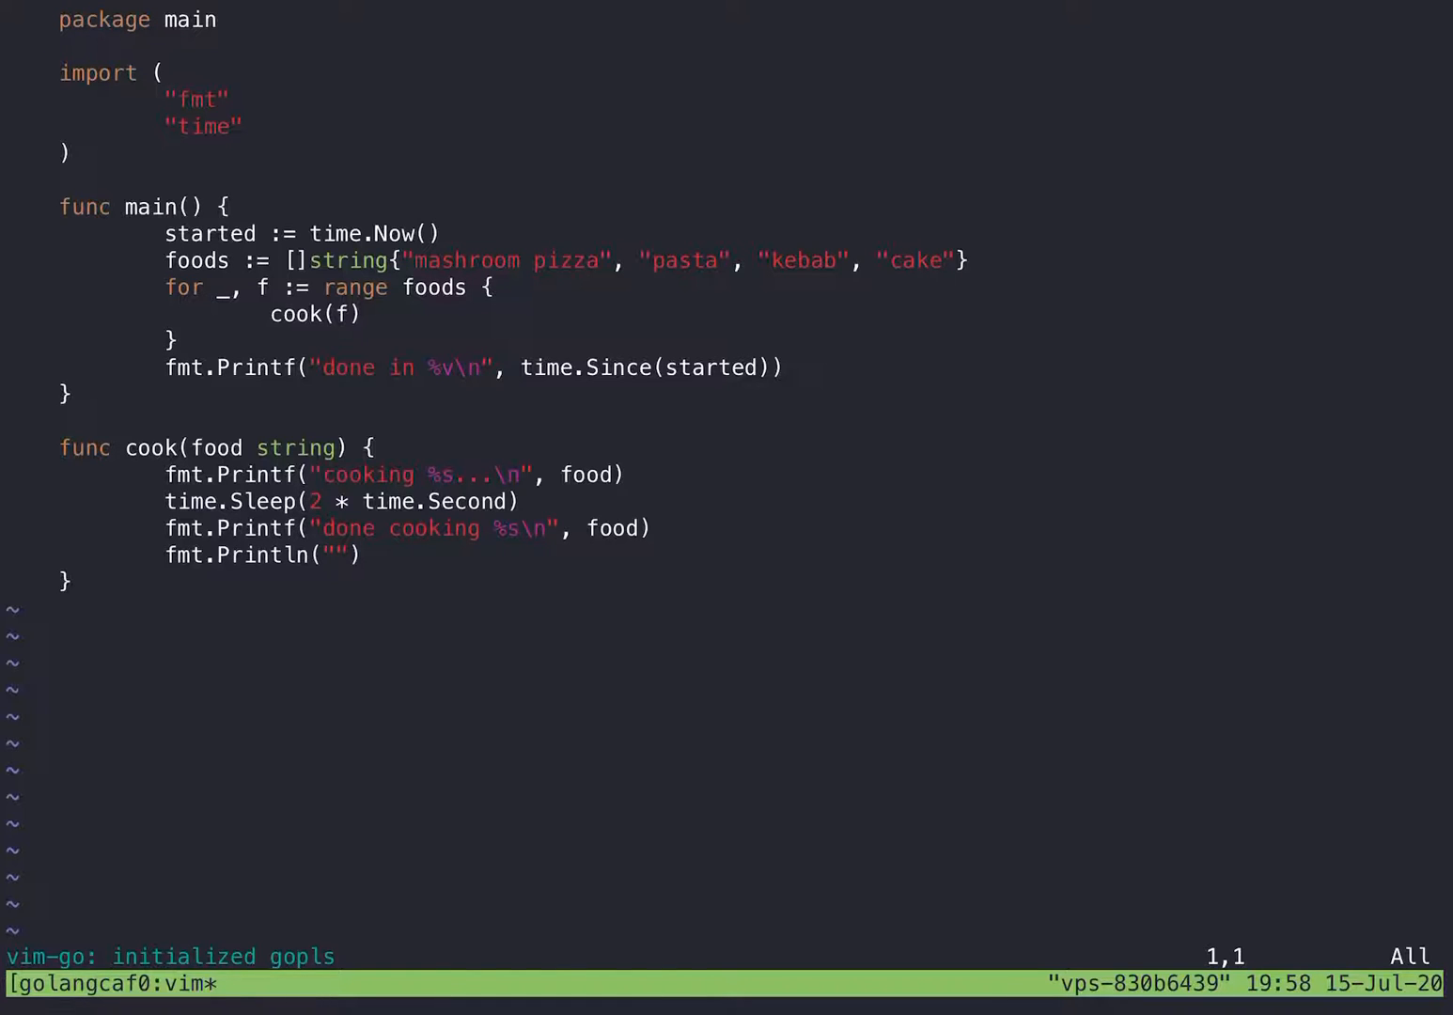
key(gg)
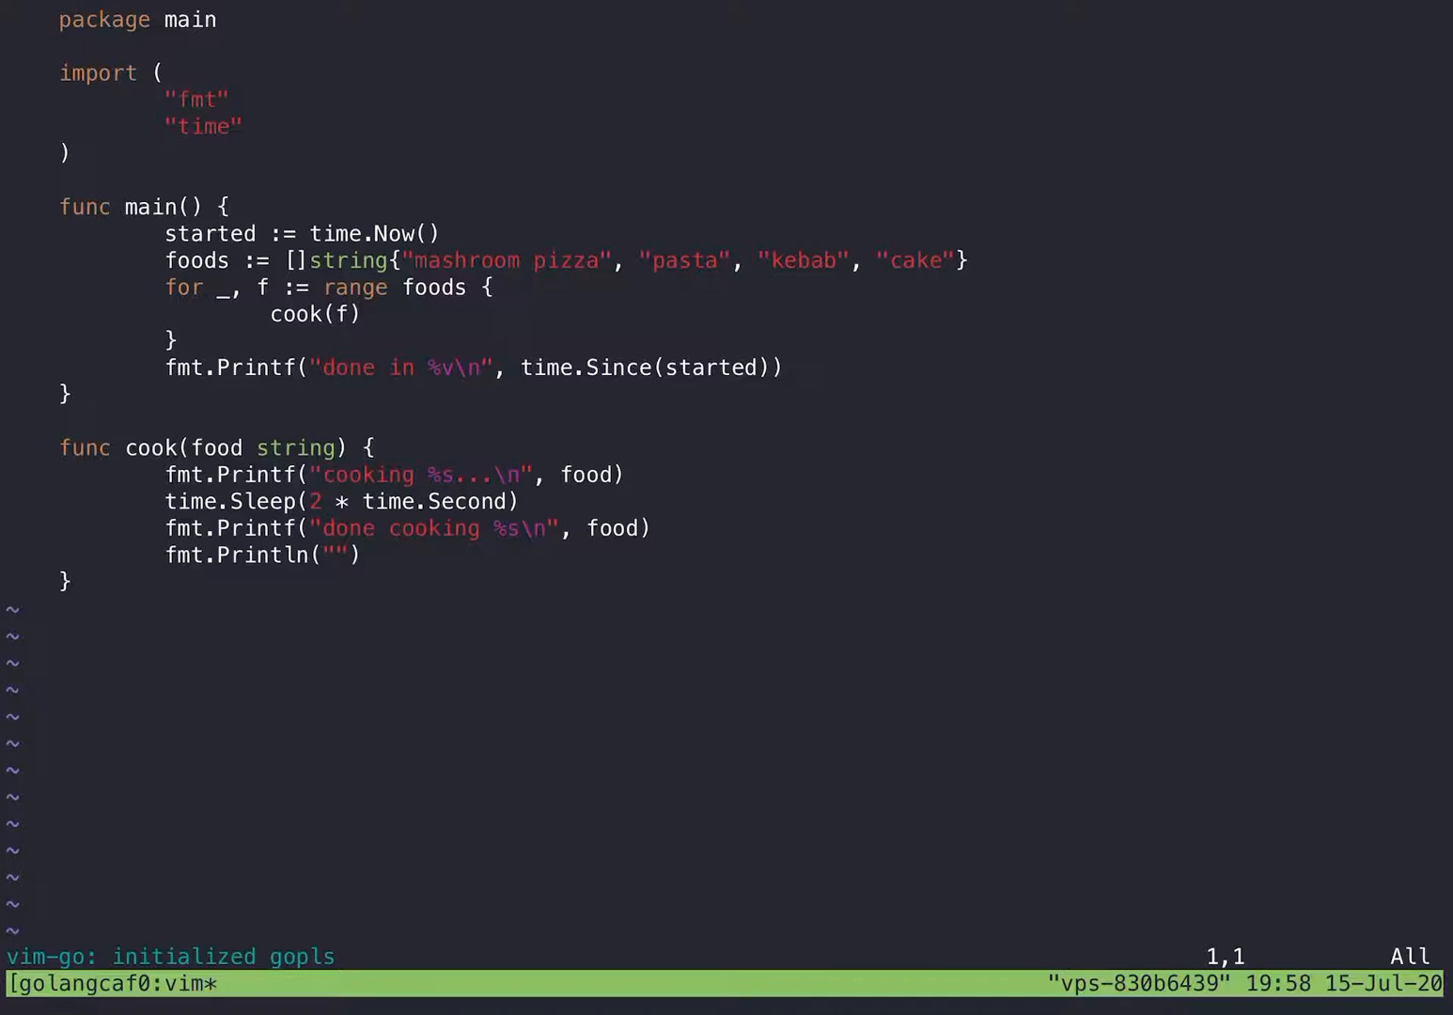
key(gg)
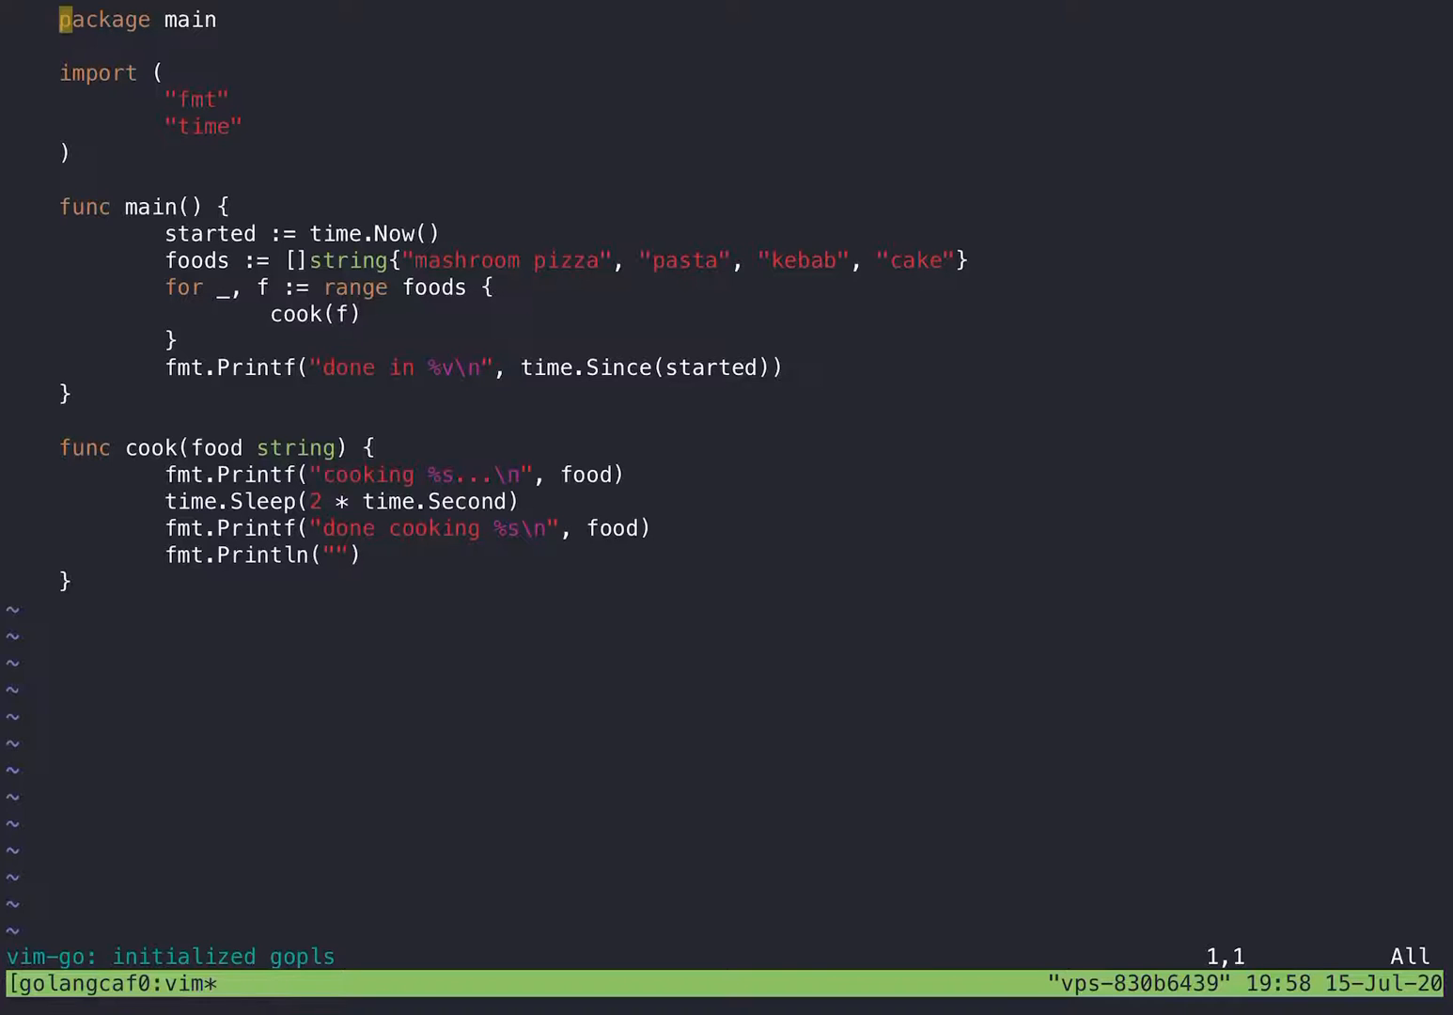
text(time.Sleep)
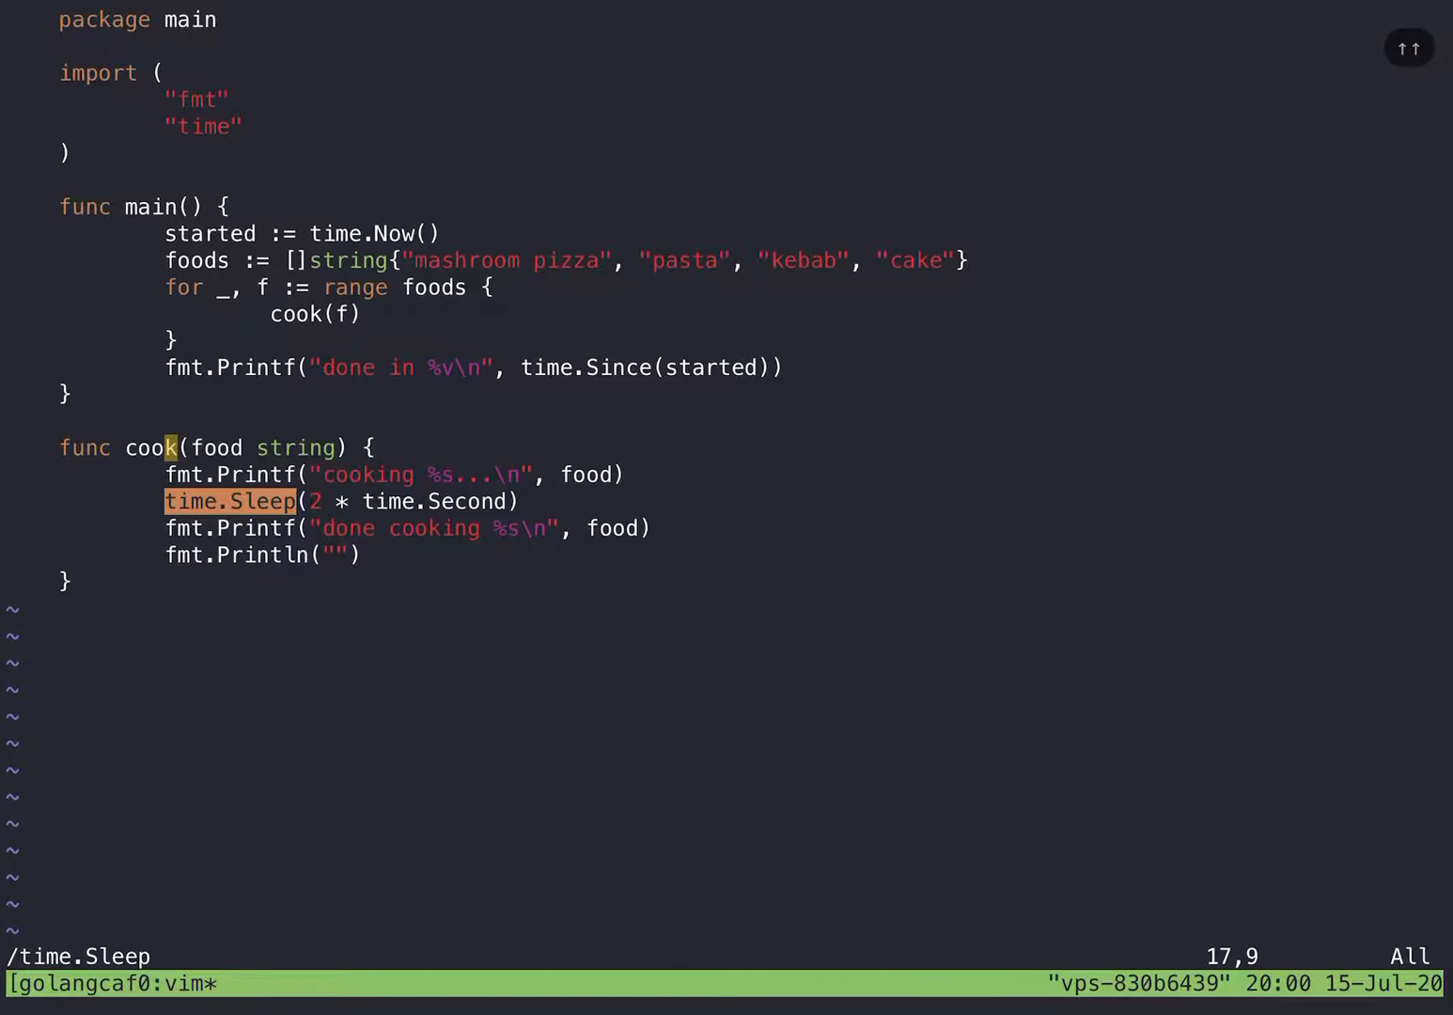
key(b)
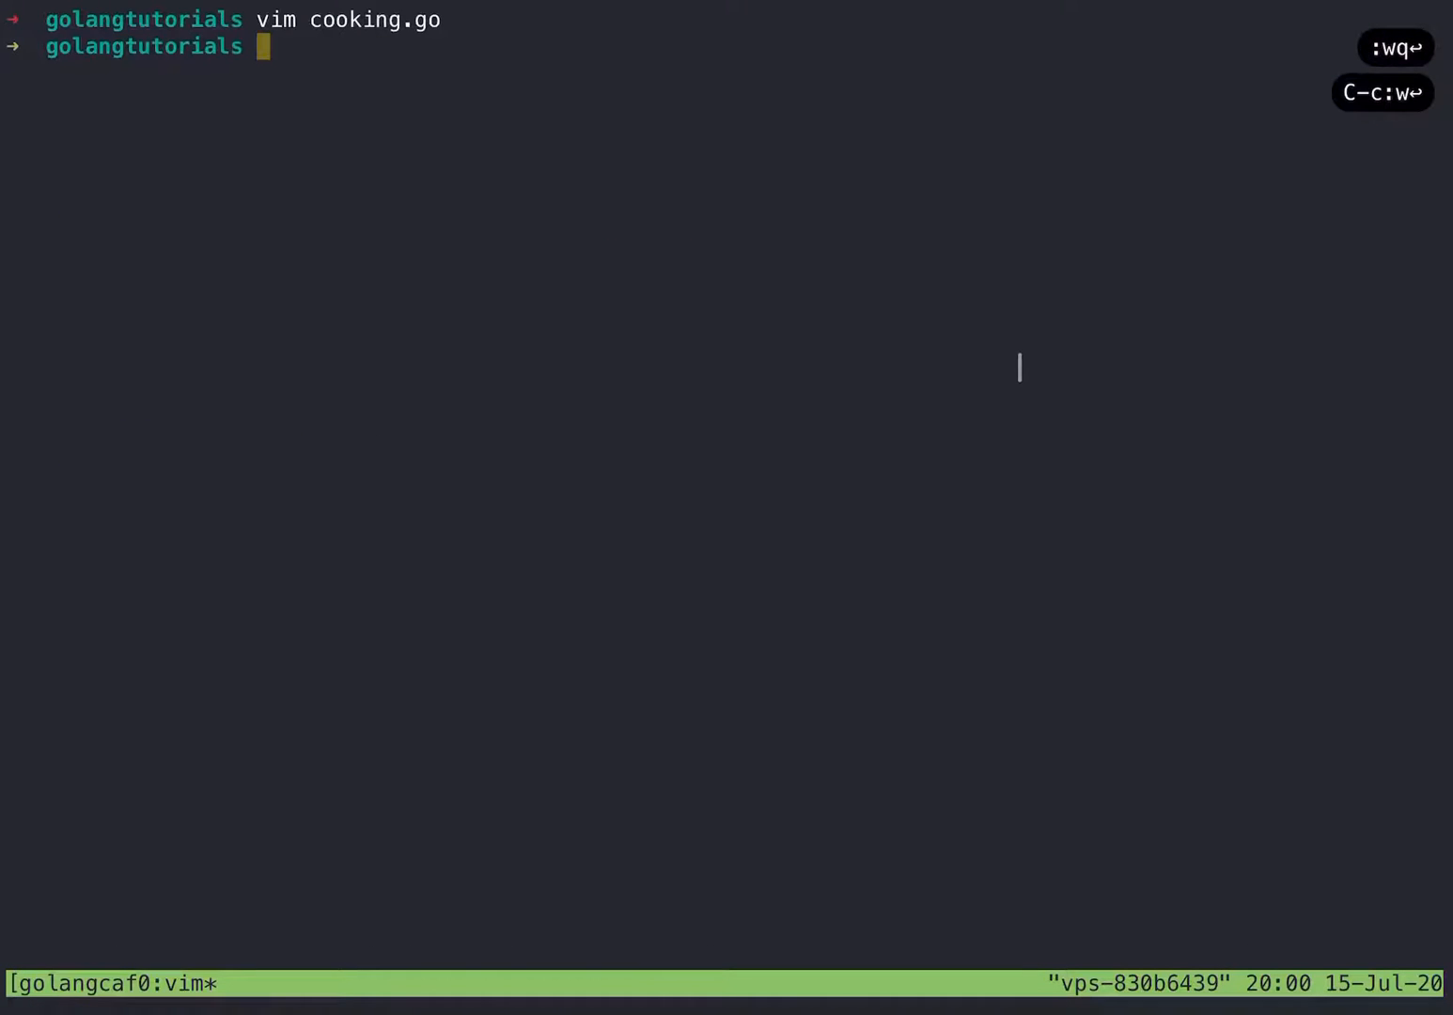
text(go run cooking.go)
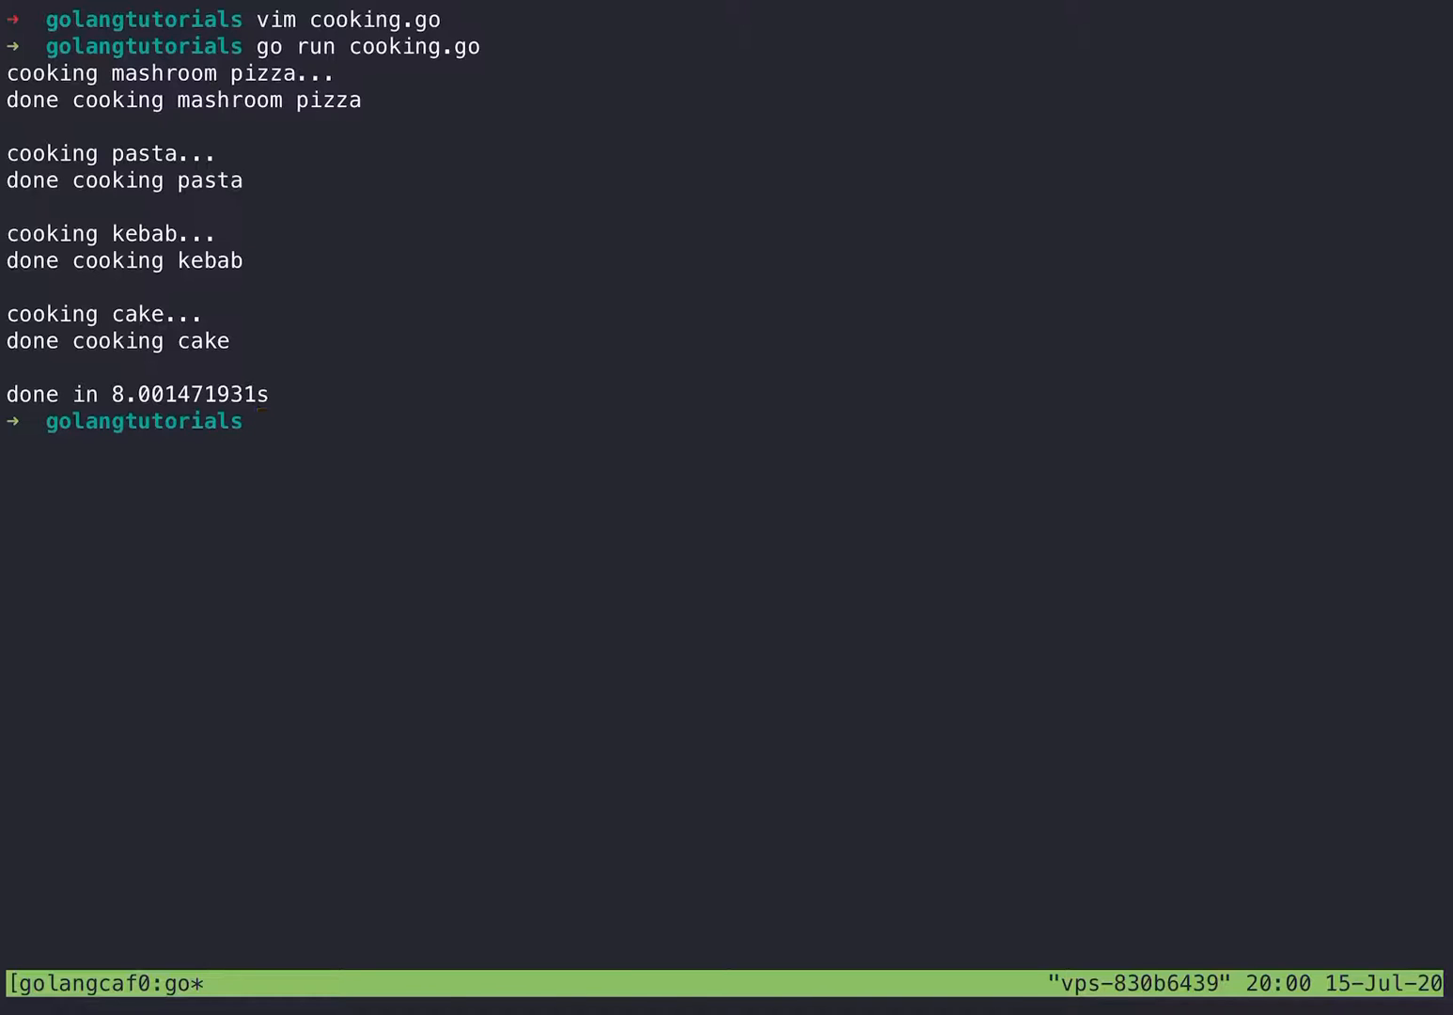
text(vim coo)
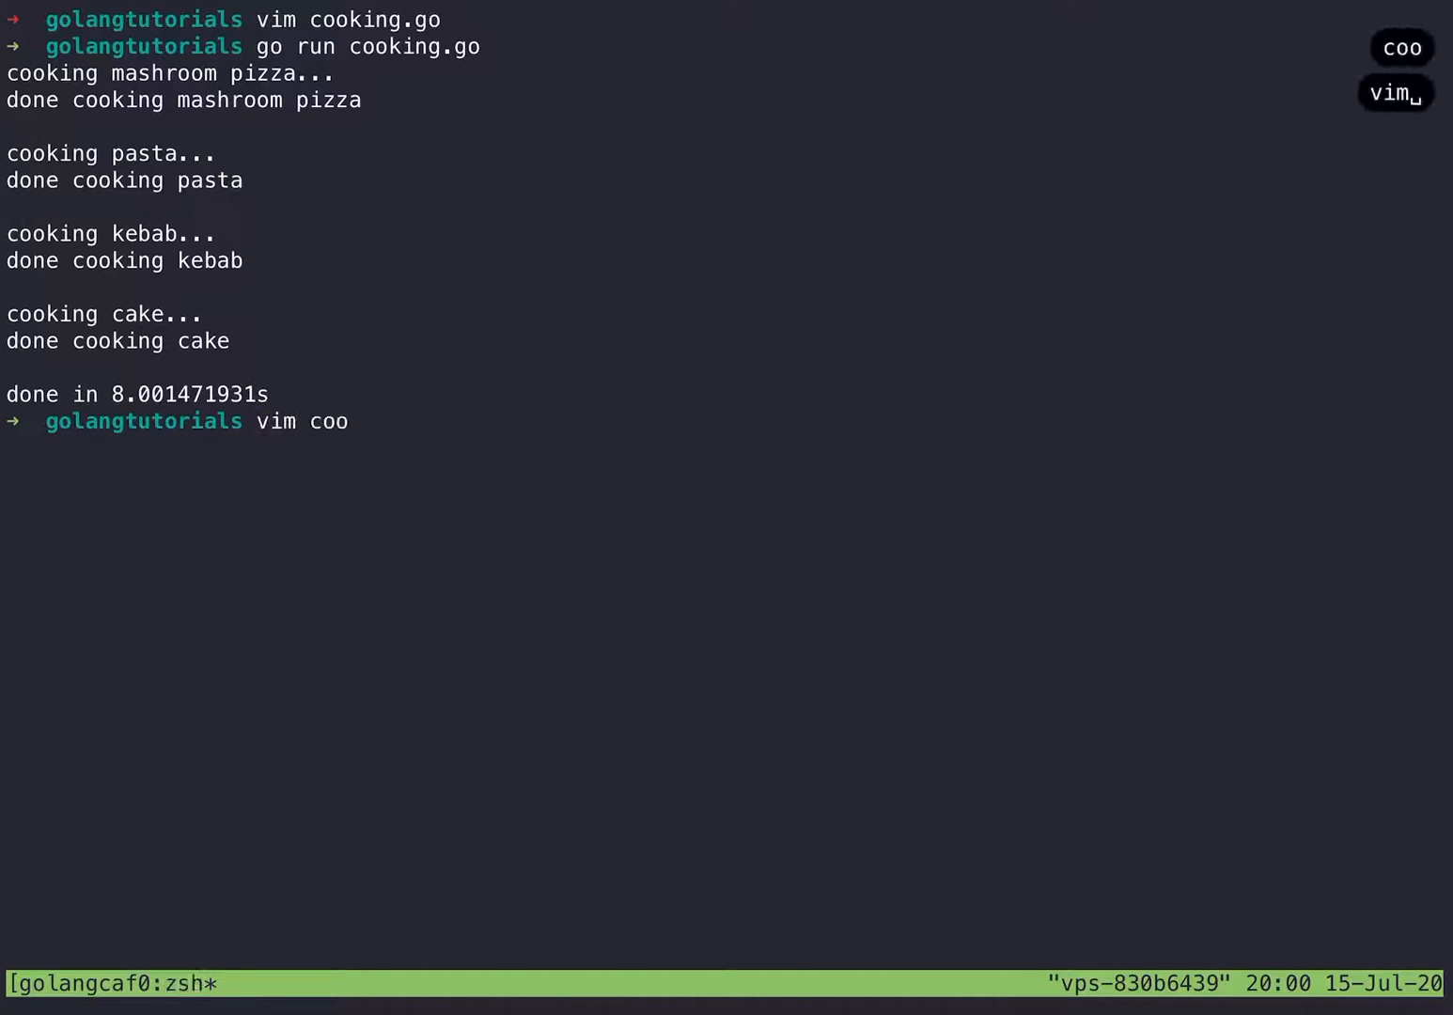
Step: Reopen cooking.go, go to the loop's cook call, and remove a trial 'go' prefix
key(Return)
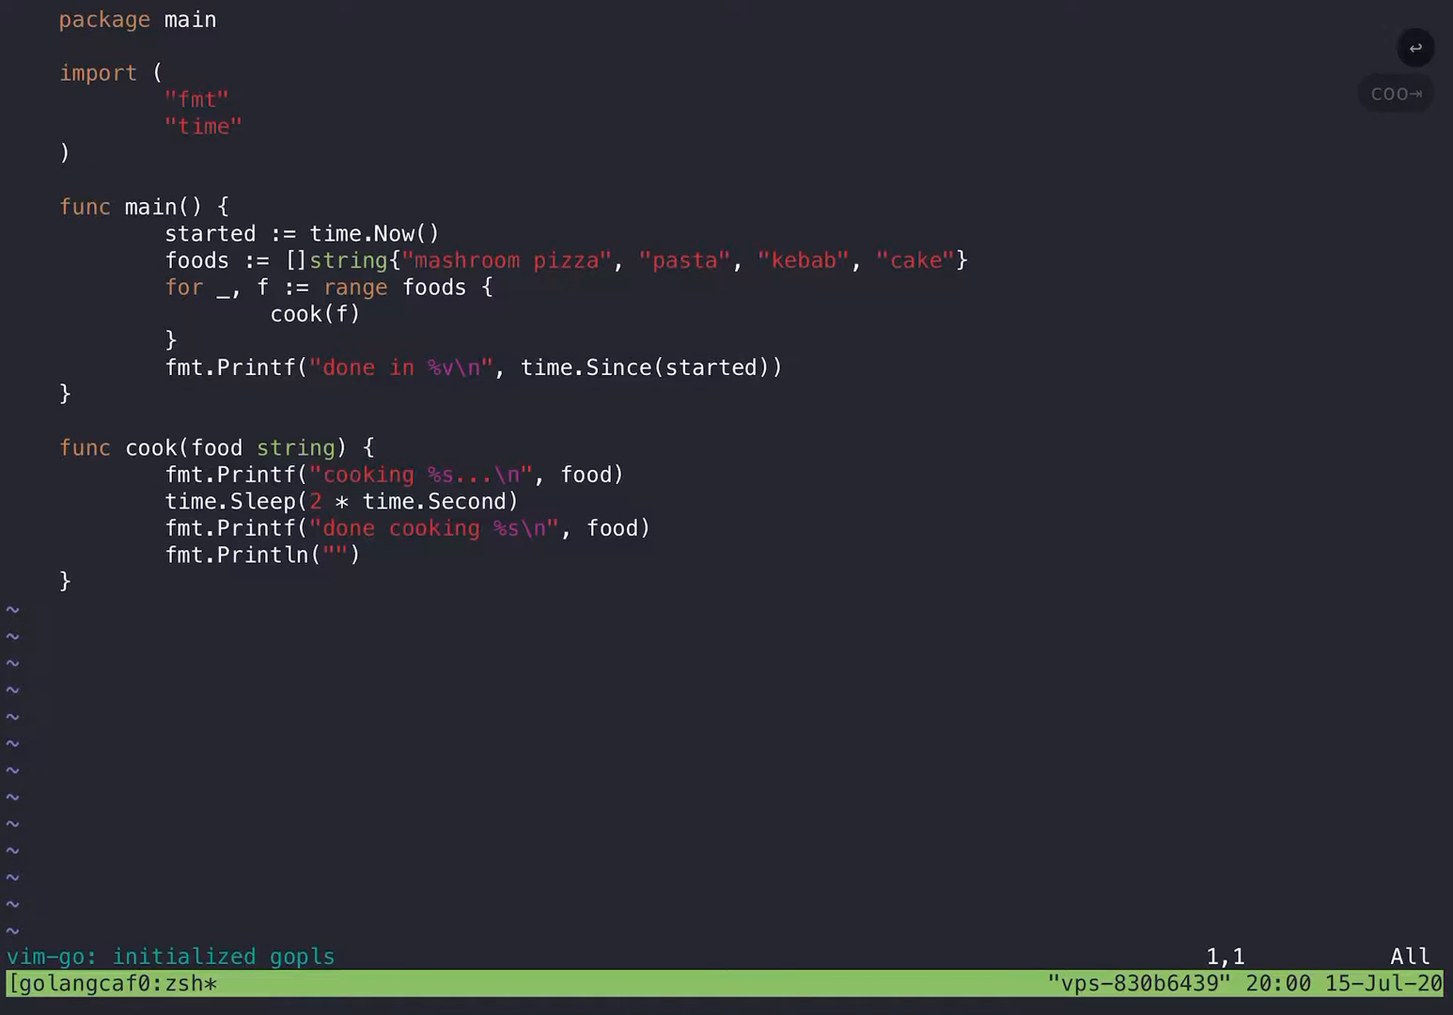
key(gg)
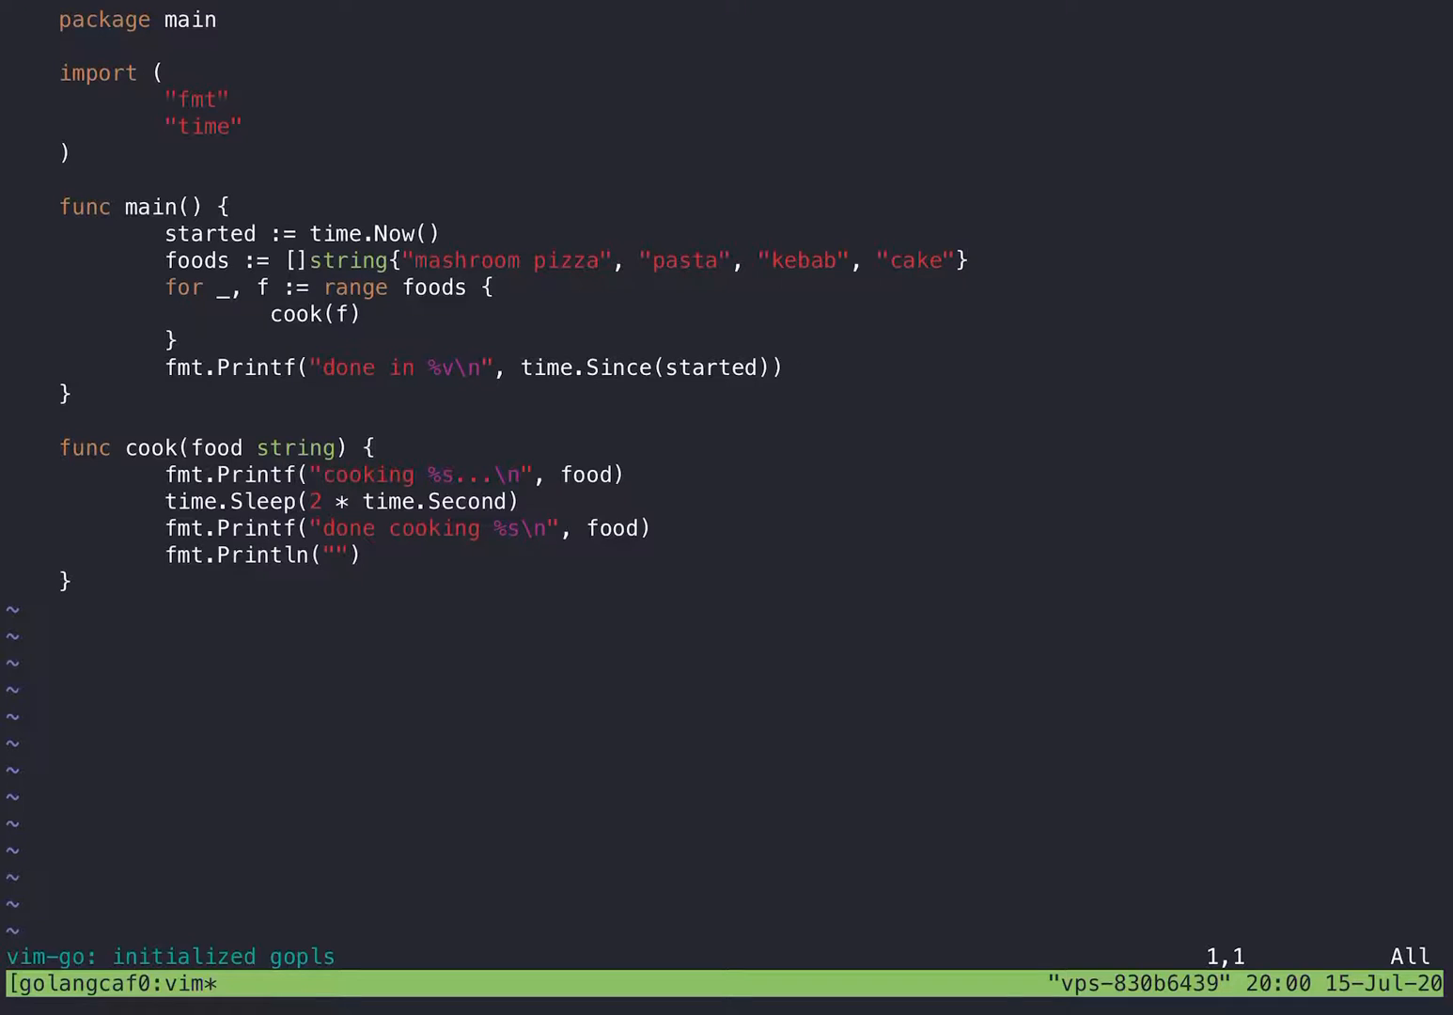
key(j)
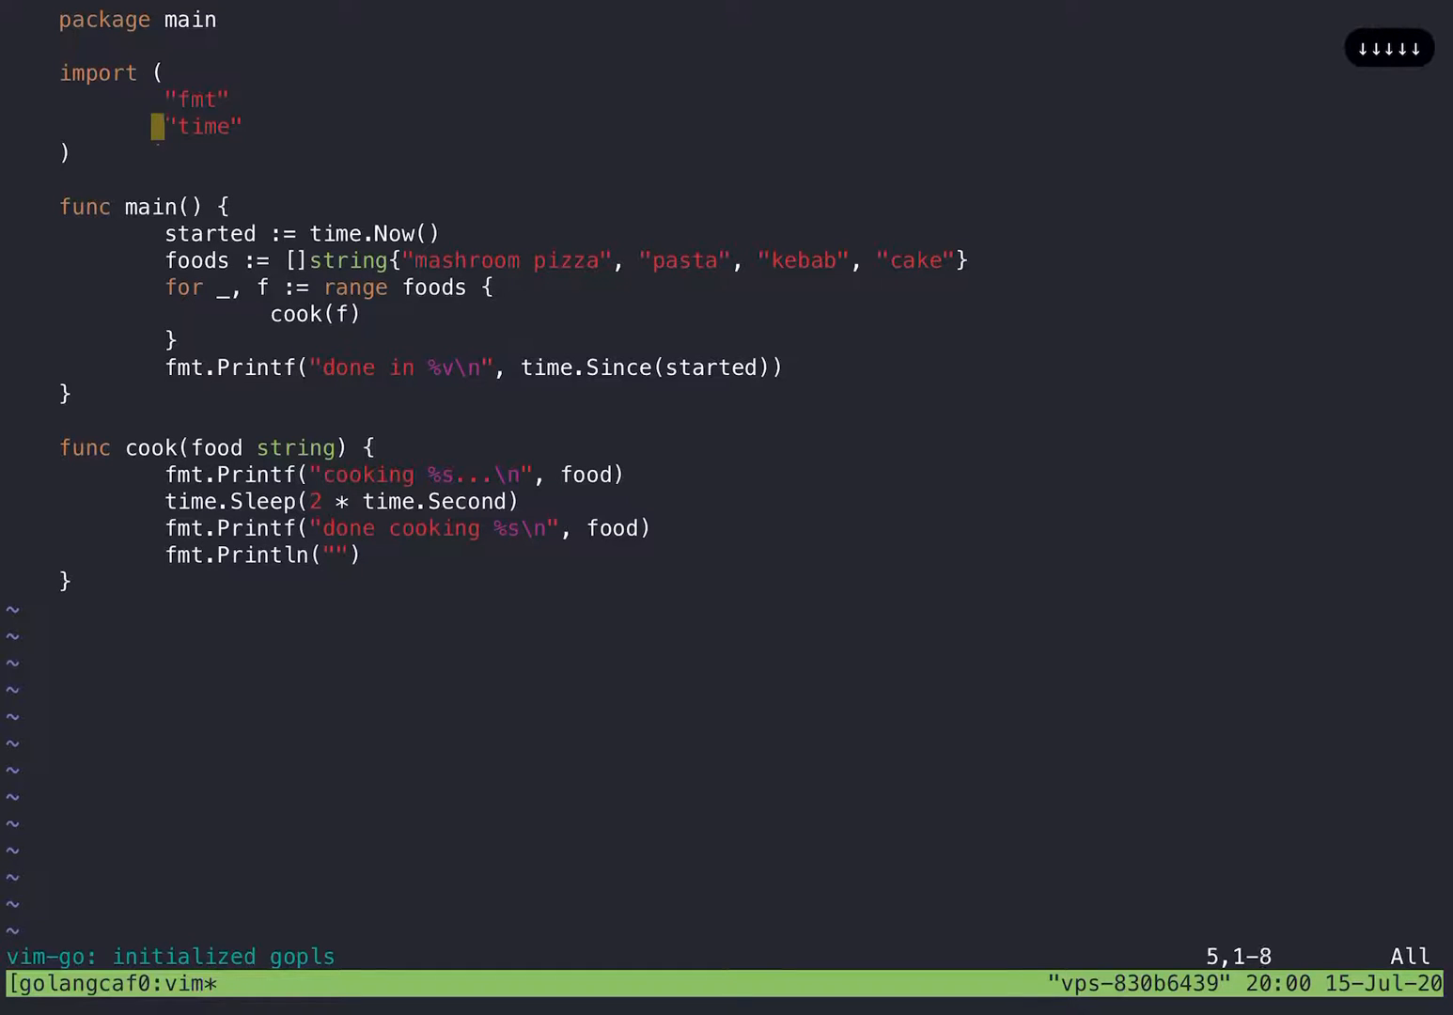
key(j)
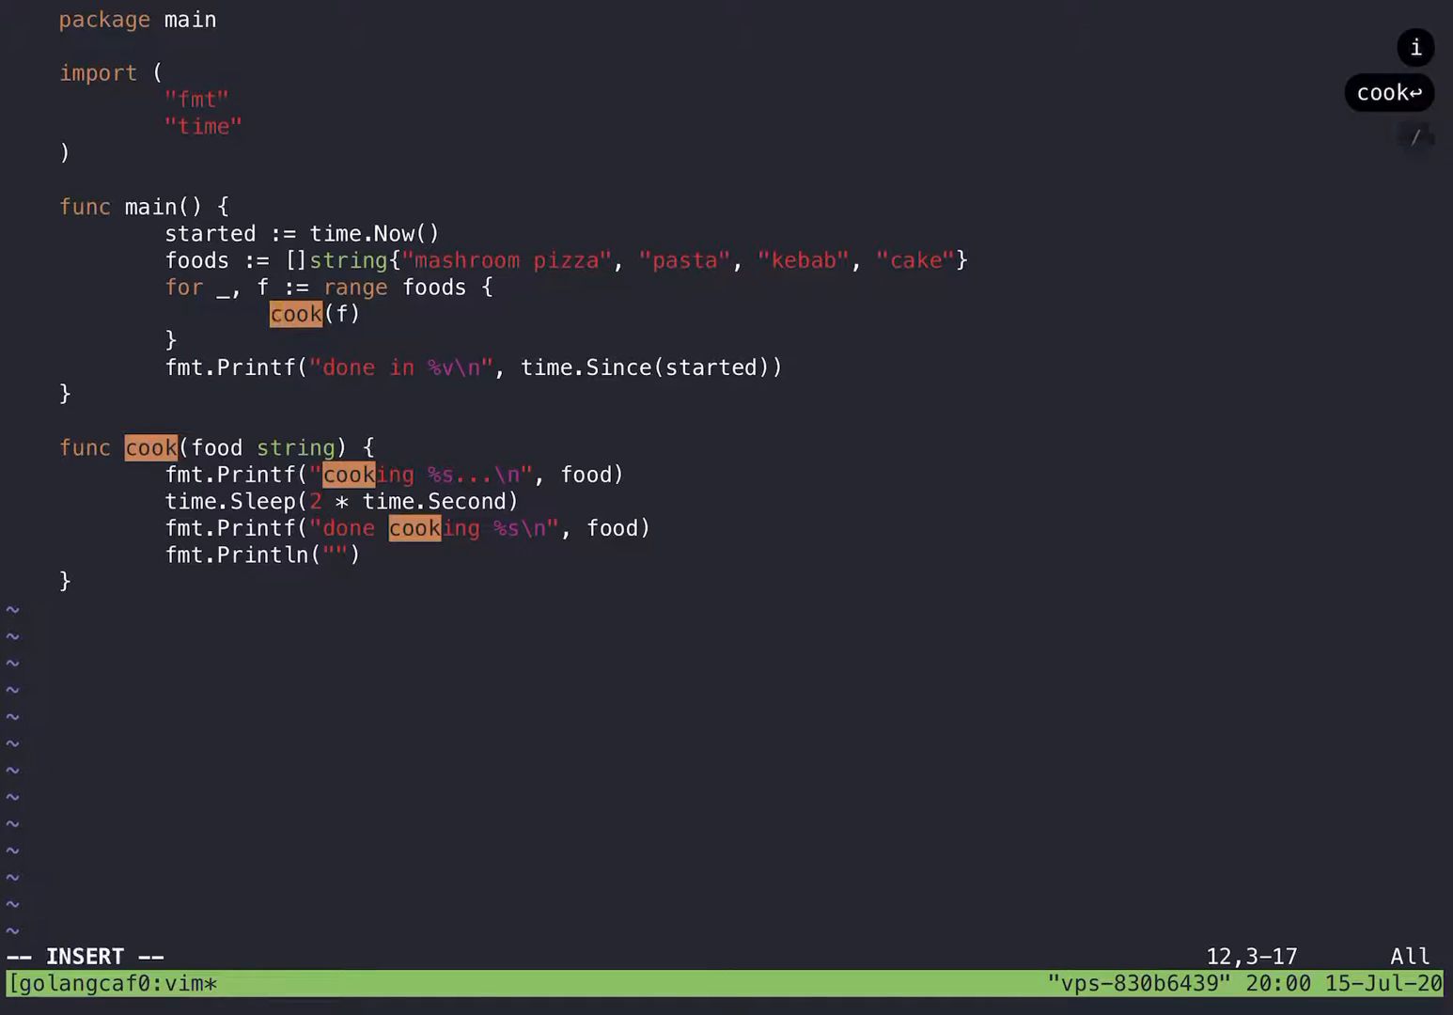
text(go)
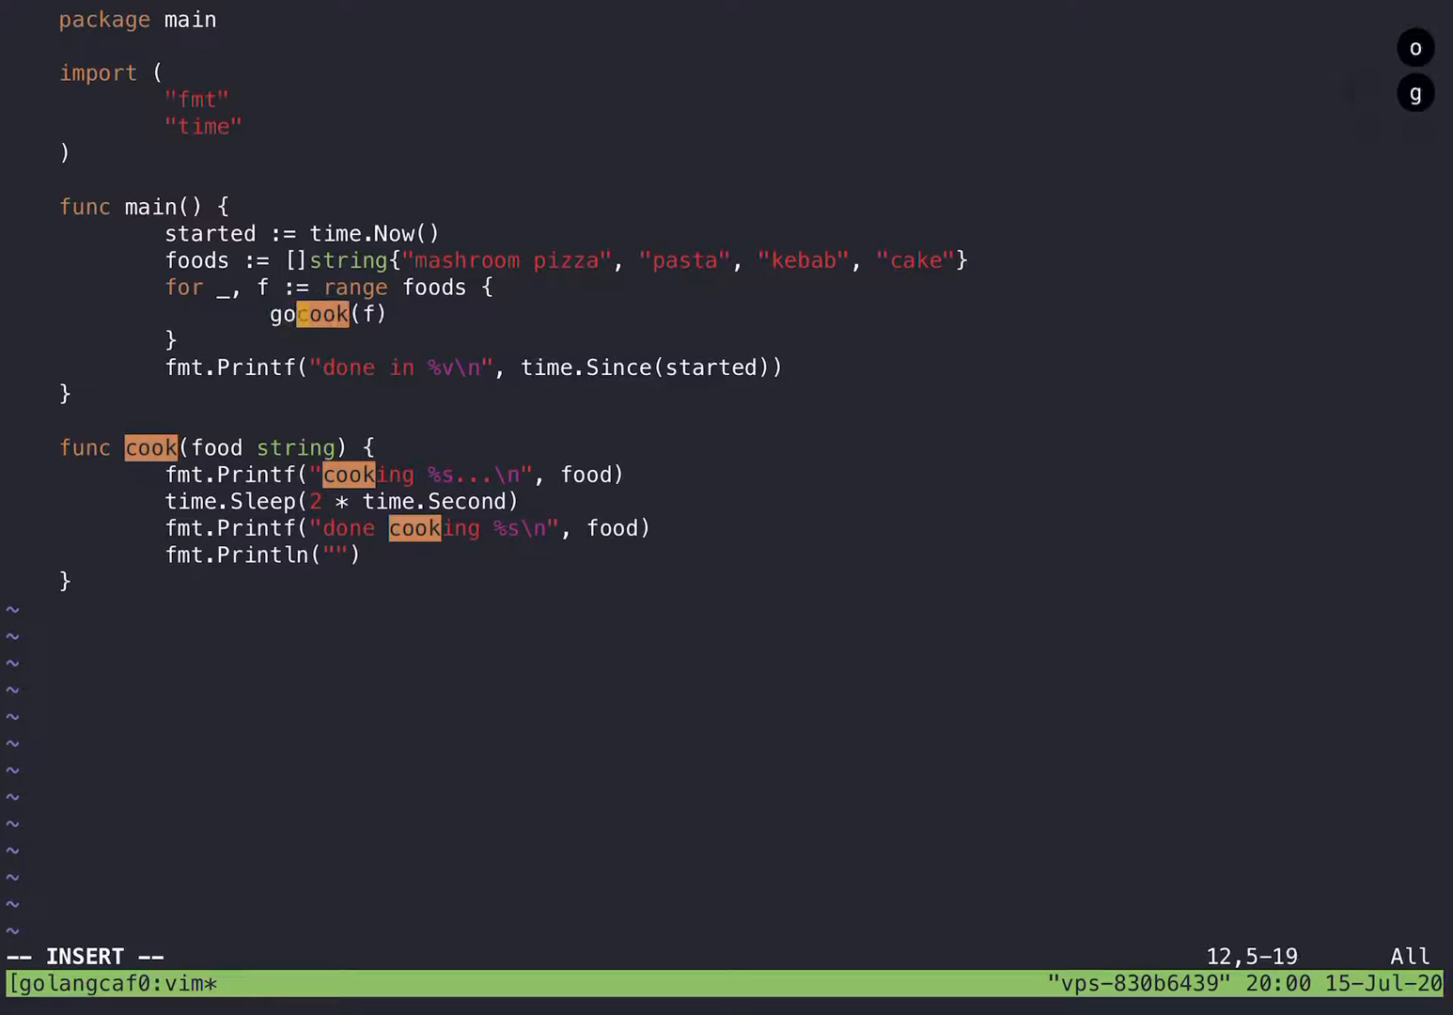
key(BackSpace)
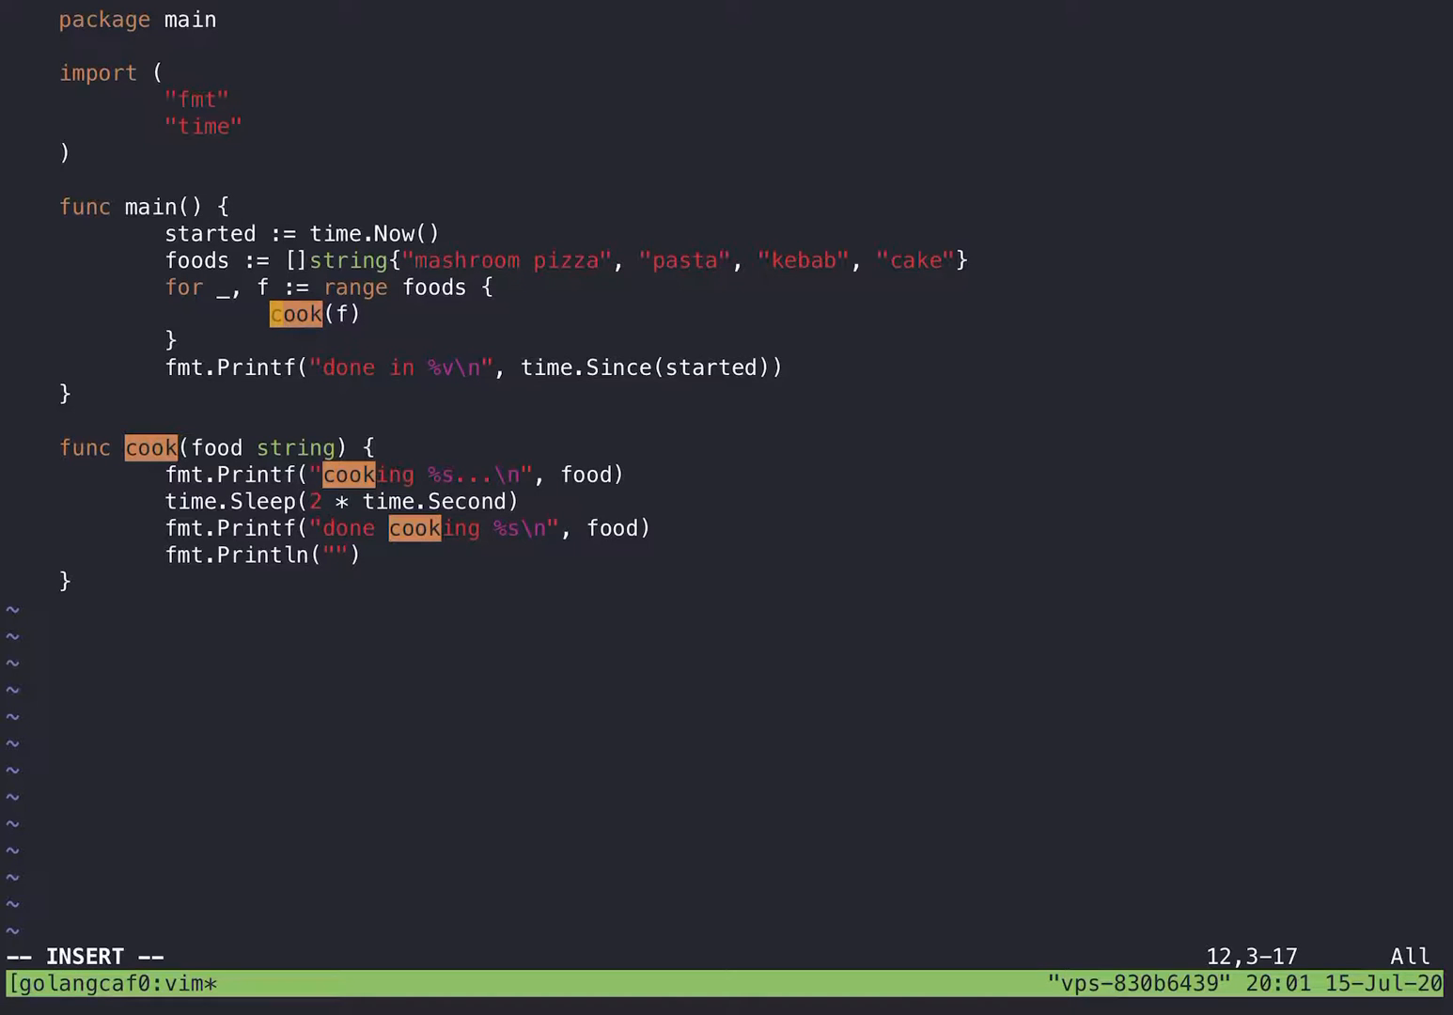
Step: Wrap the loop body as go func(f string) { cook(f) }(f)
text(go)
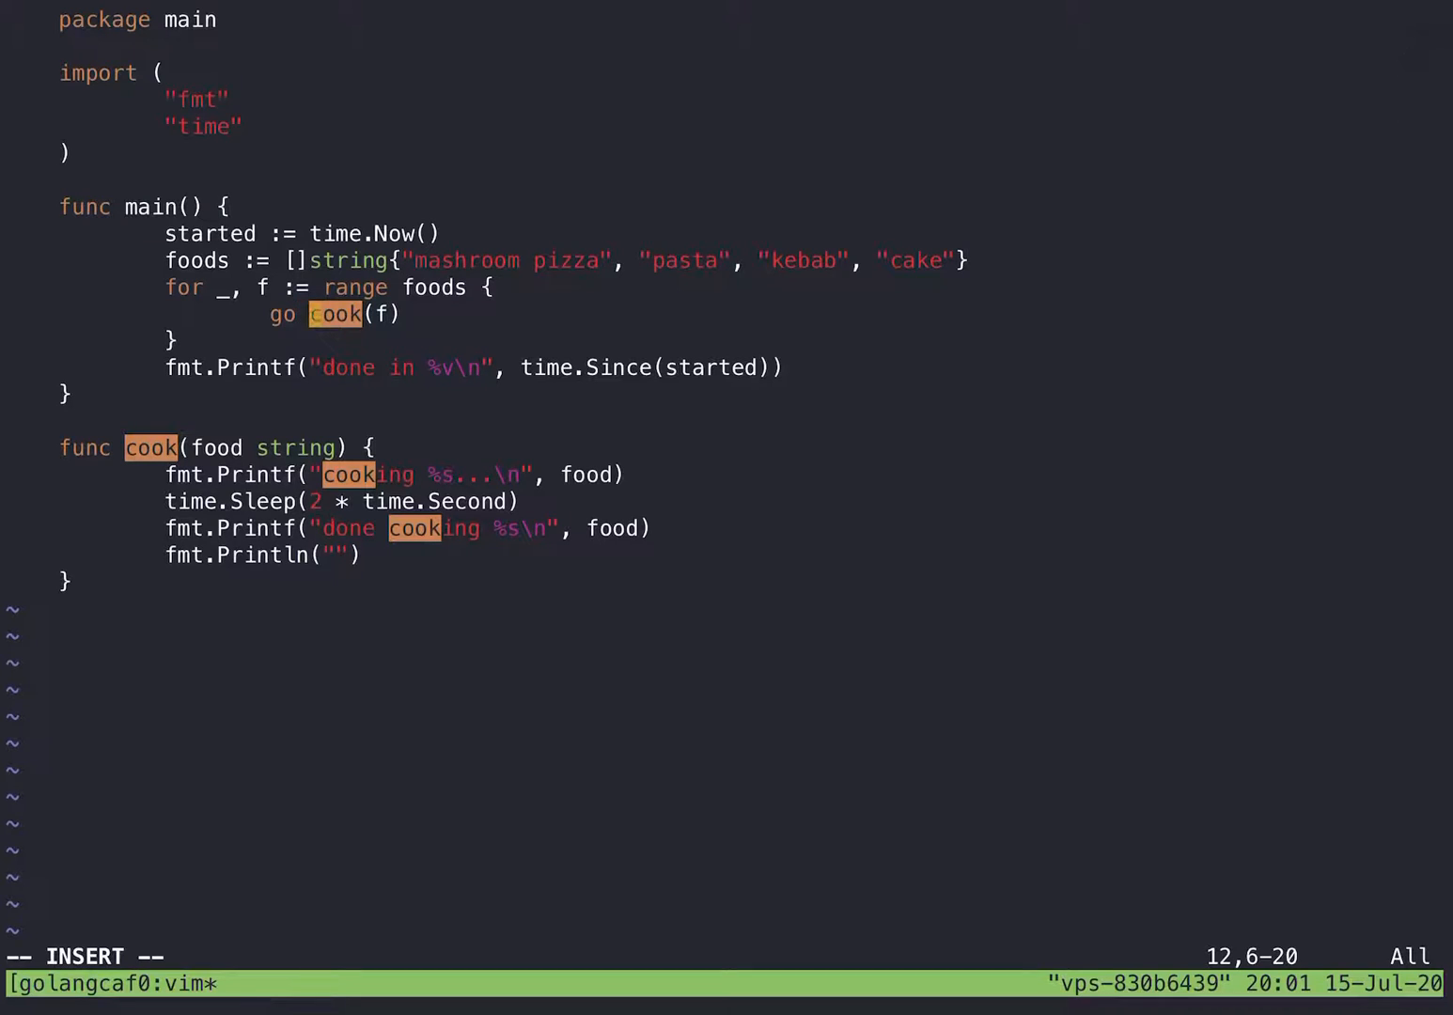
text(func())
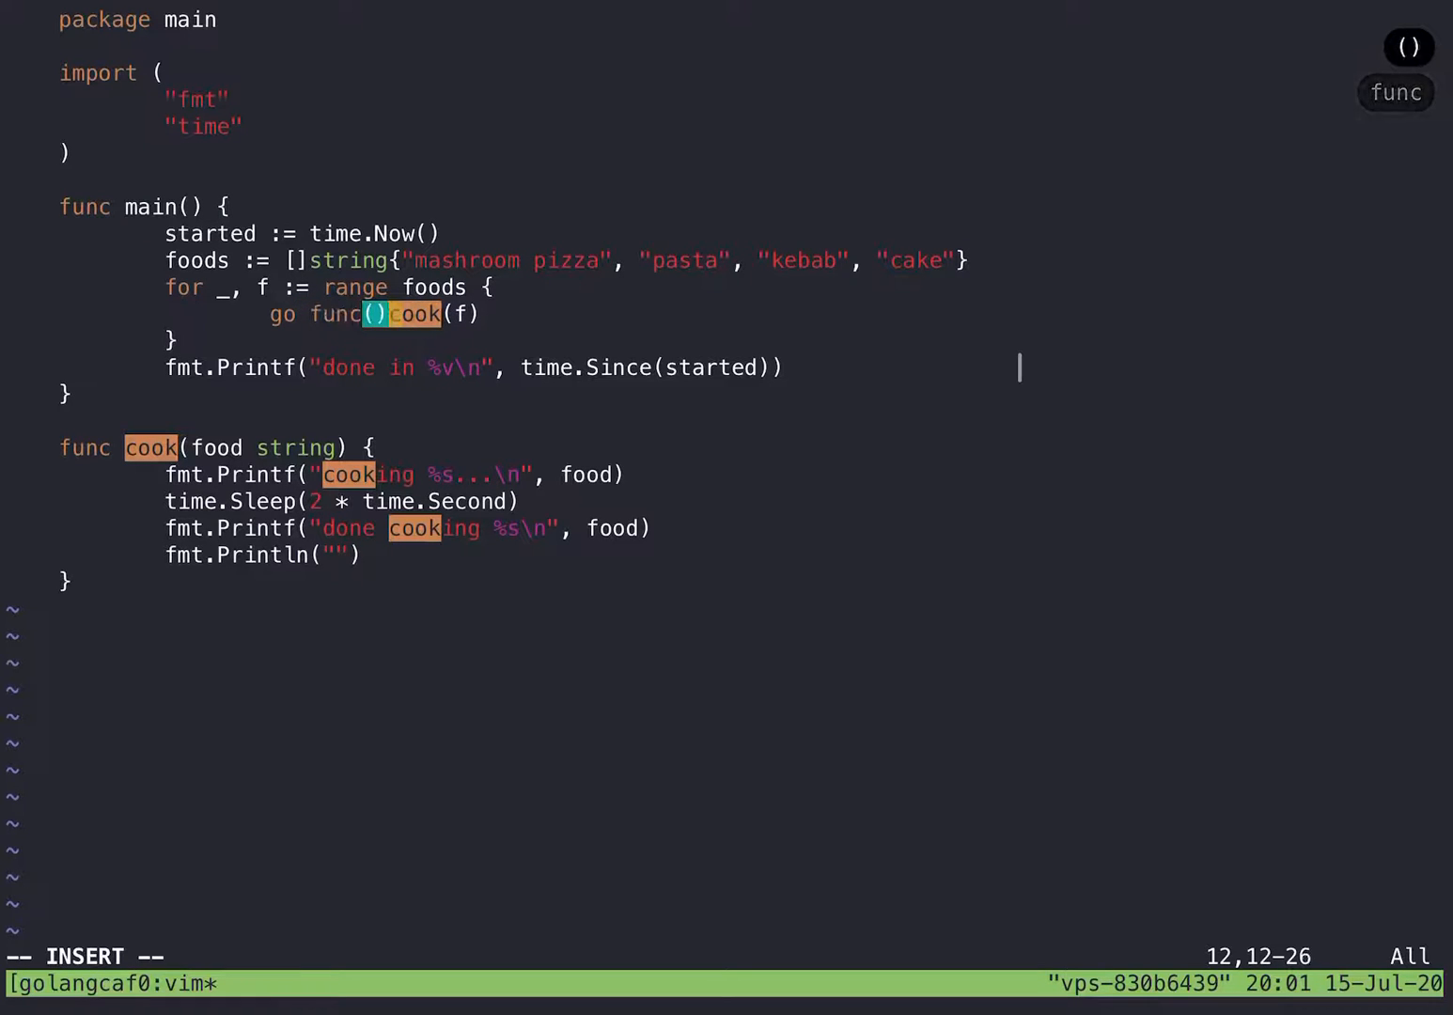
text({})
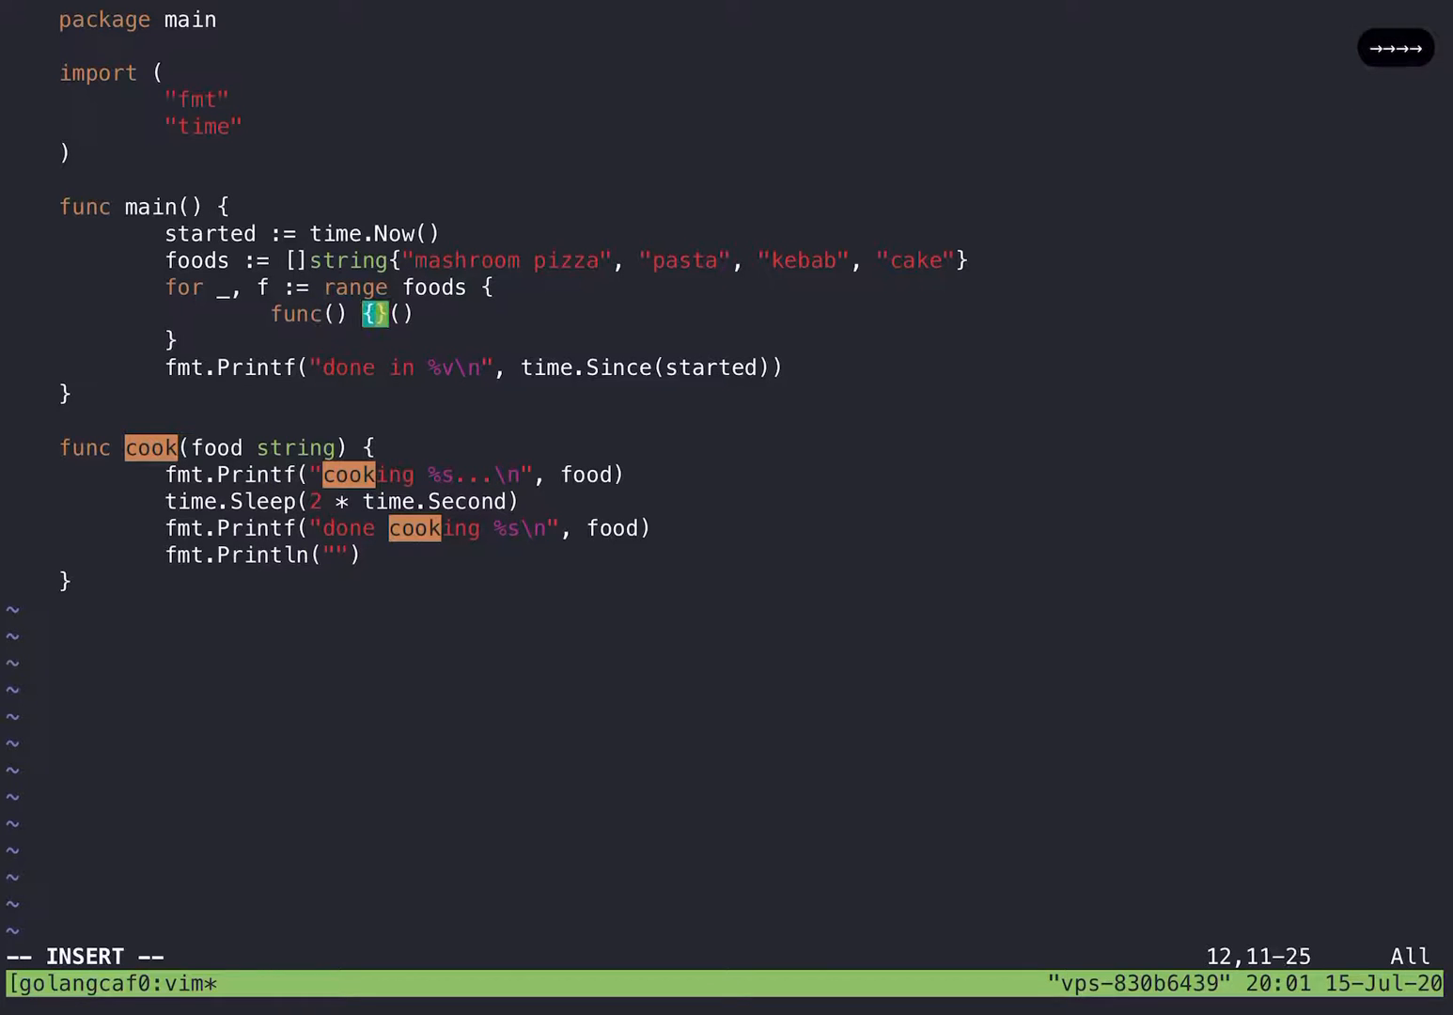
key(Right)
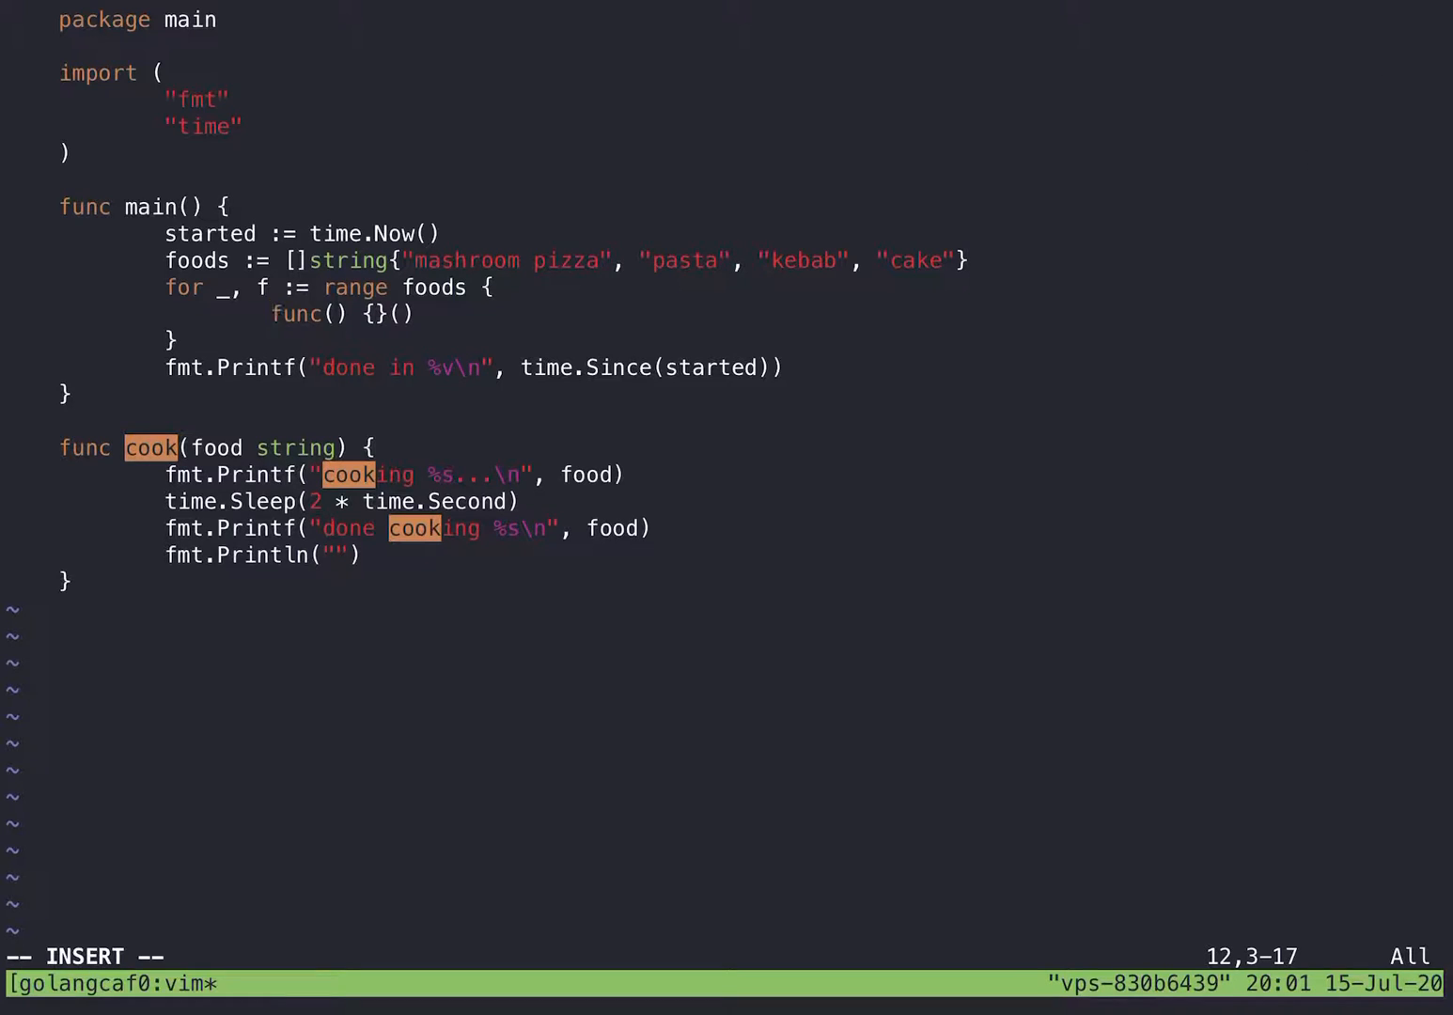
text(go)
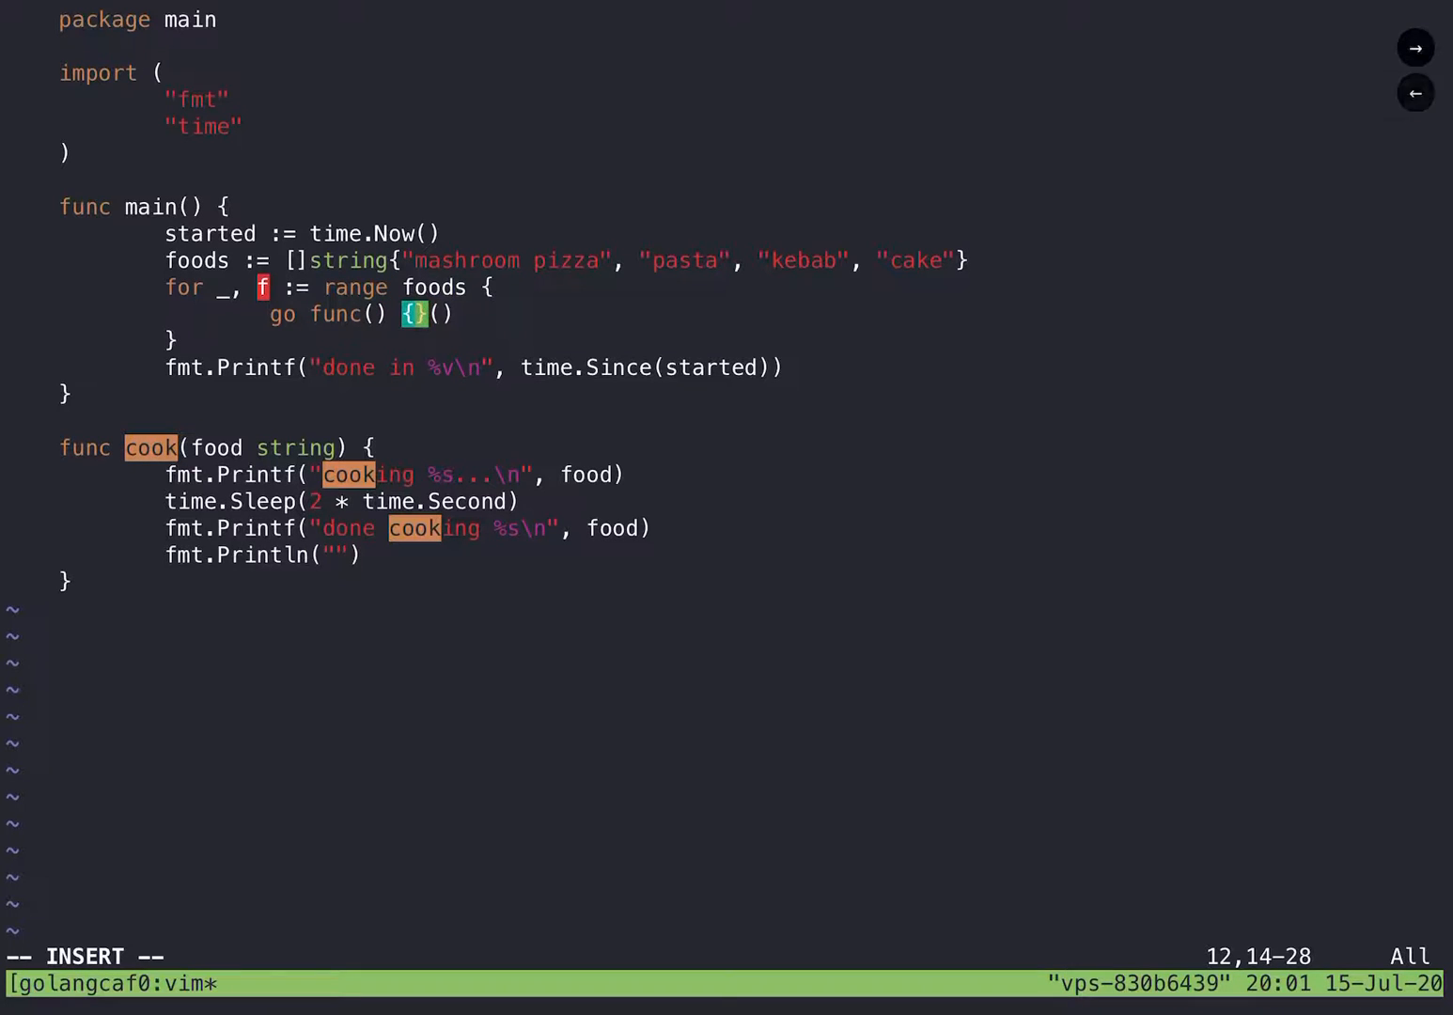
key(Right)
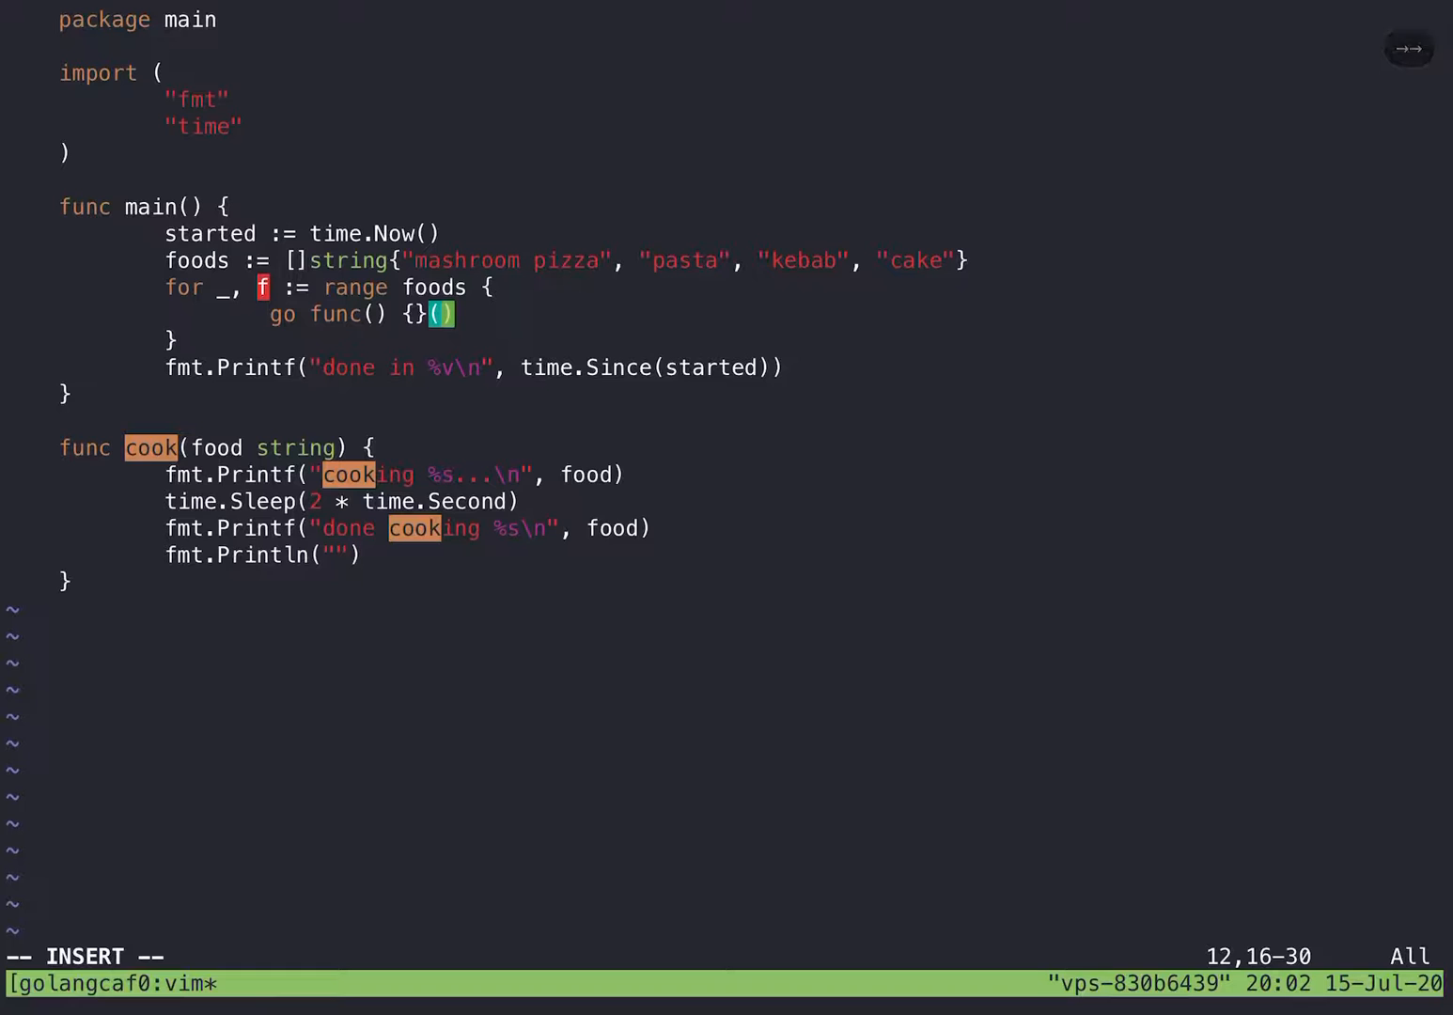
key(Left)
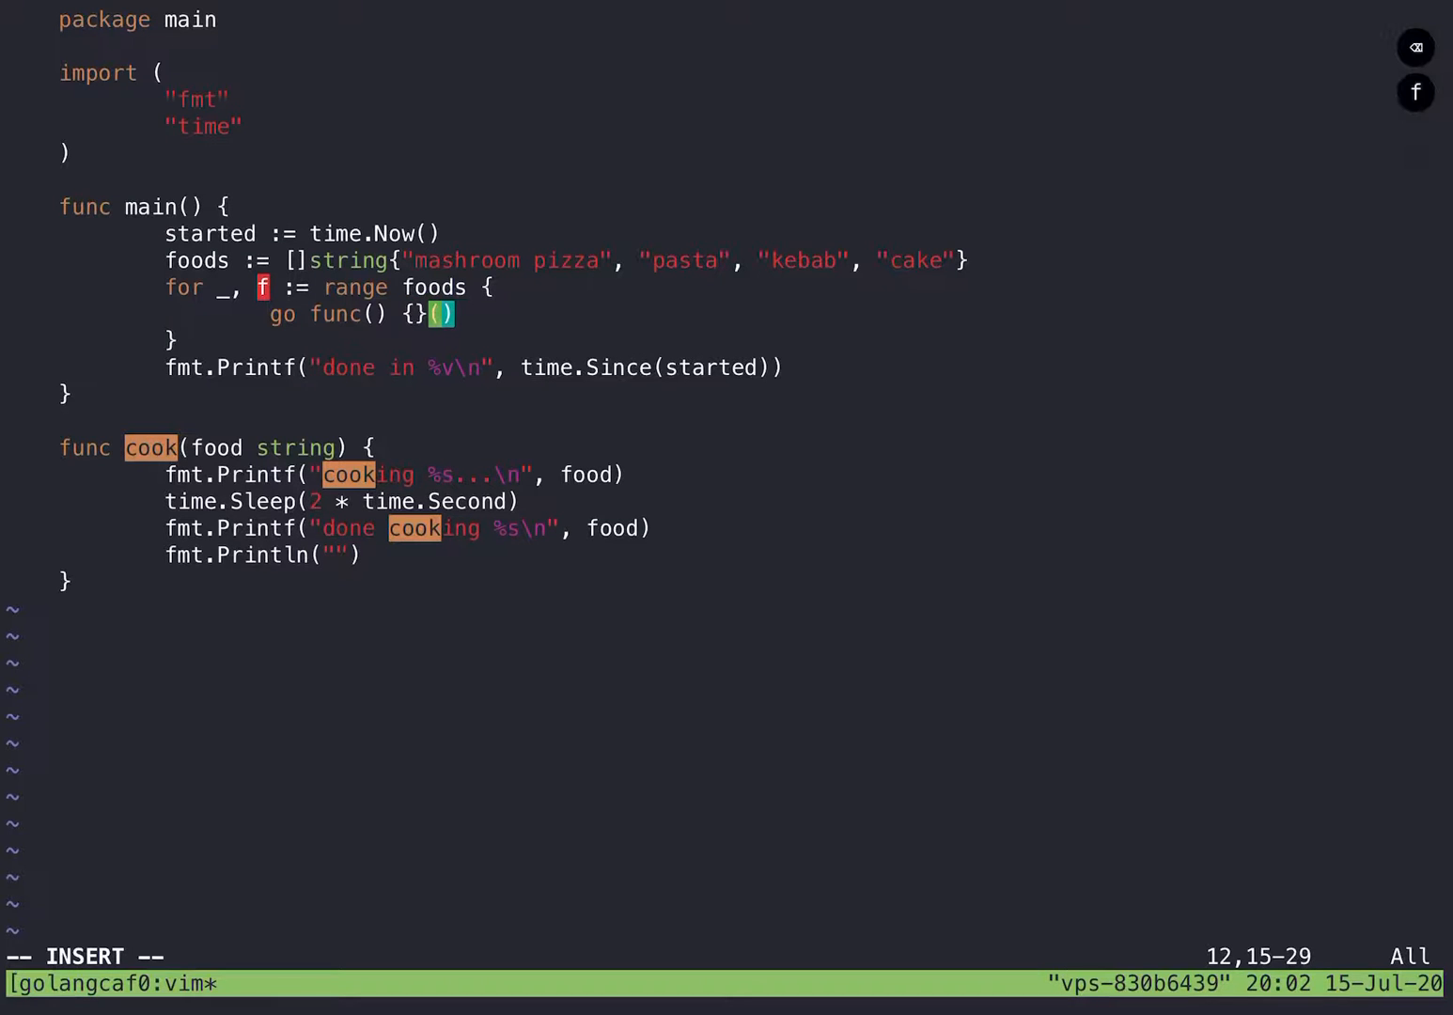
text(f string)
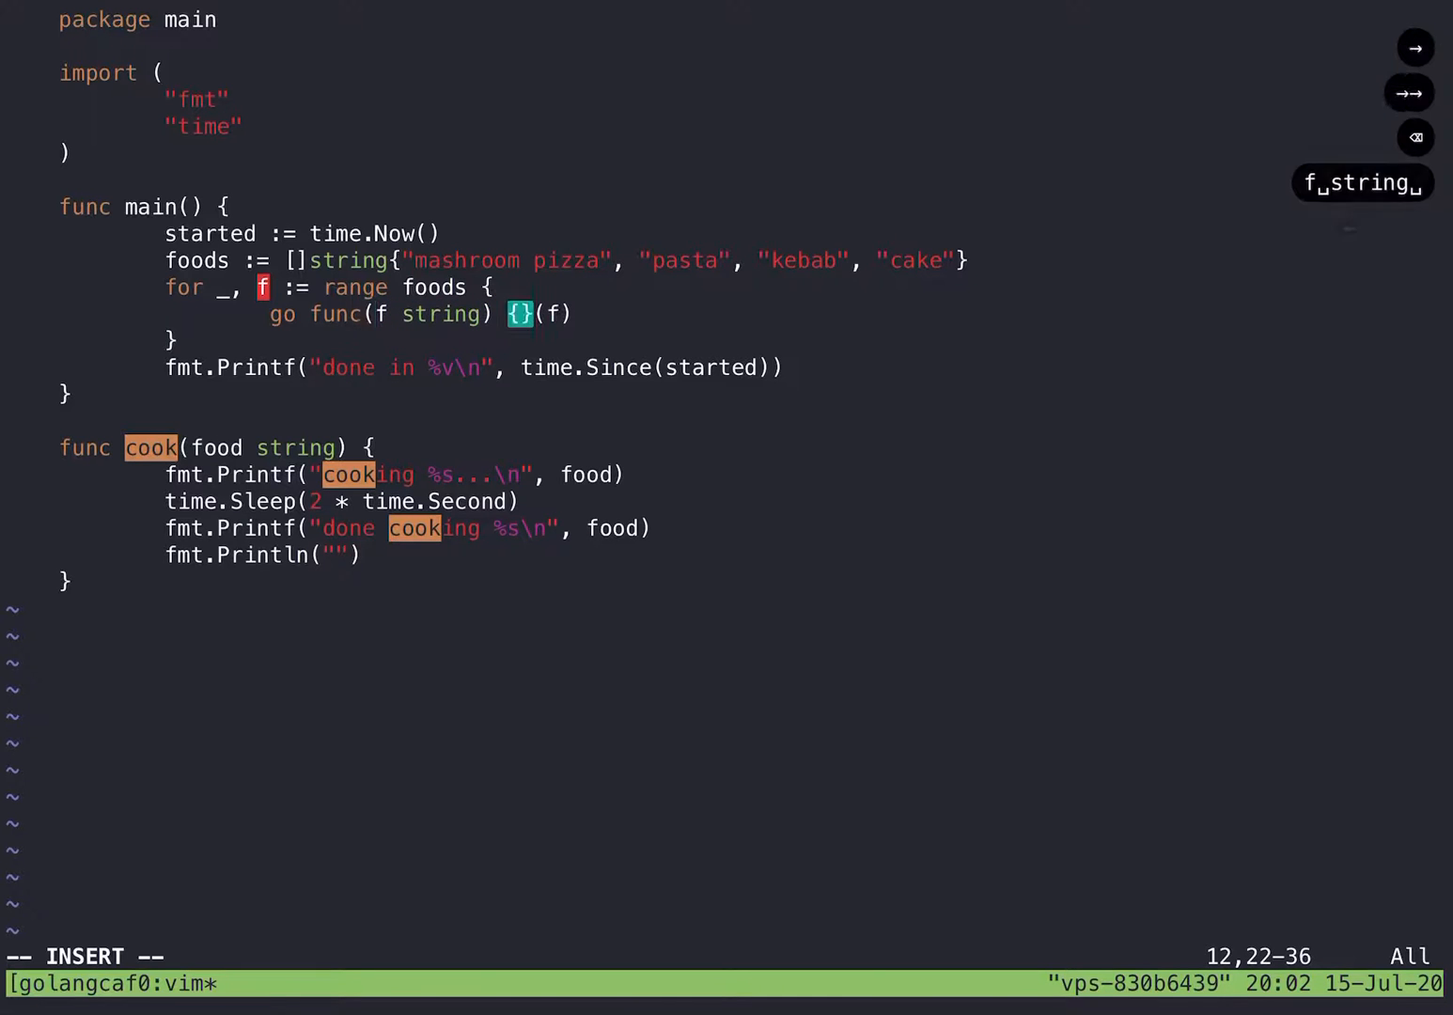
key(Return)
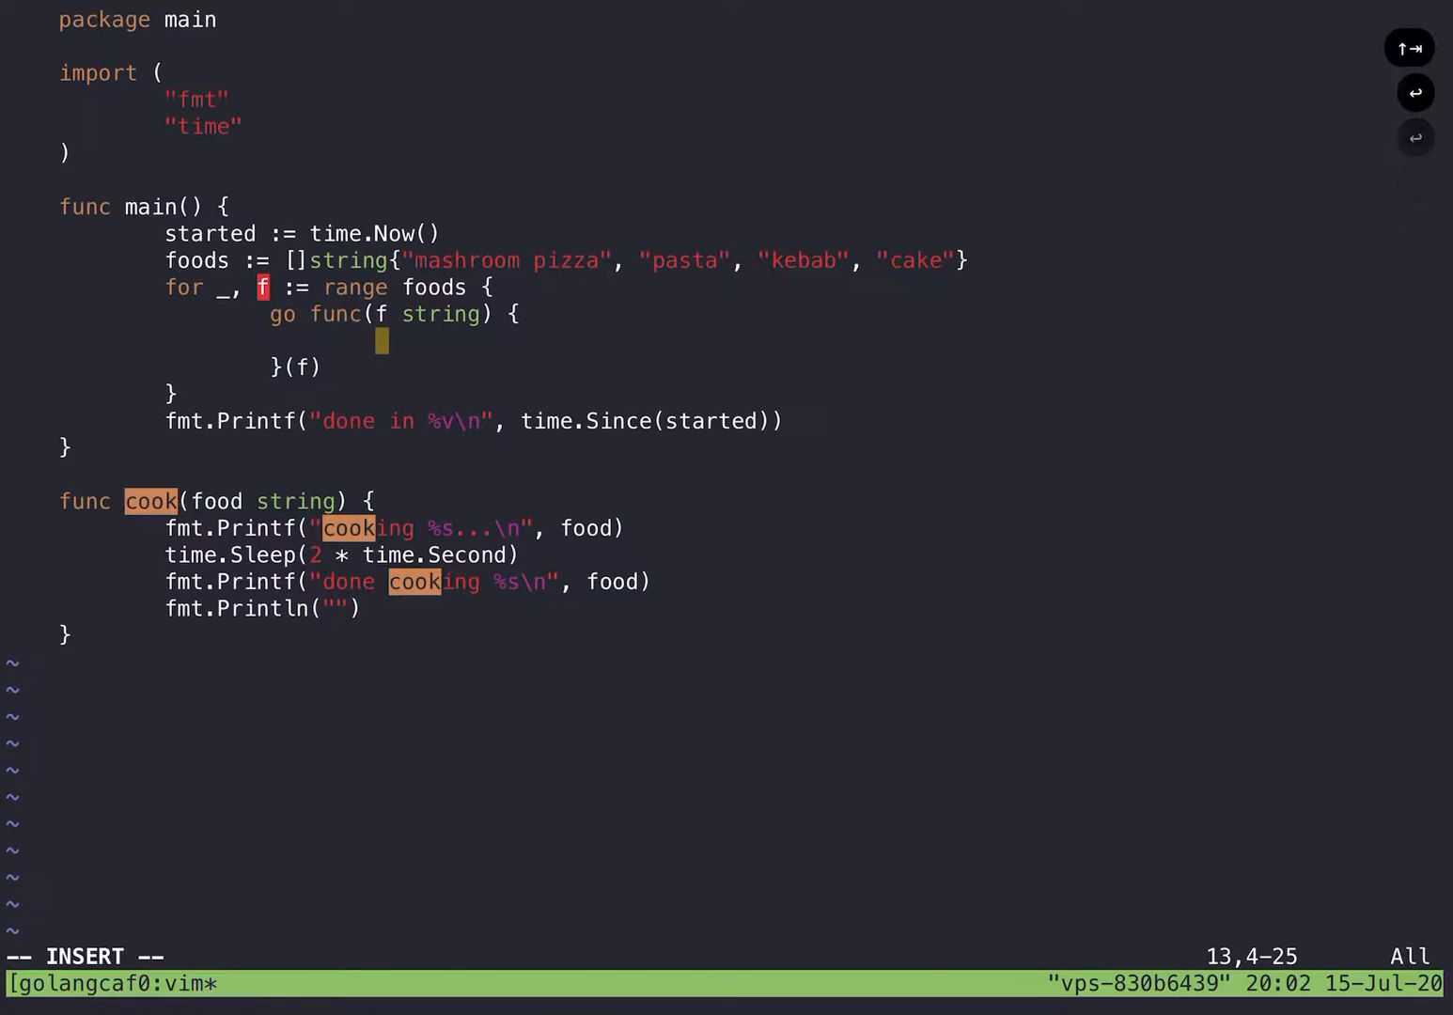
text(cook()
text(go)
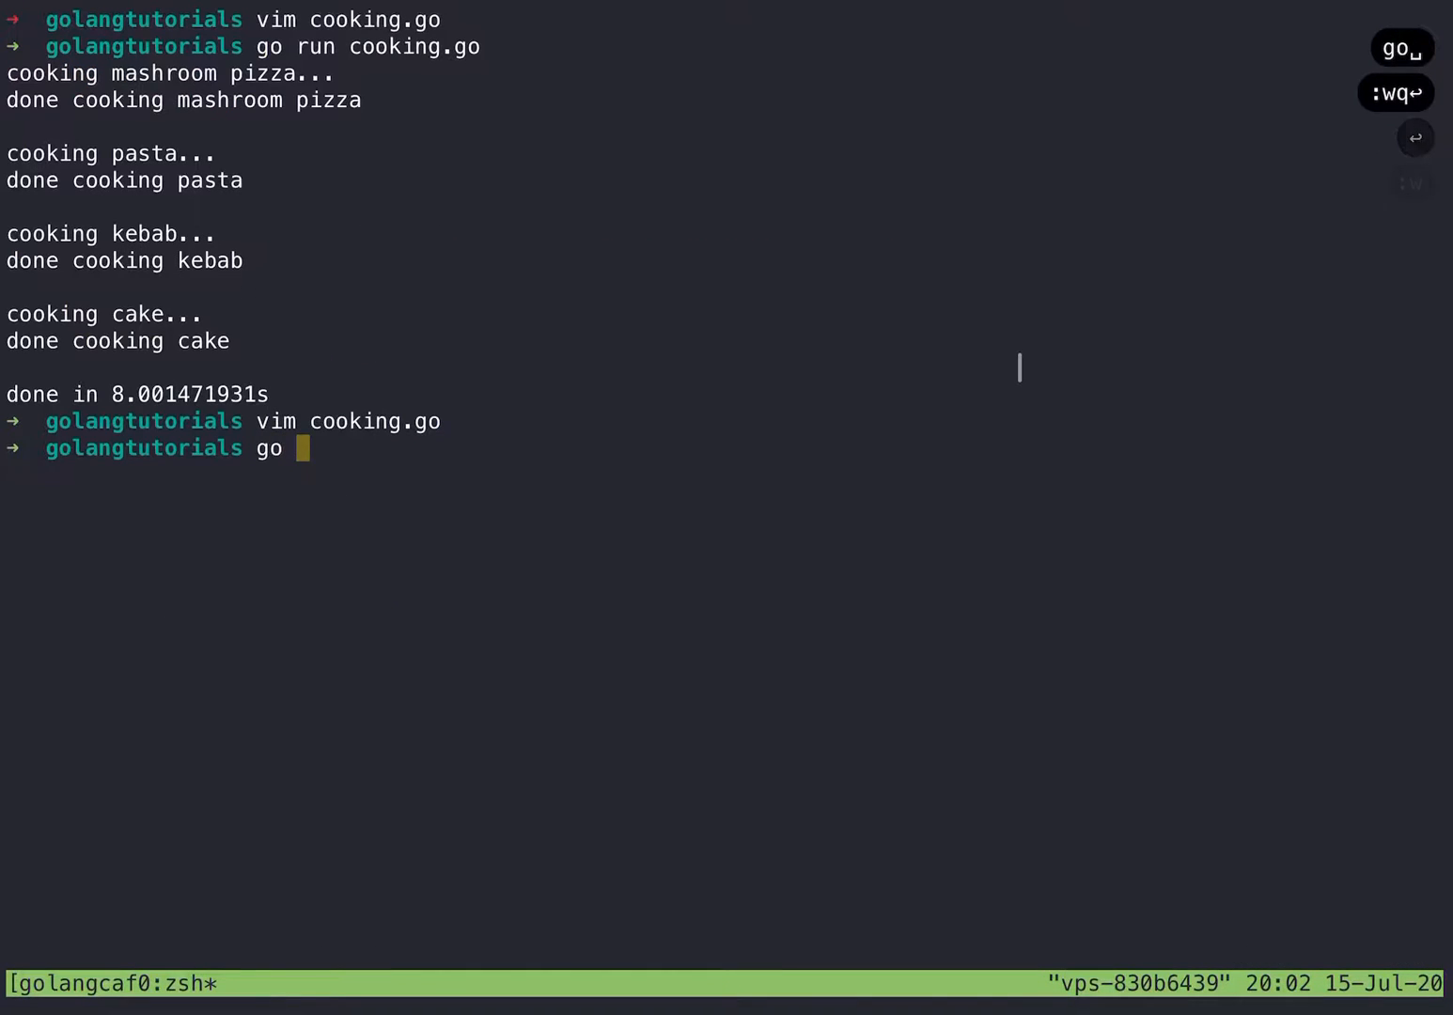
Step: Run cooking.go, which prints only 'done in 13.333µs', then reopen it in Vim
text(run cooking.go)
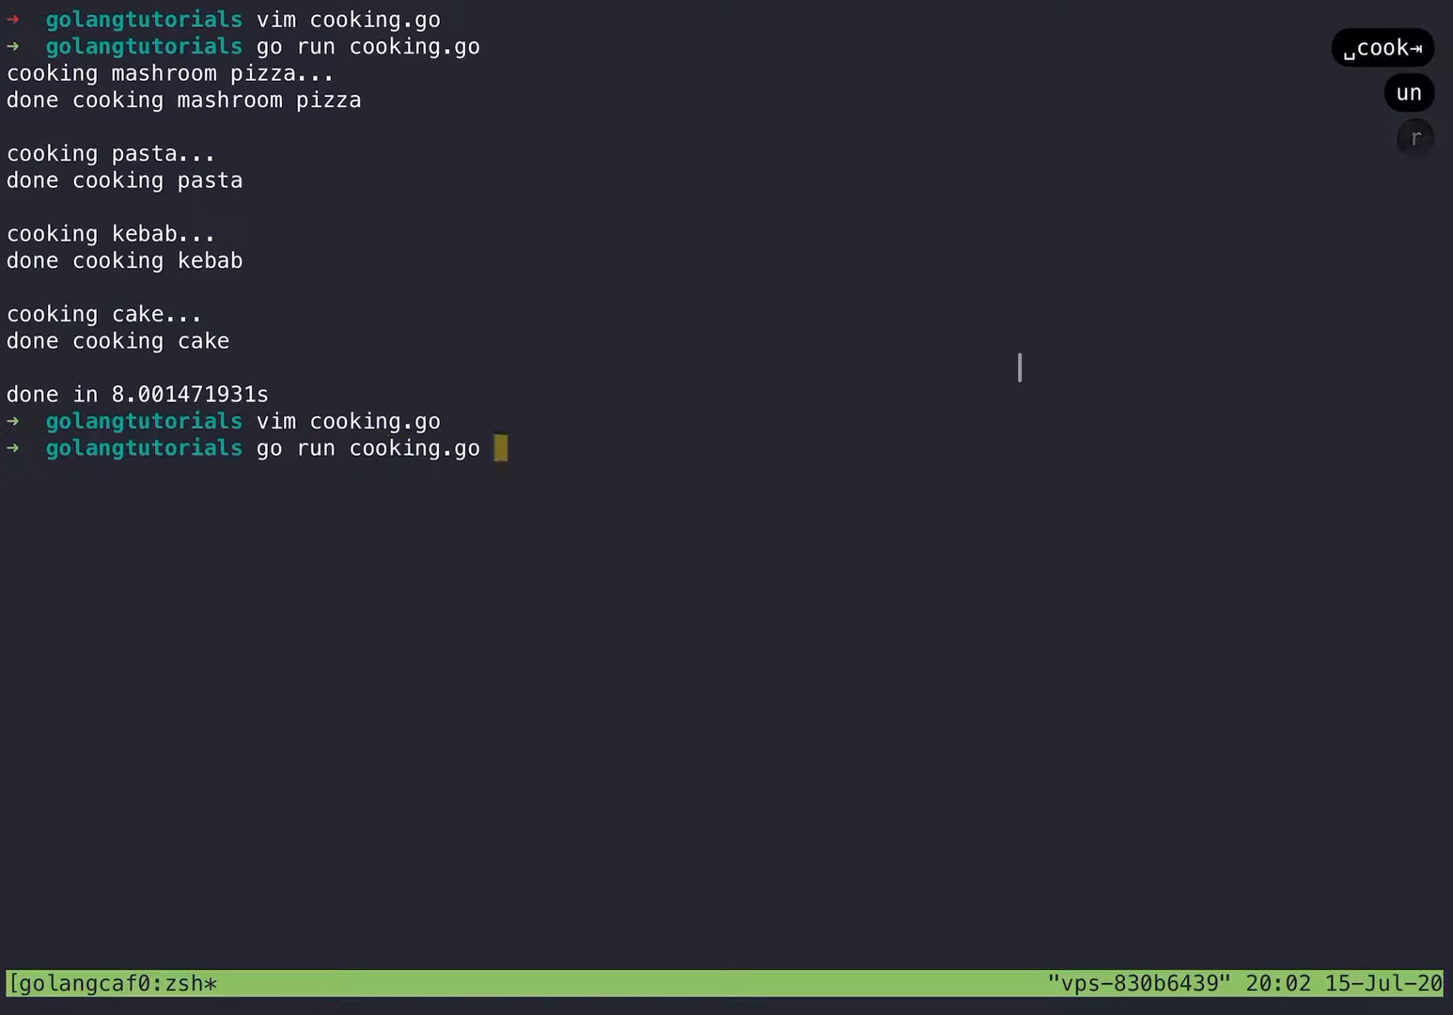
key(Return)
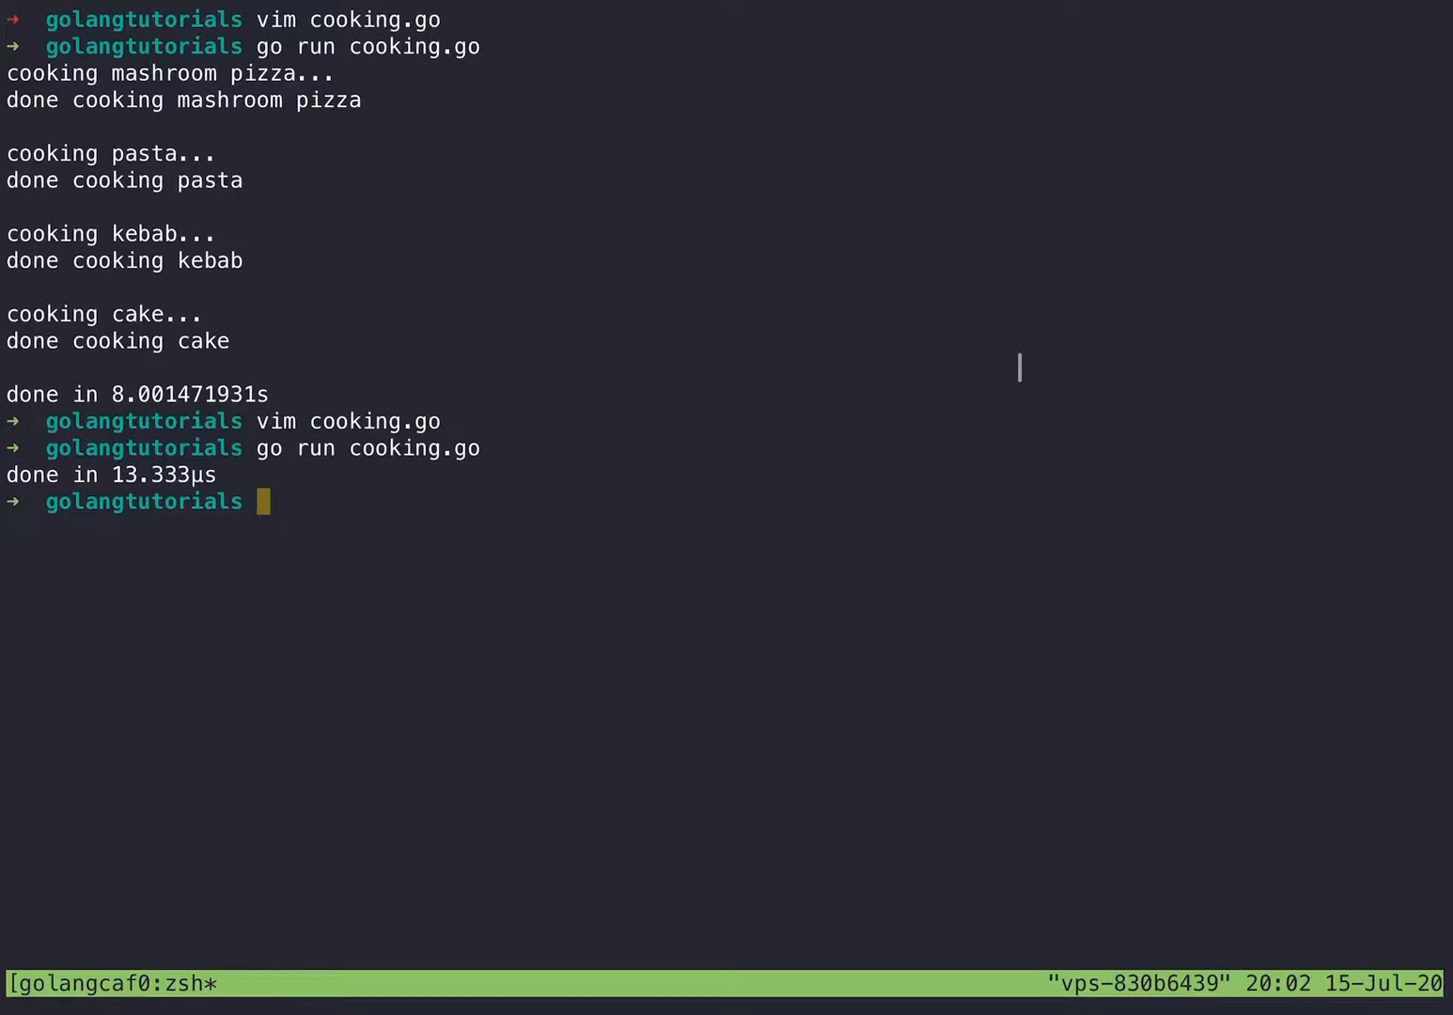
text(vim)
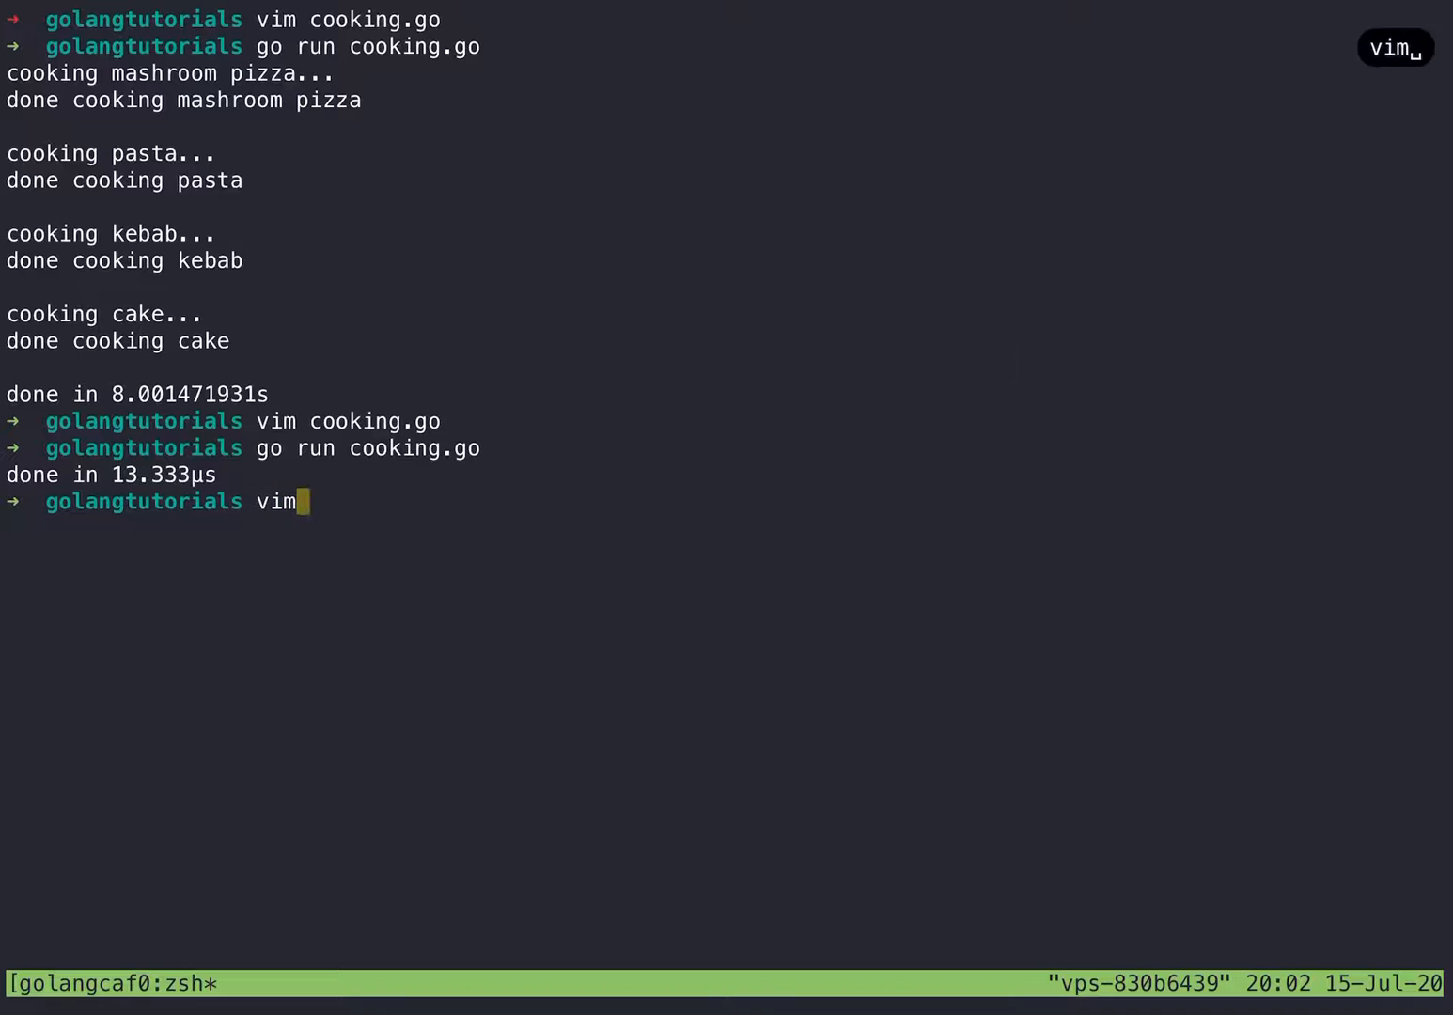
text(cooking.go)
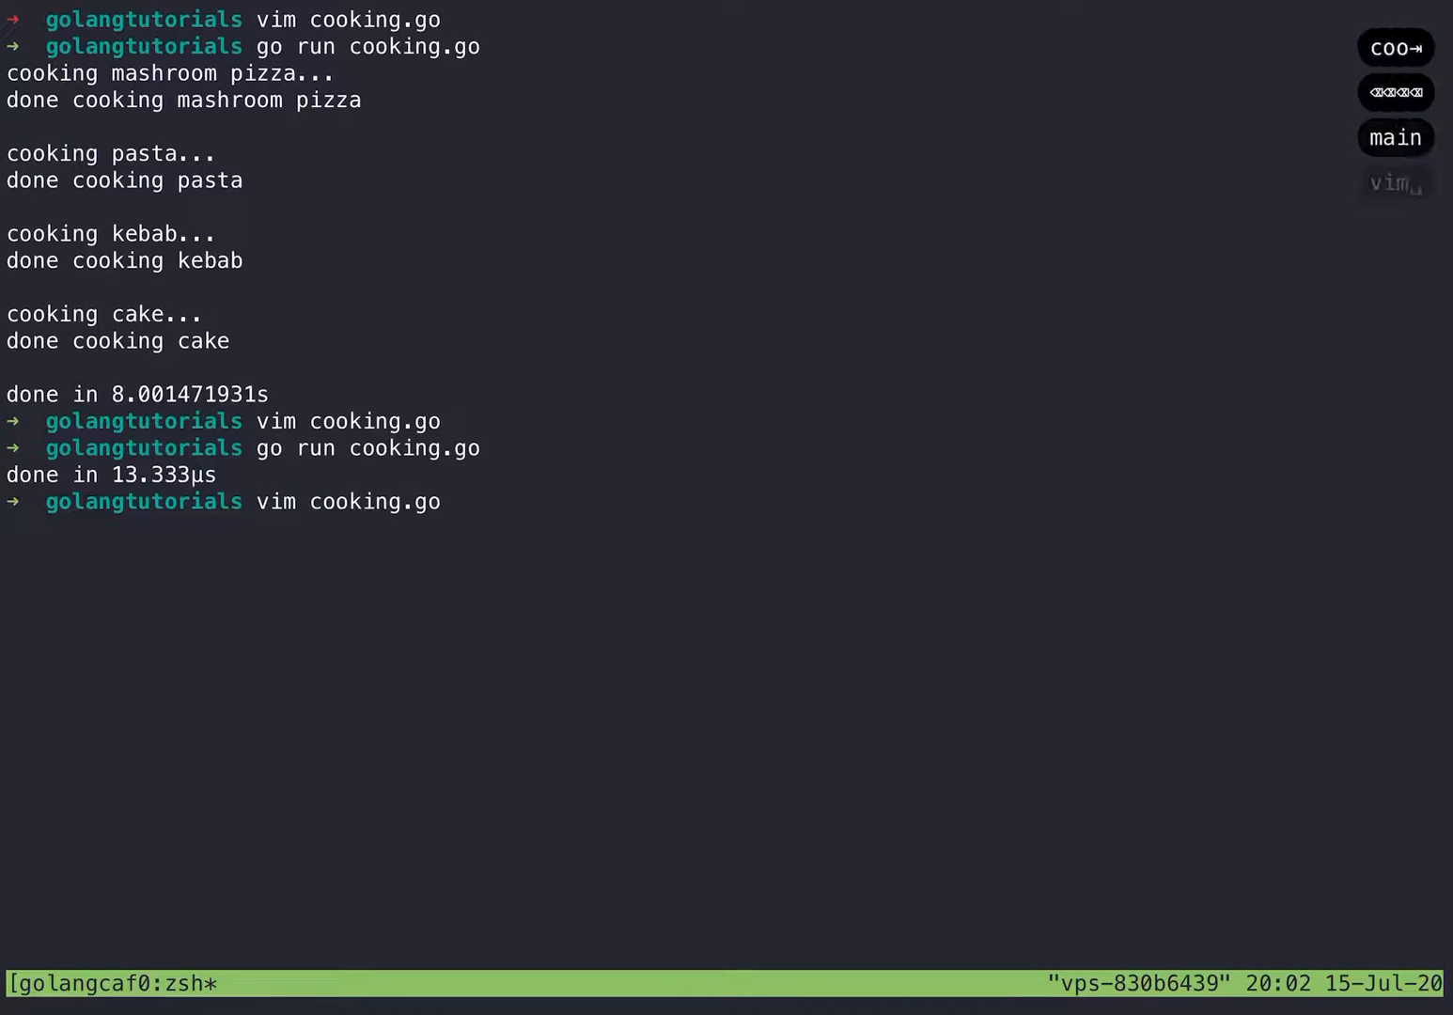
key(Return)
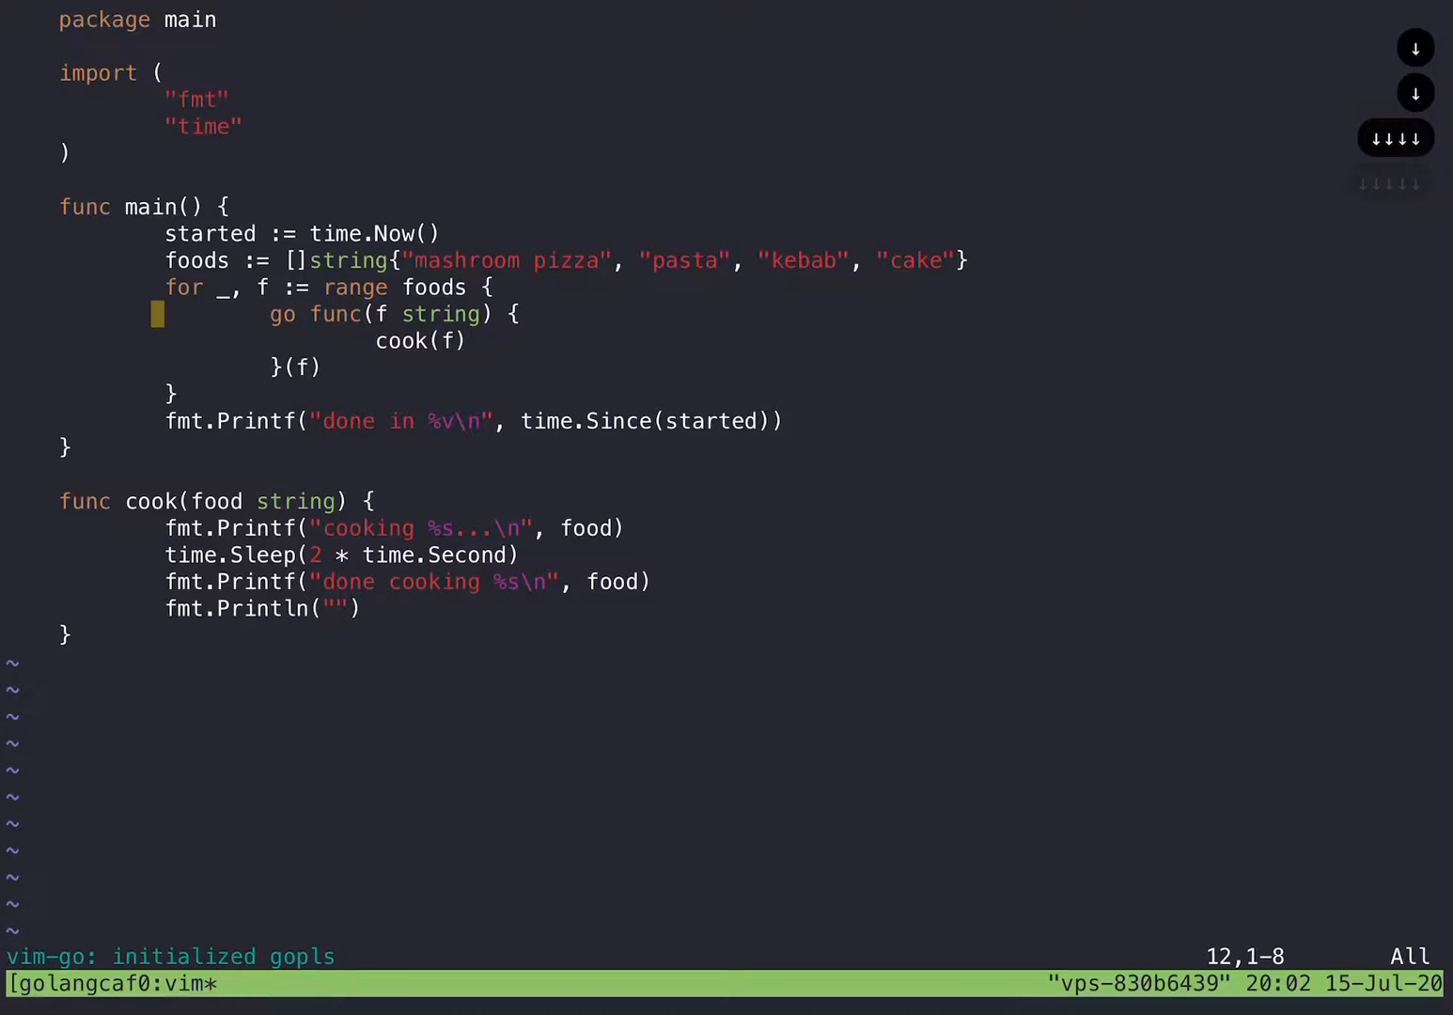
Step: Step between the go func line and the cook(f) call in the loop
key(j)
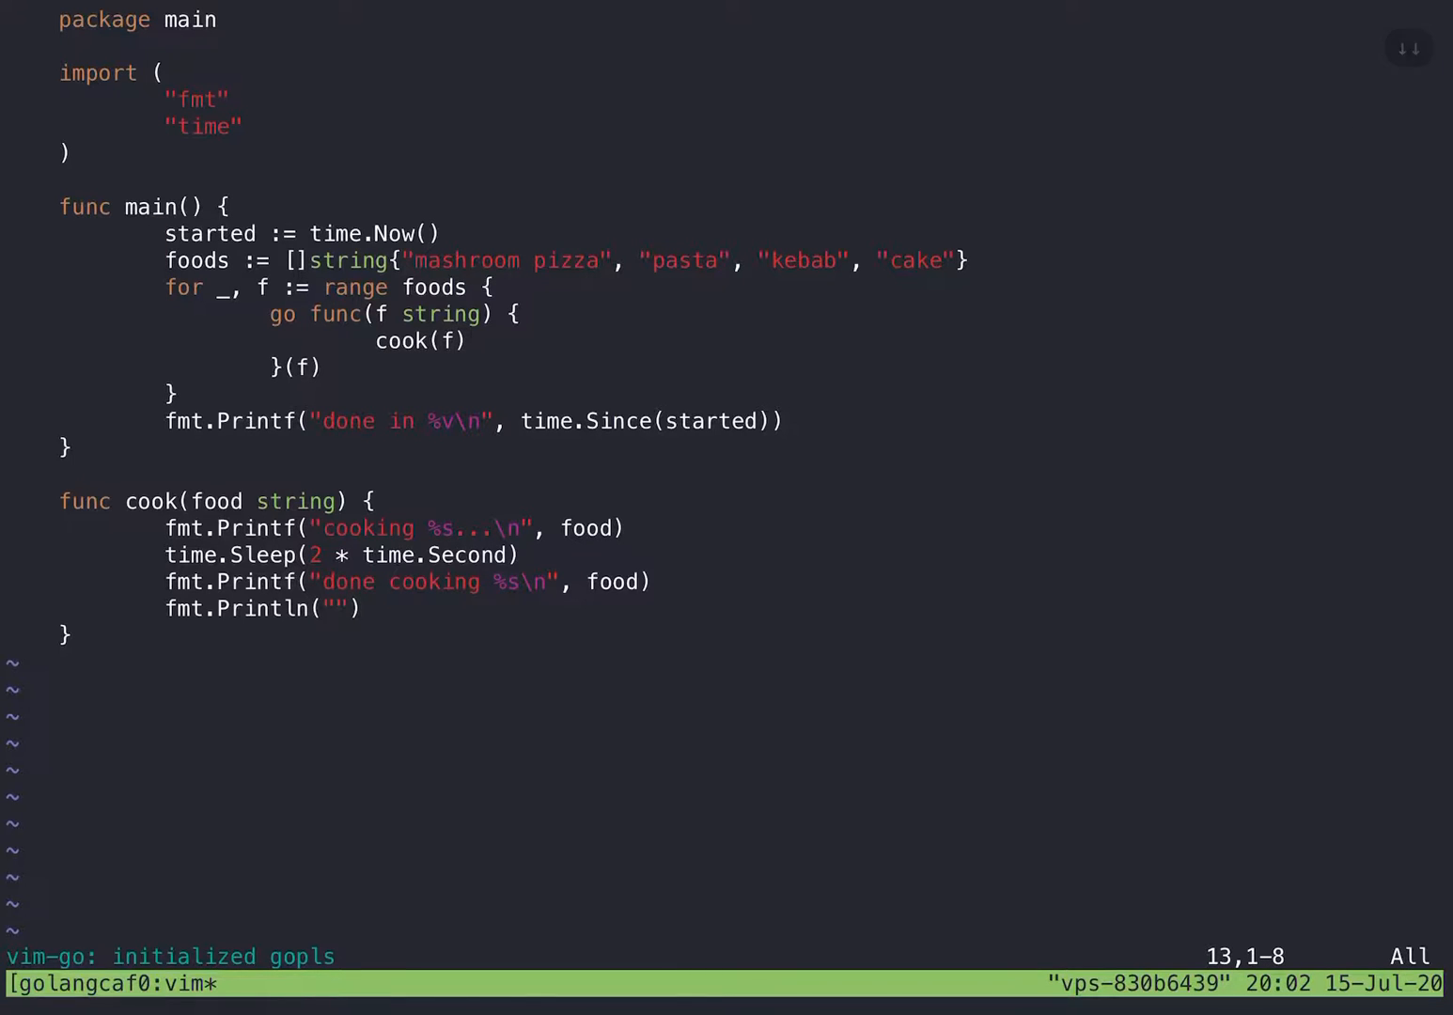
key(k)
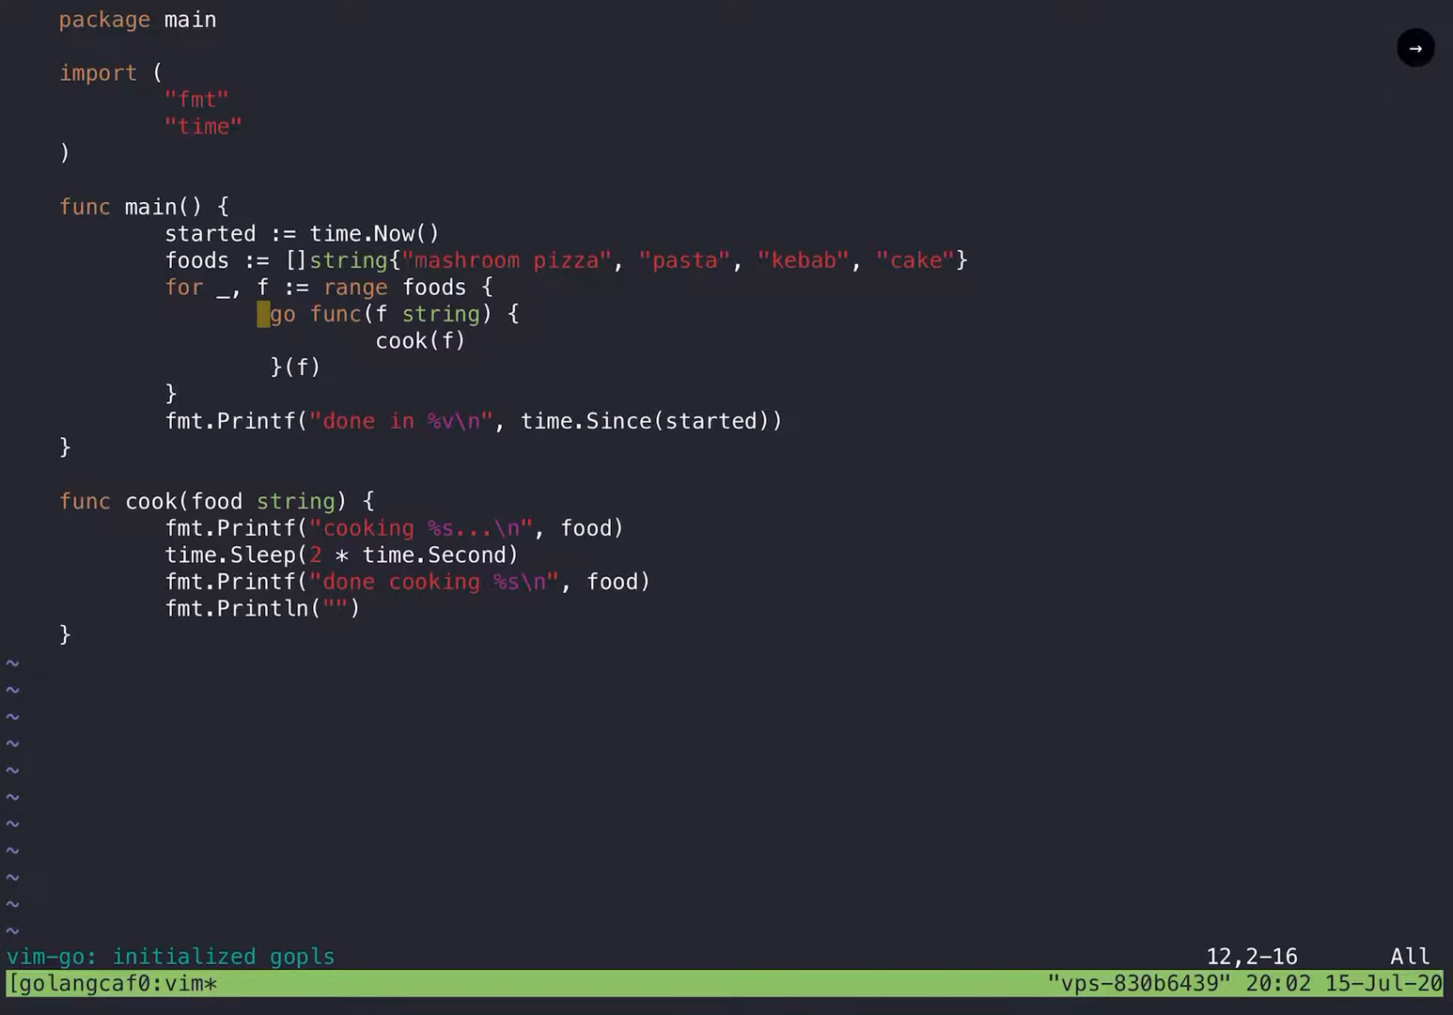
key(j)
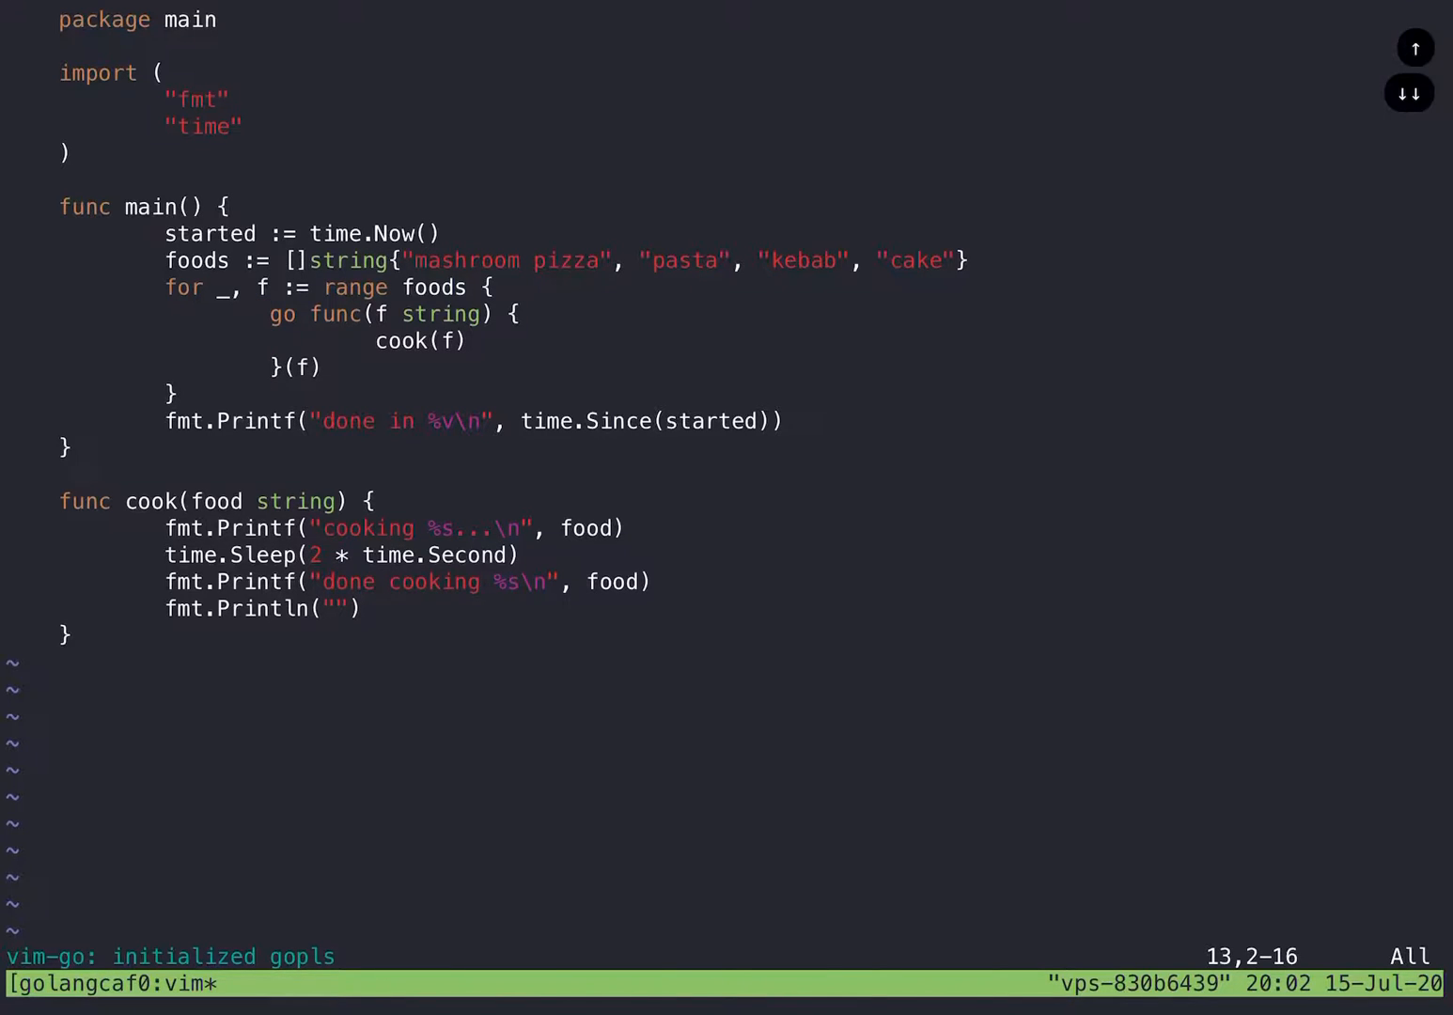
key(k)
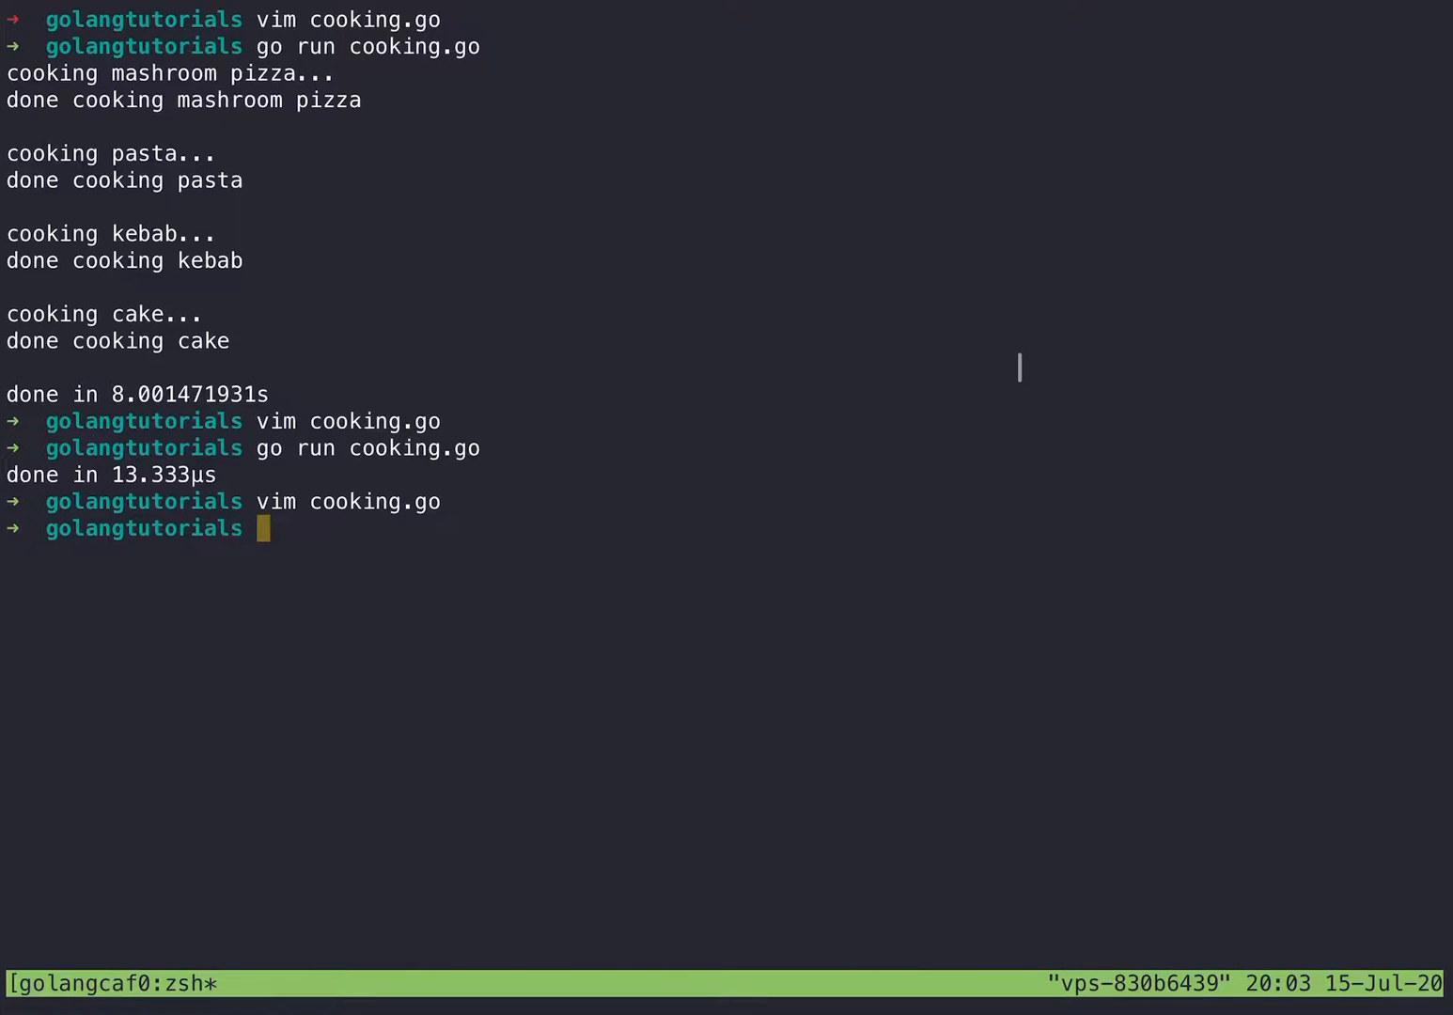
Step: Run go doc sync.WaitGroup to list its Add, Done and Wait methods
text(go doc sync.W)
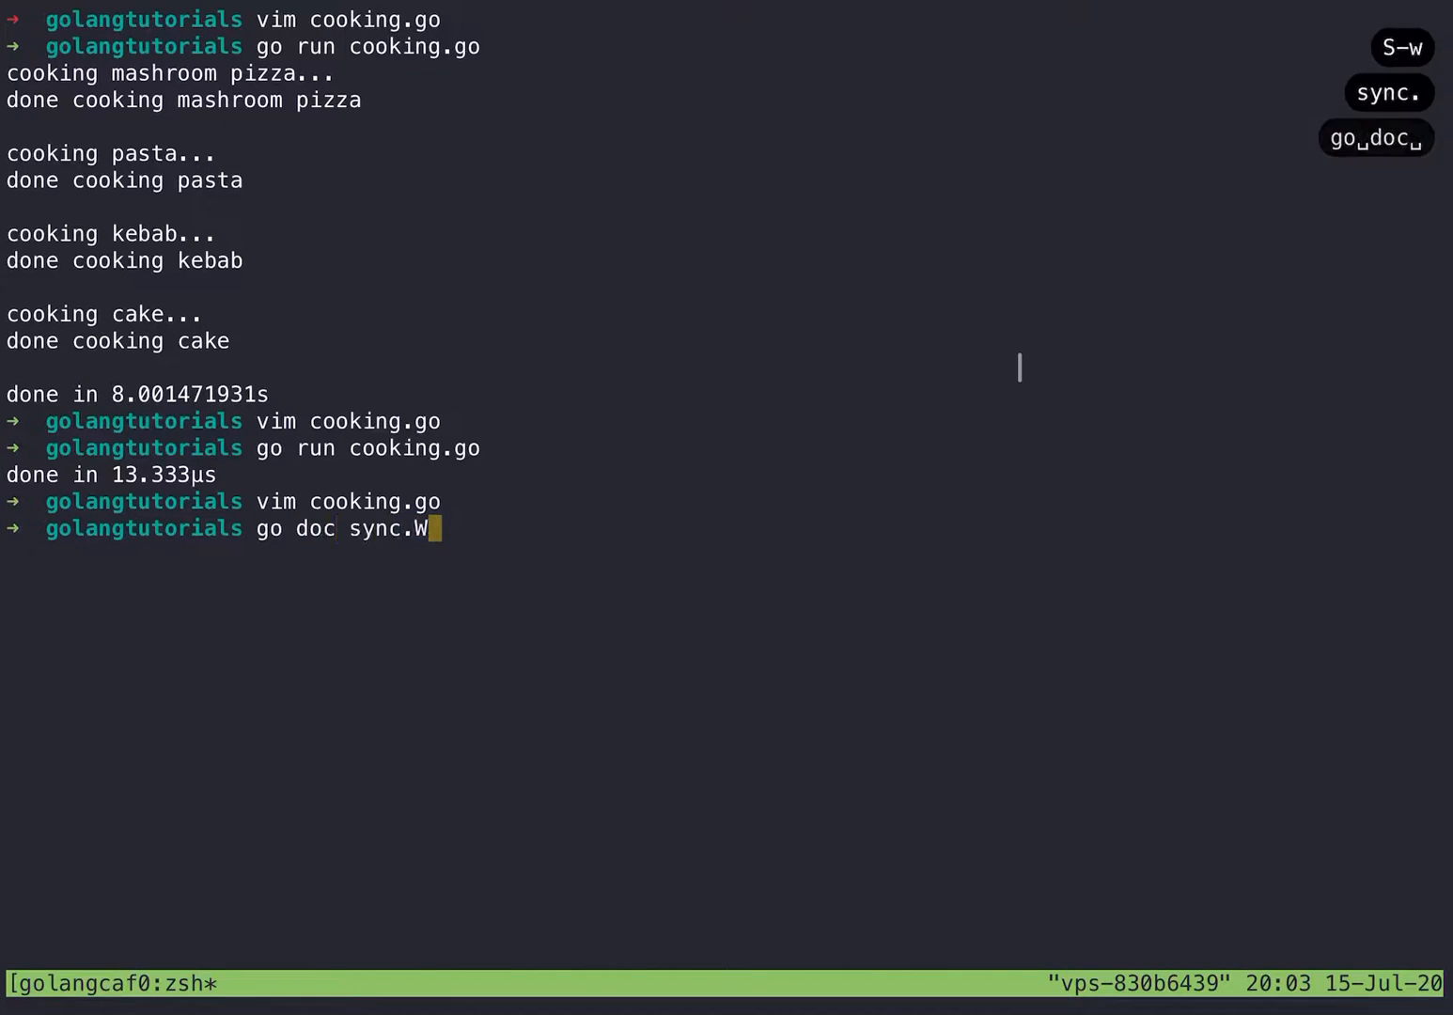
key(Return)
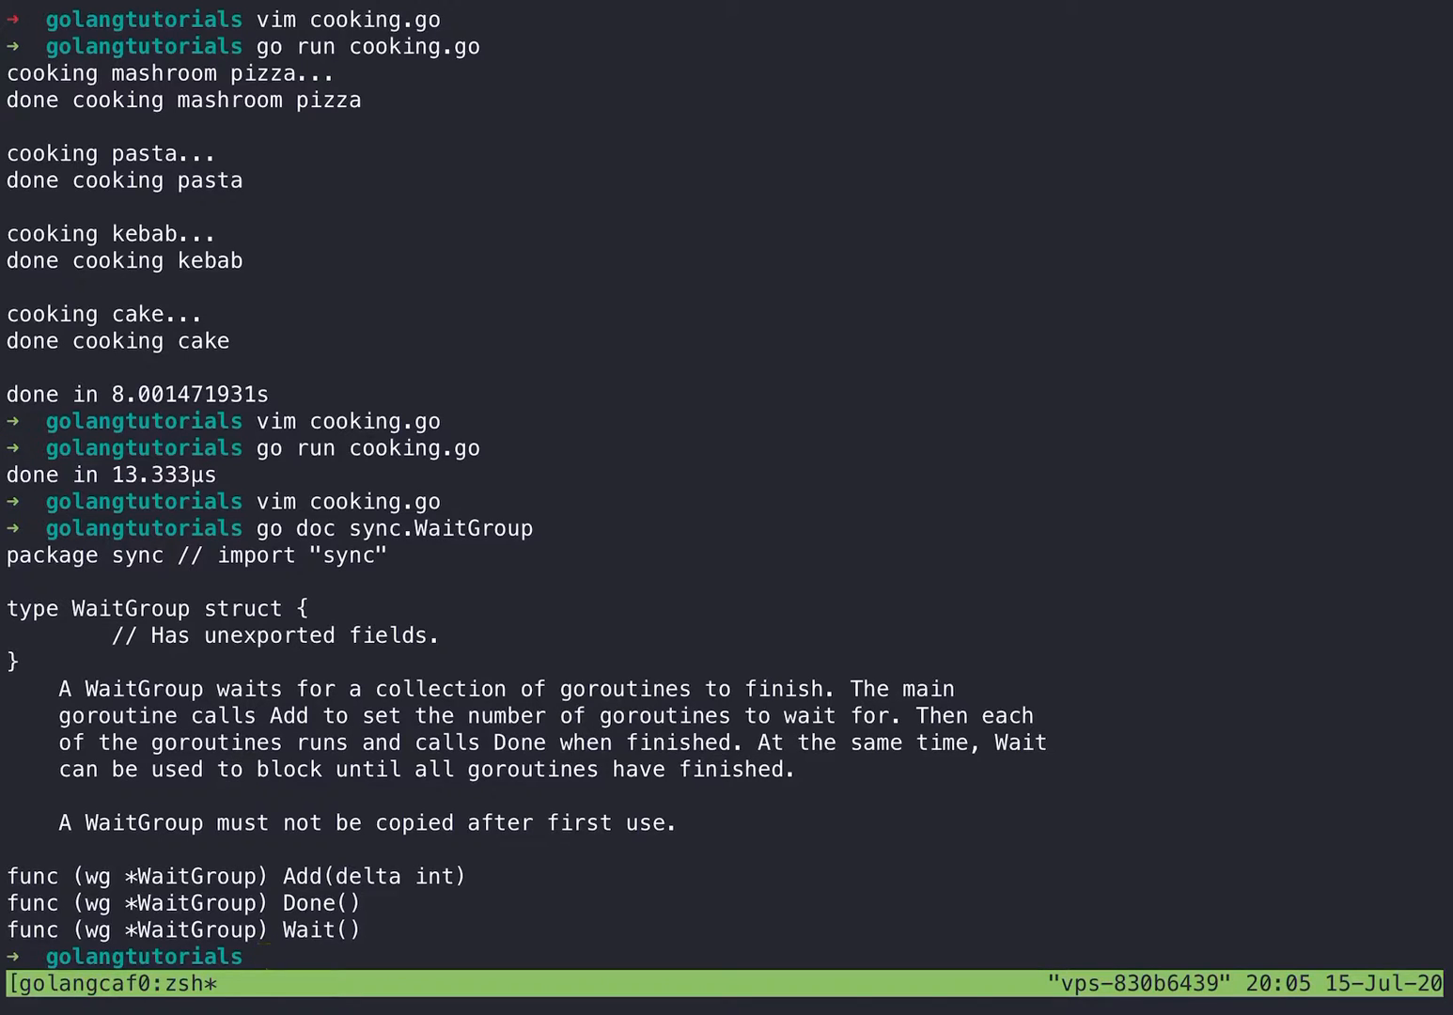
Step: Open cooking.go in Vim
text(vim)
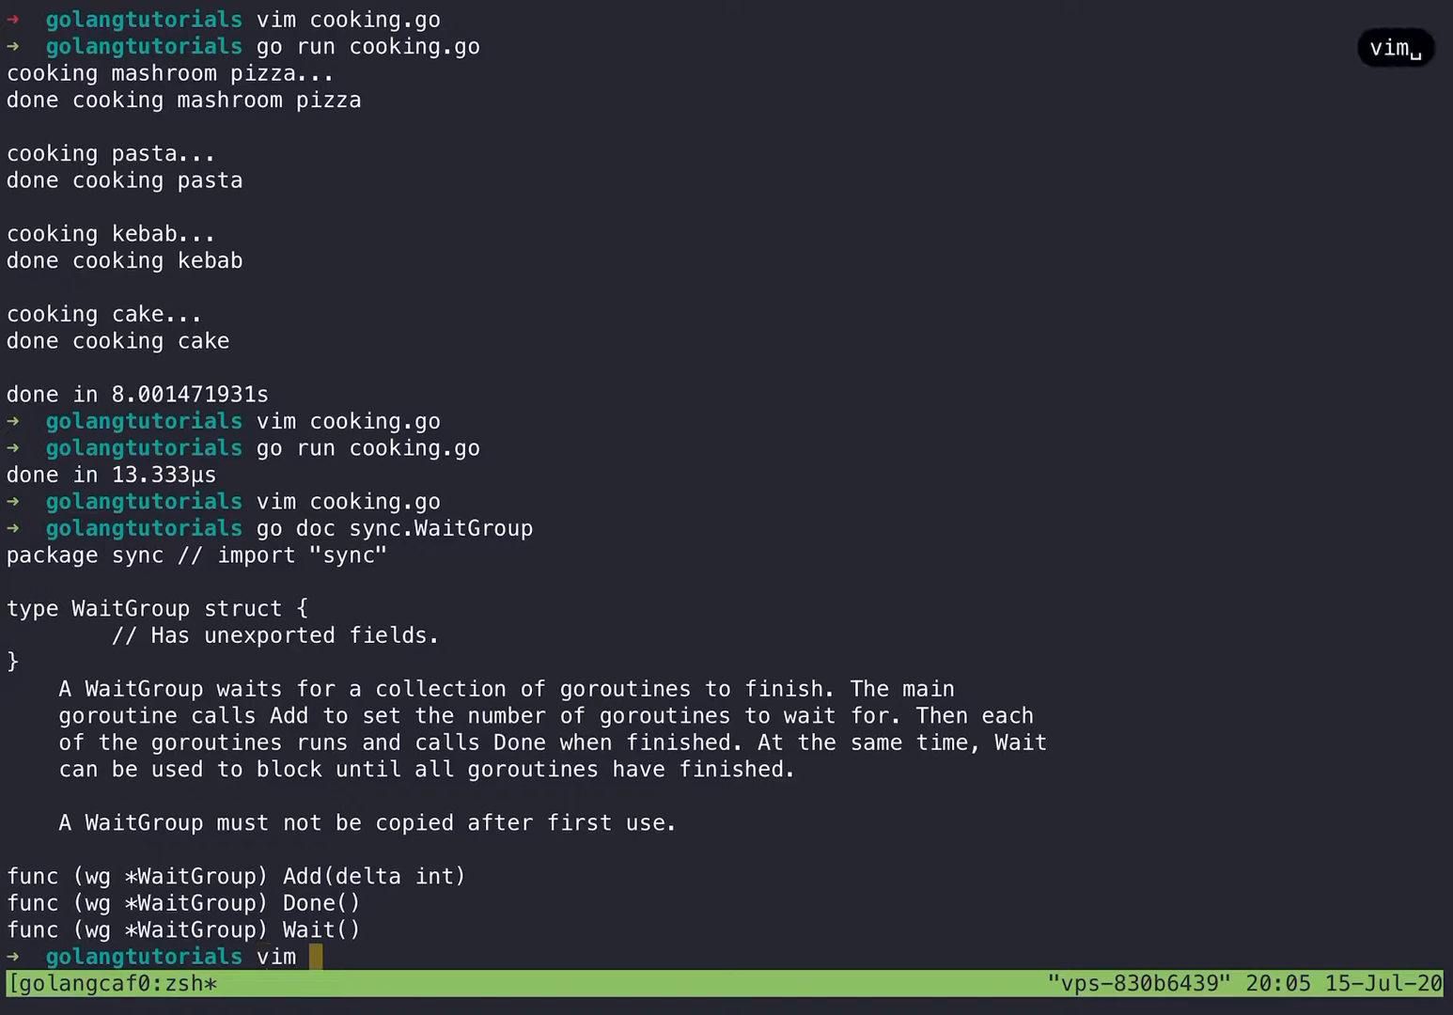
text(cooking.go)
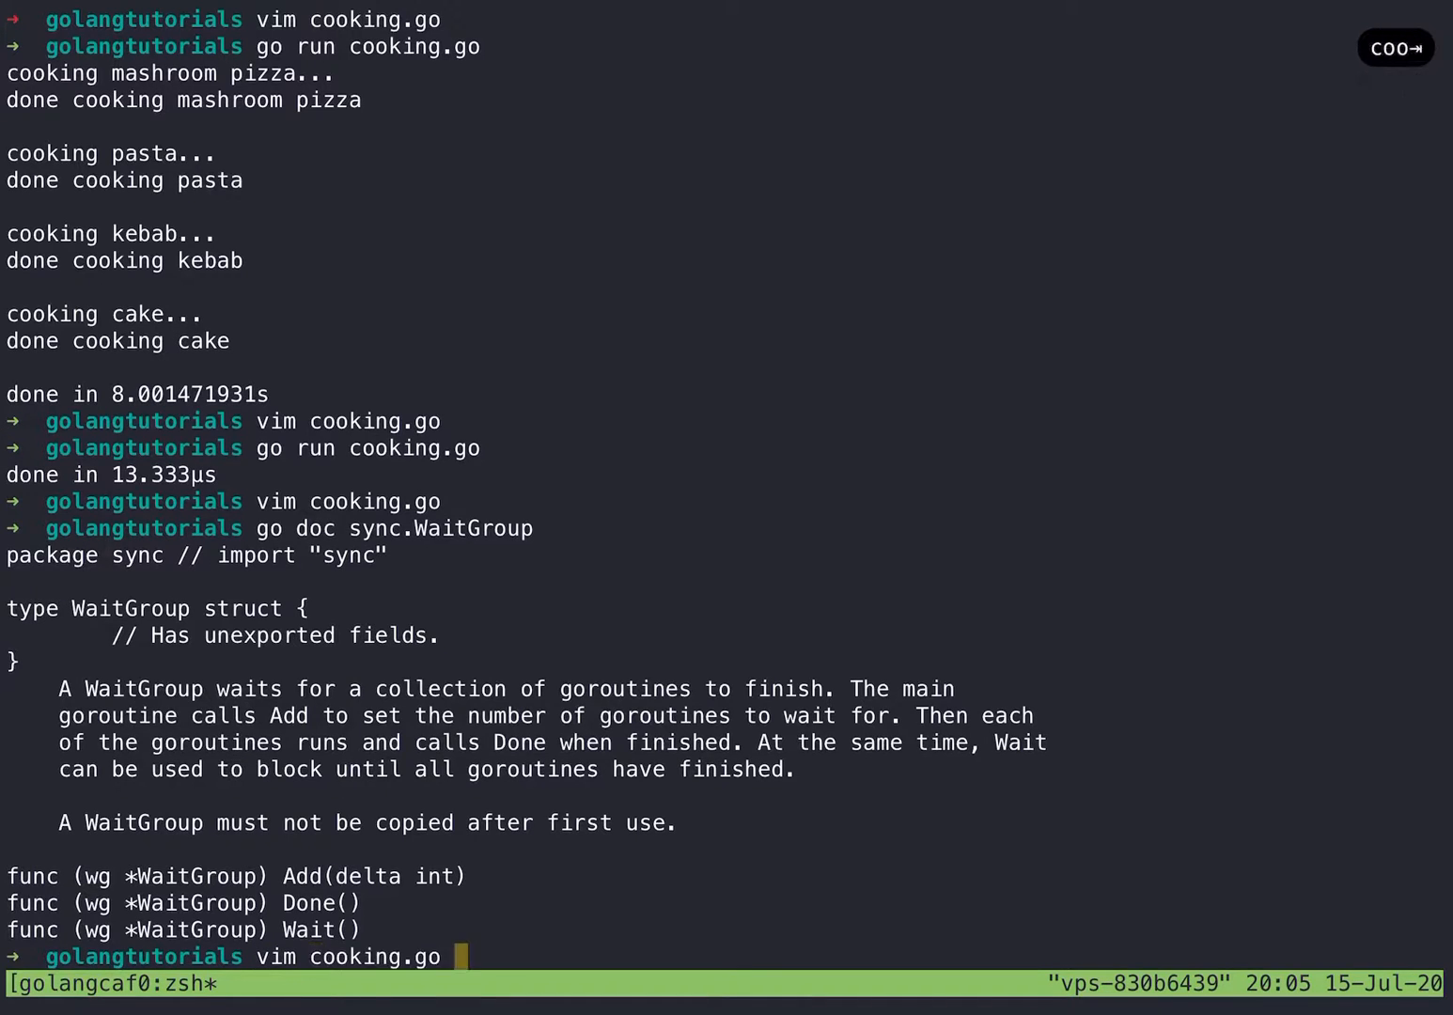
key(Return)
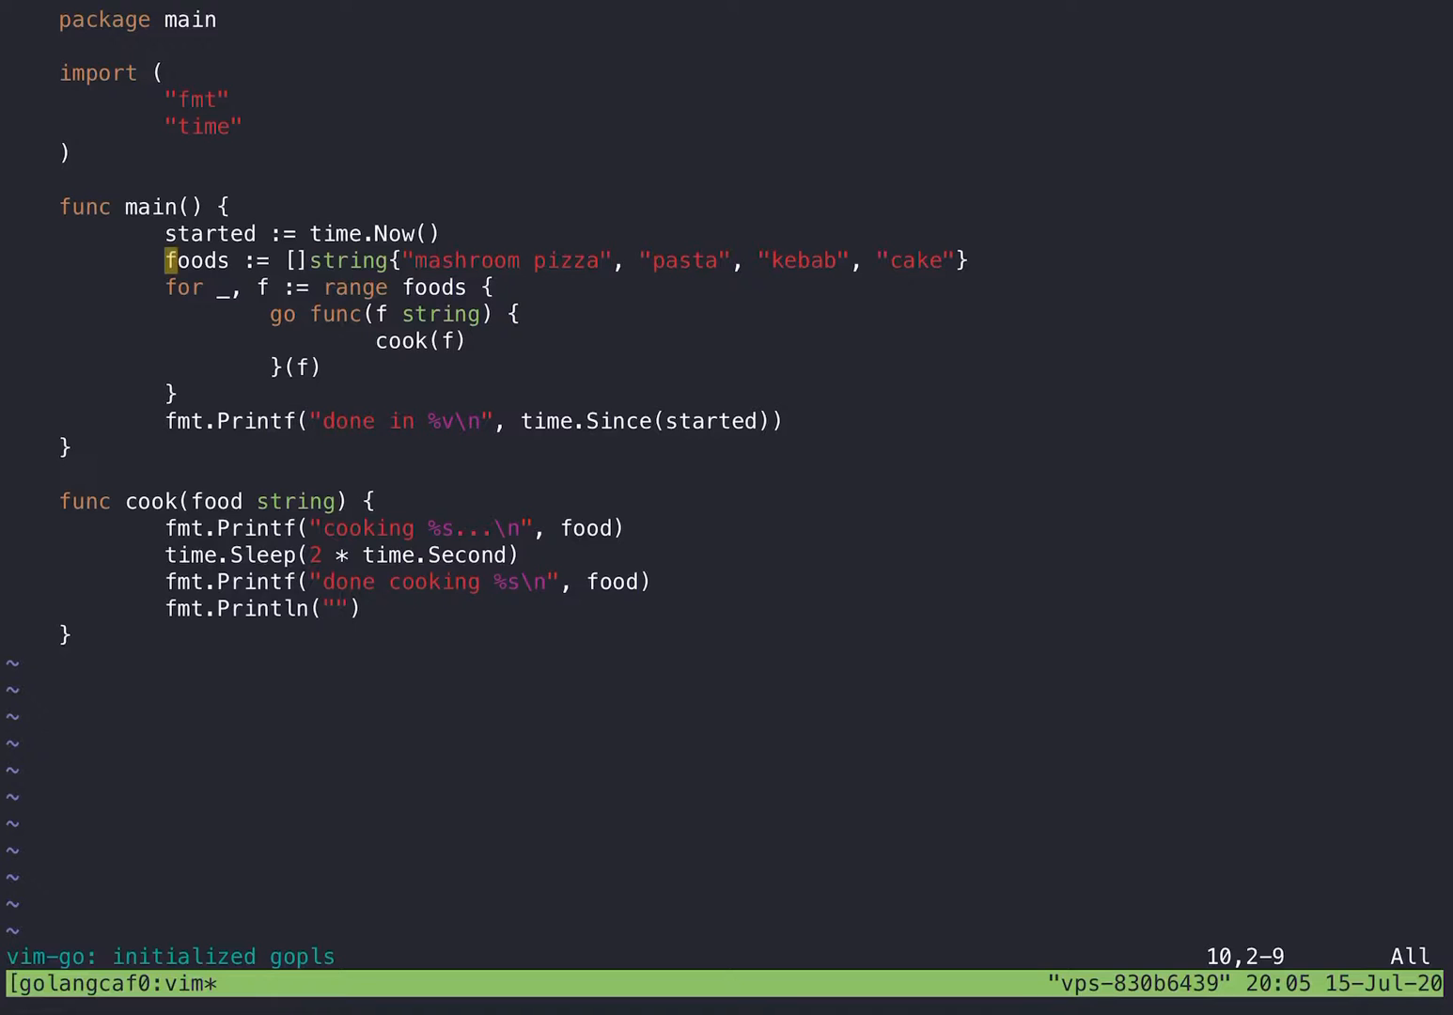
Step: Declare var wg sync.WaitGroup below foods and add sync to the imports
key(o)
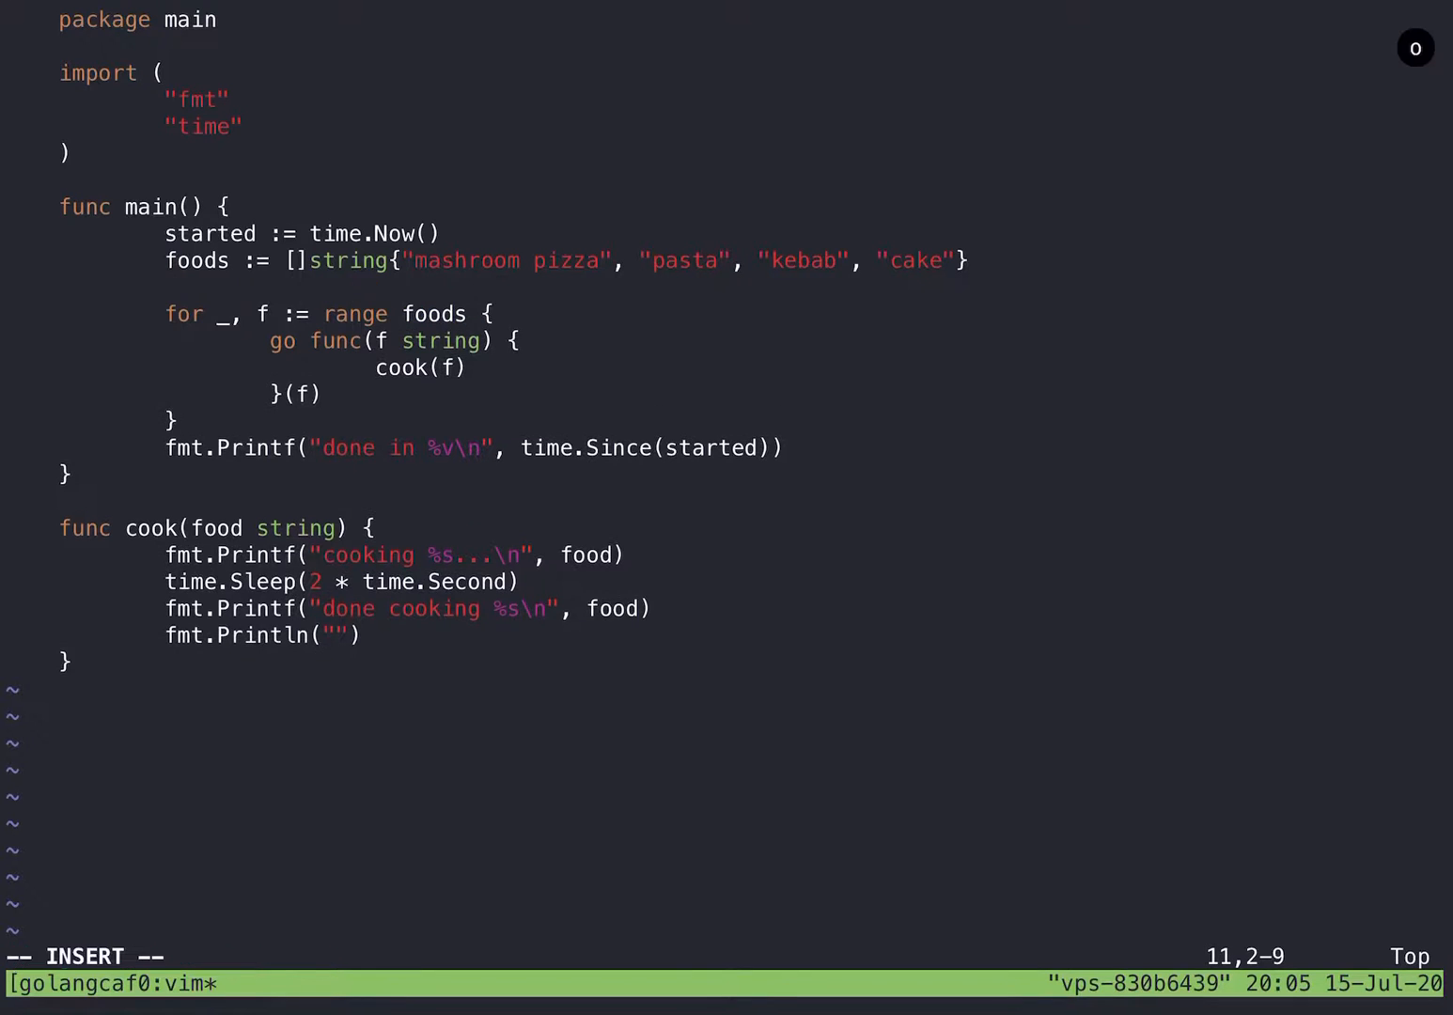
text(varwg sync.)
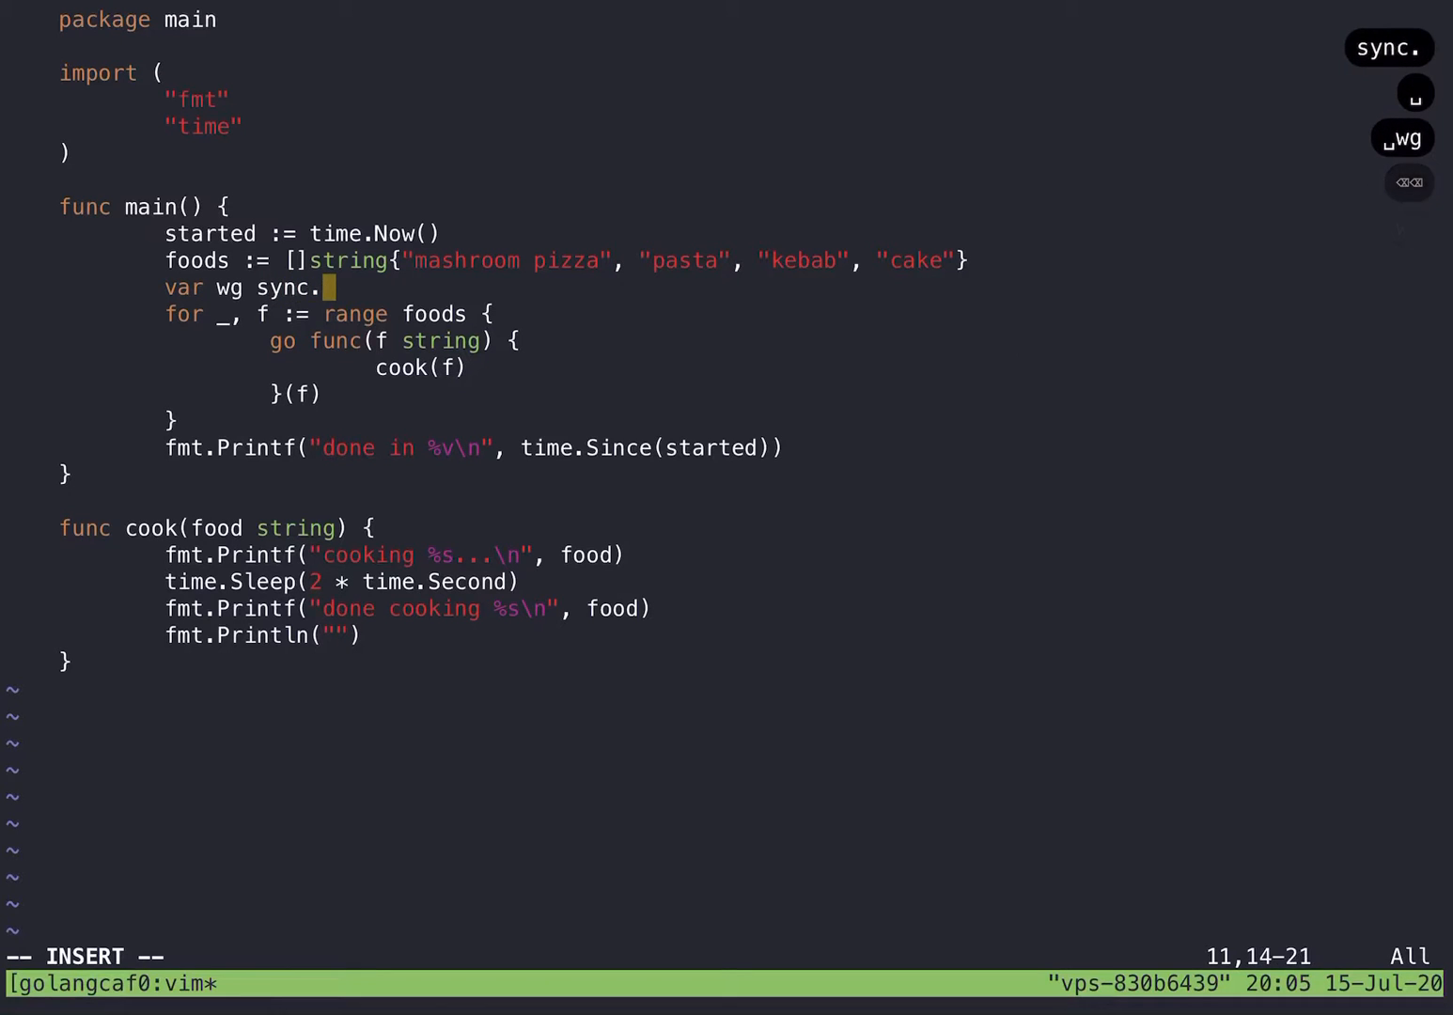
text(WaitGroup)
click(726, 955)
text(:GoImn)
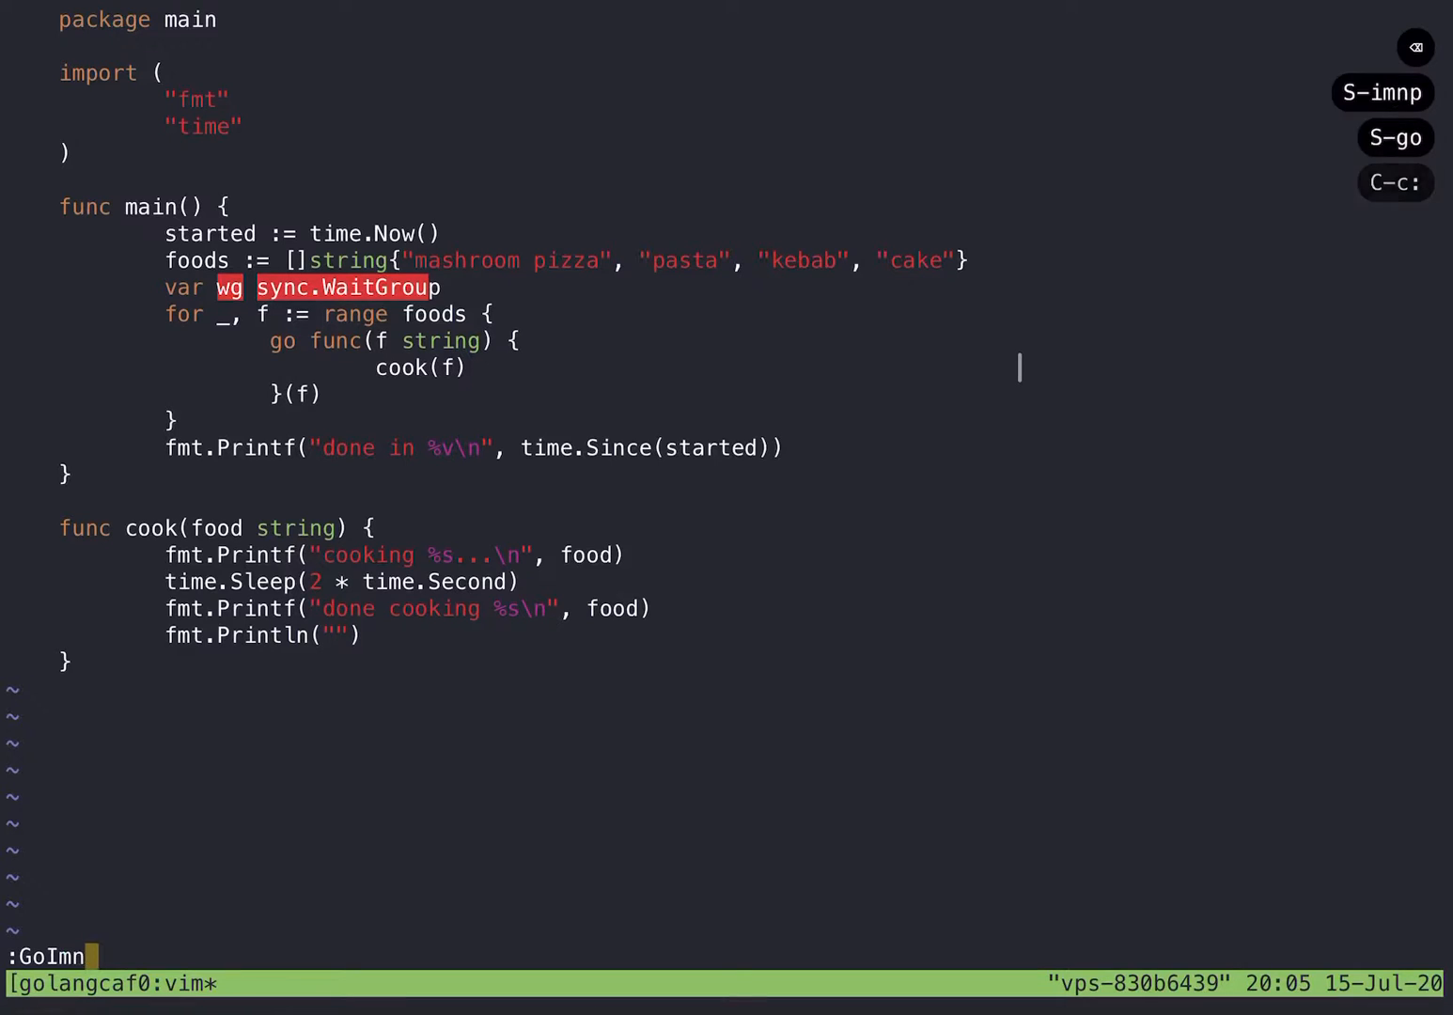
text(ports)
key(Return)
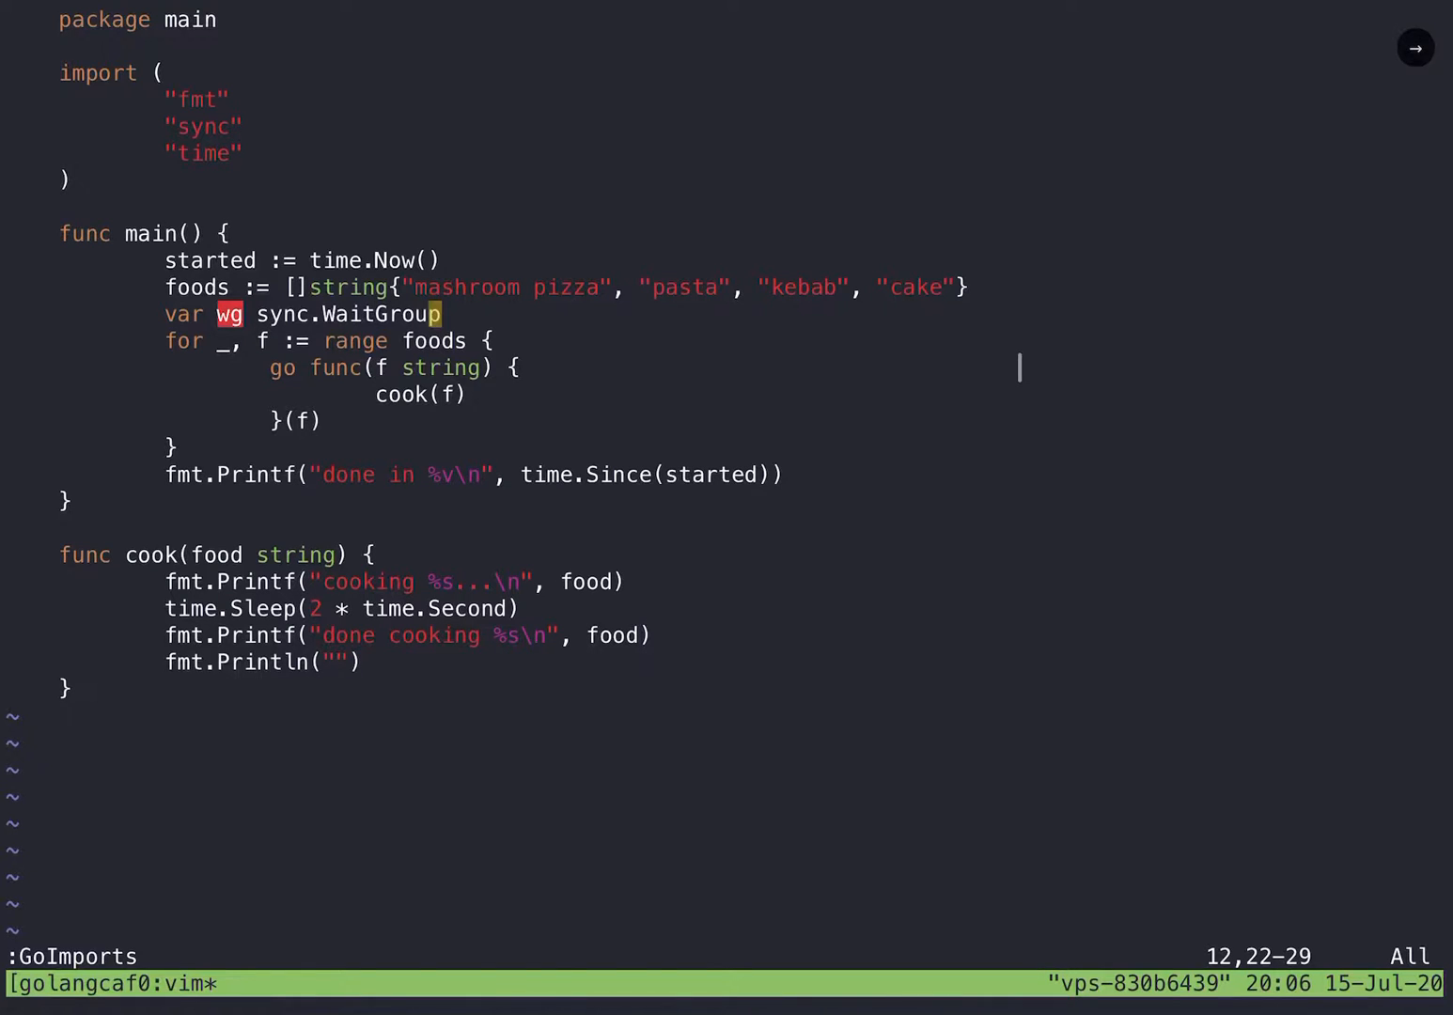
key(ctrl+c)
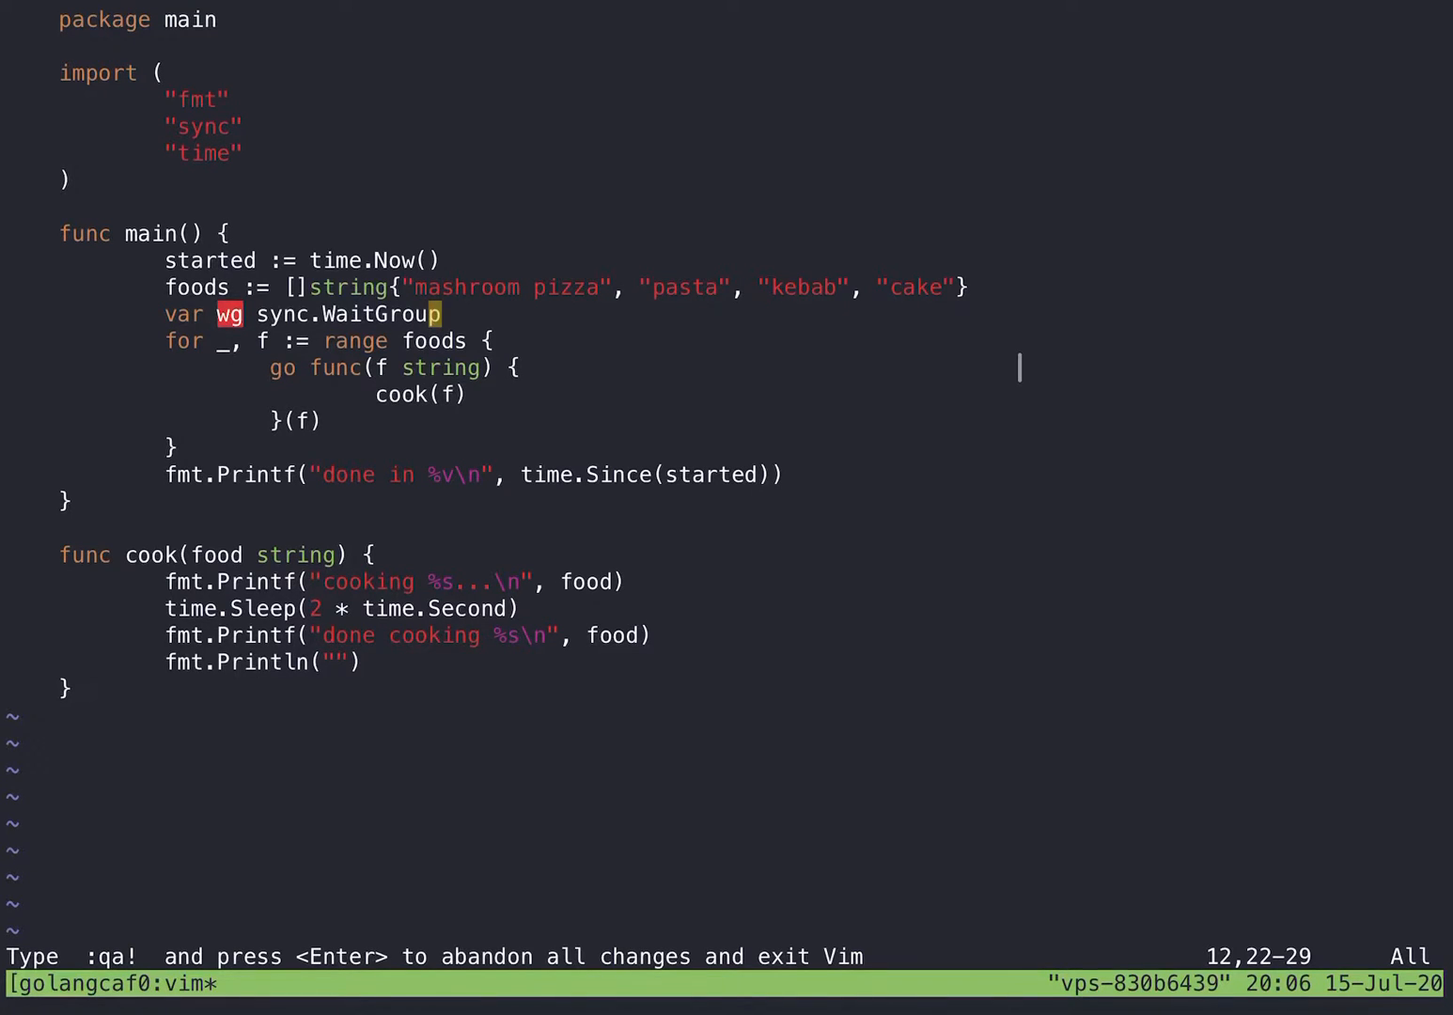
Step: Start a wg.Add(foods) line below the WaitGroup declaration
key(o)
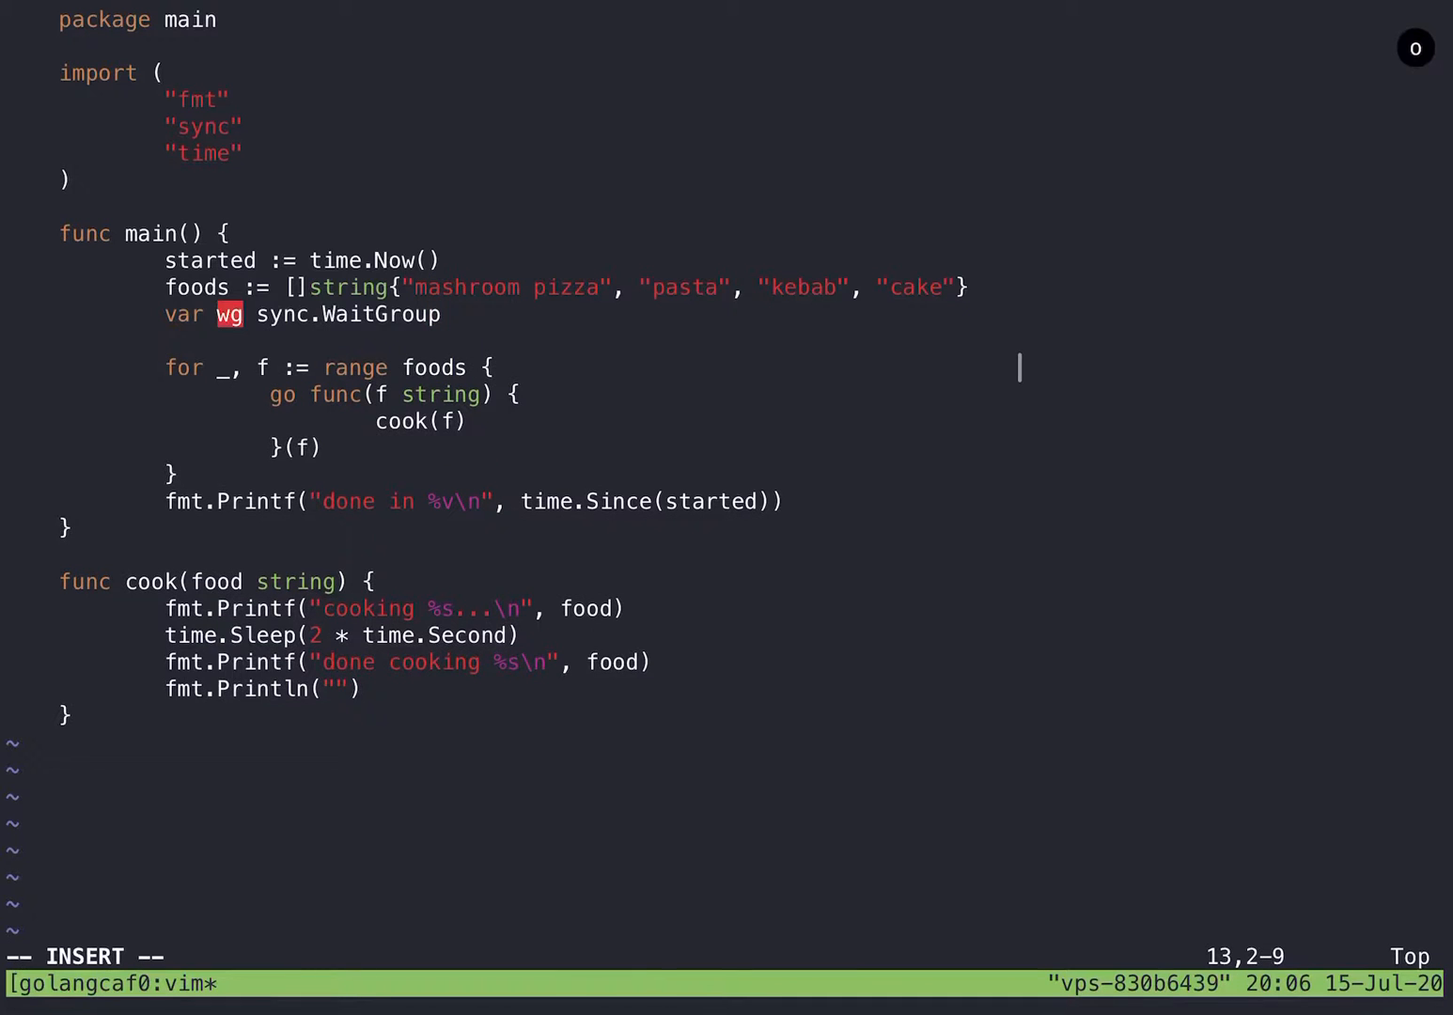
text(wg.Add)
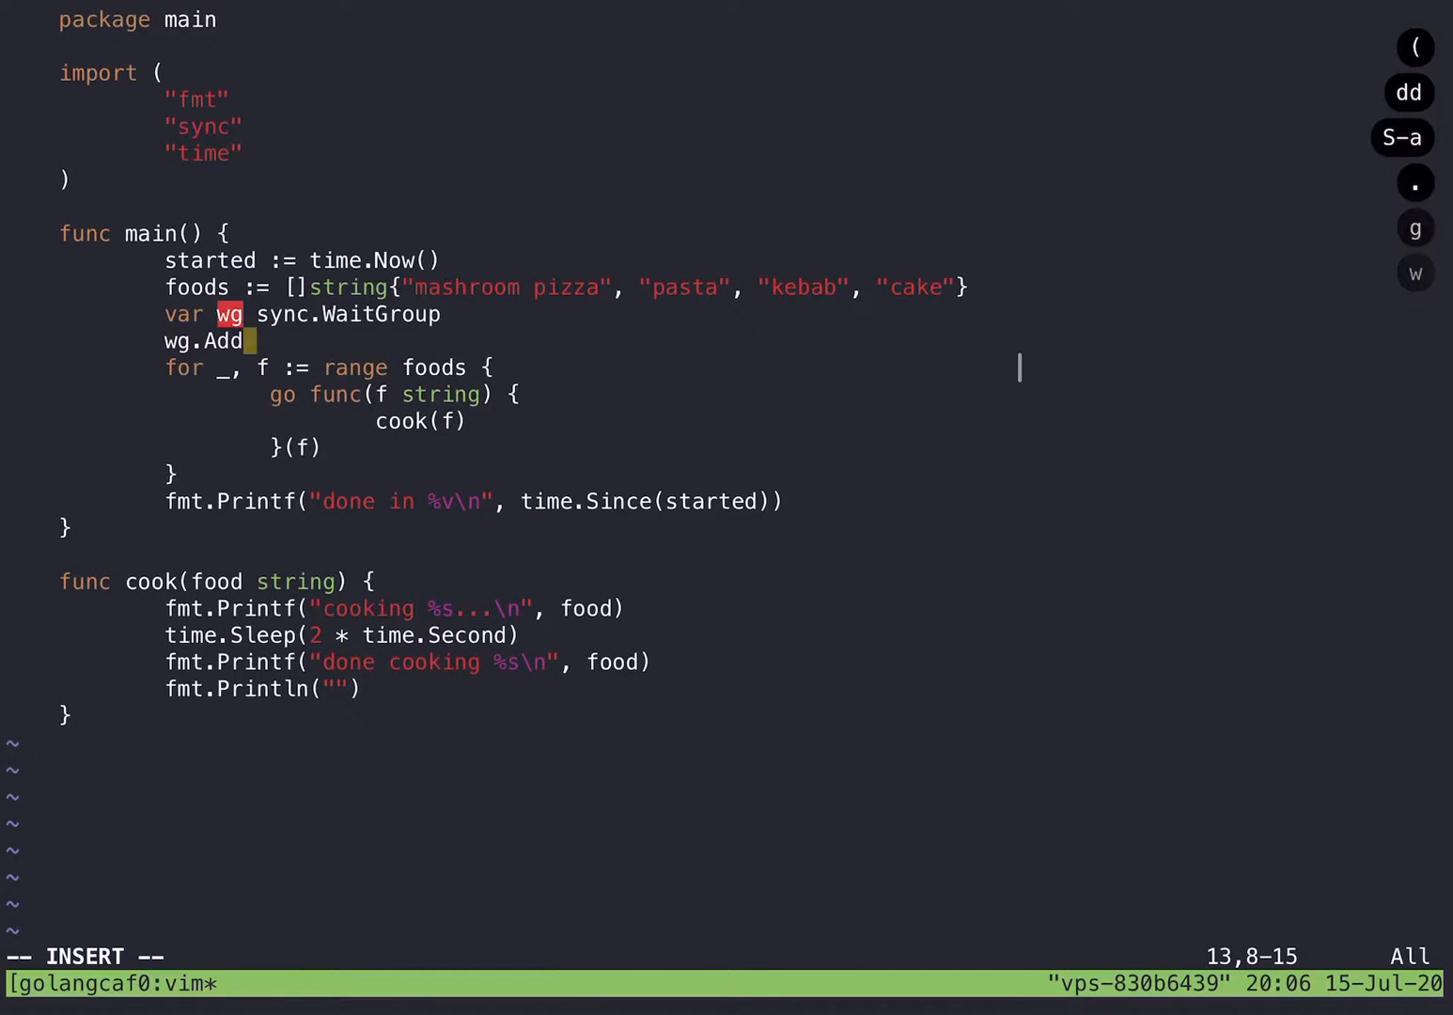
text((len()
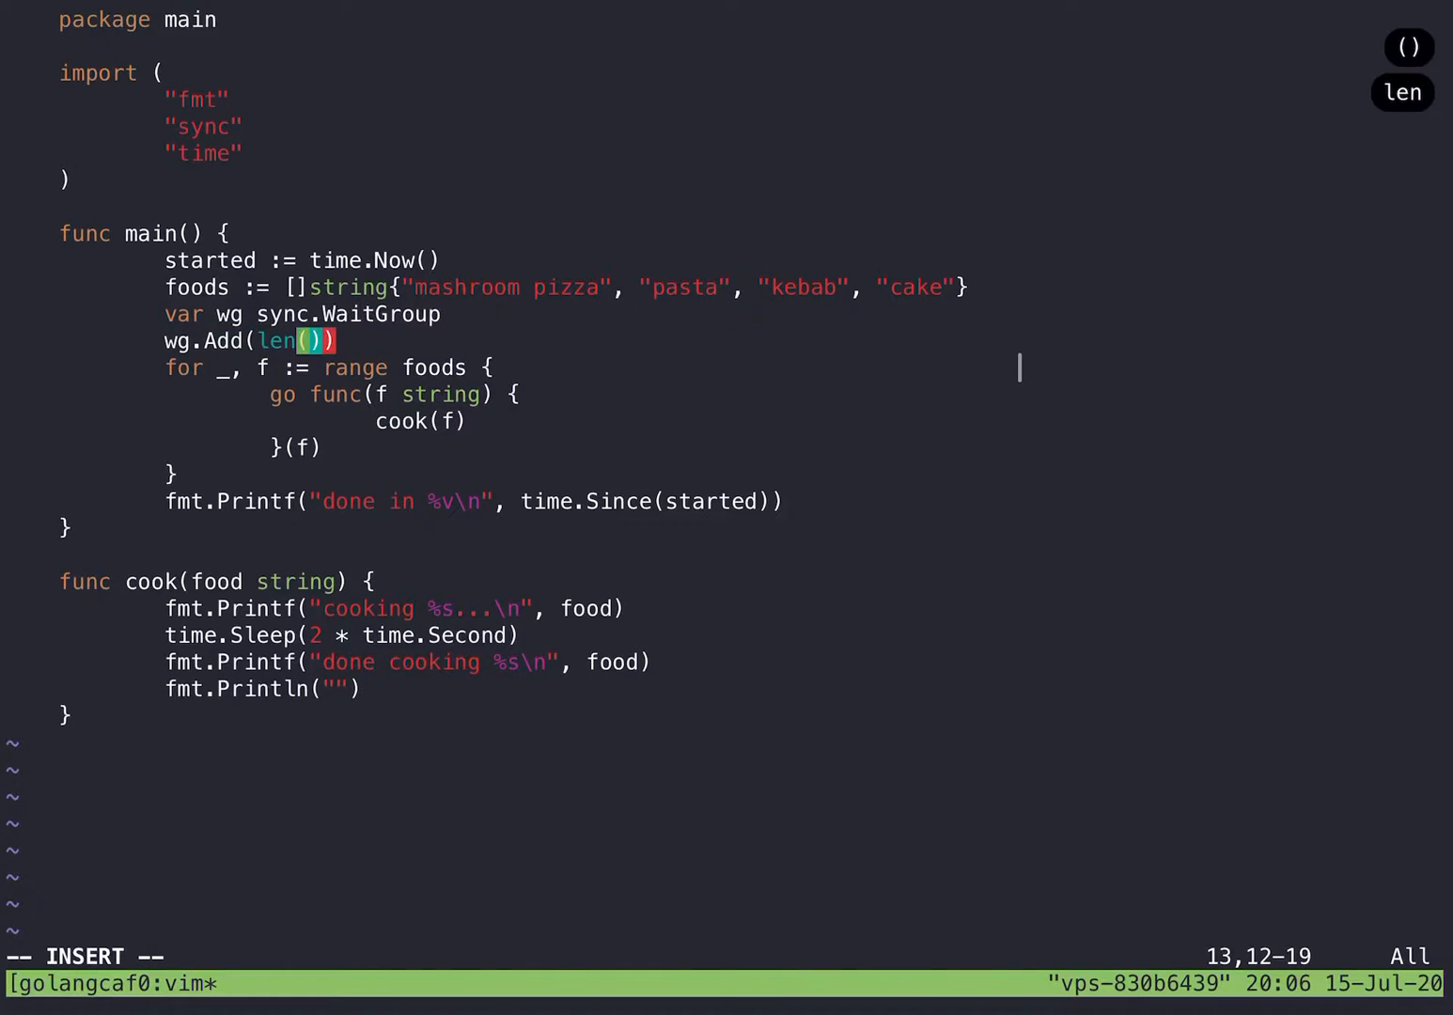
text(foods)
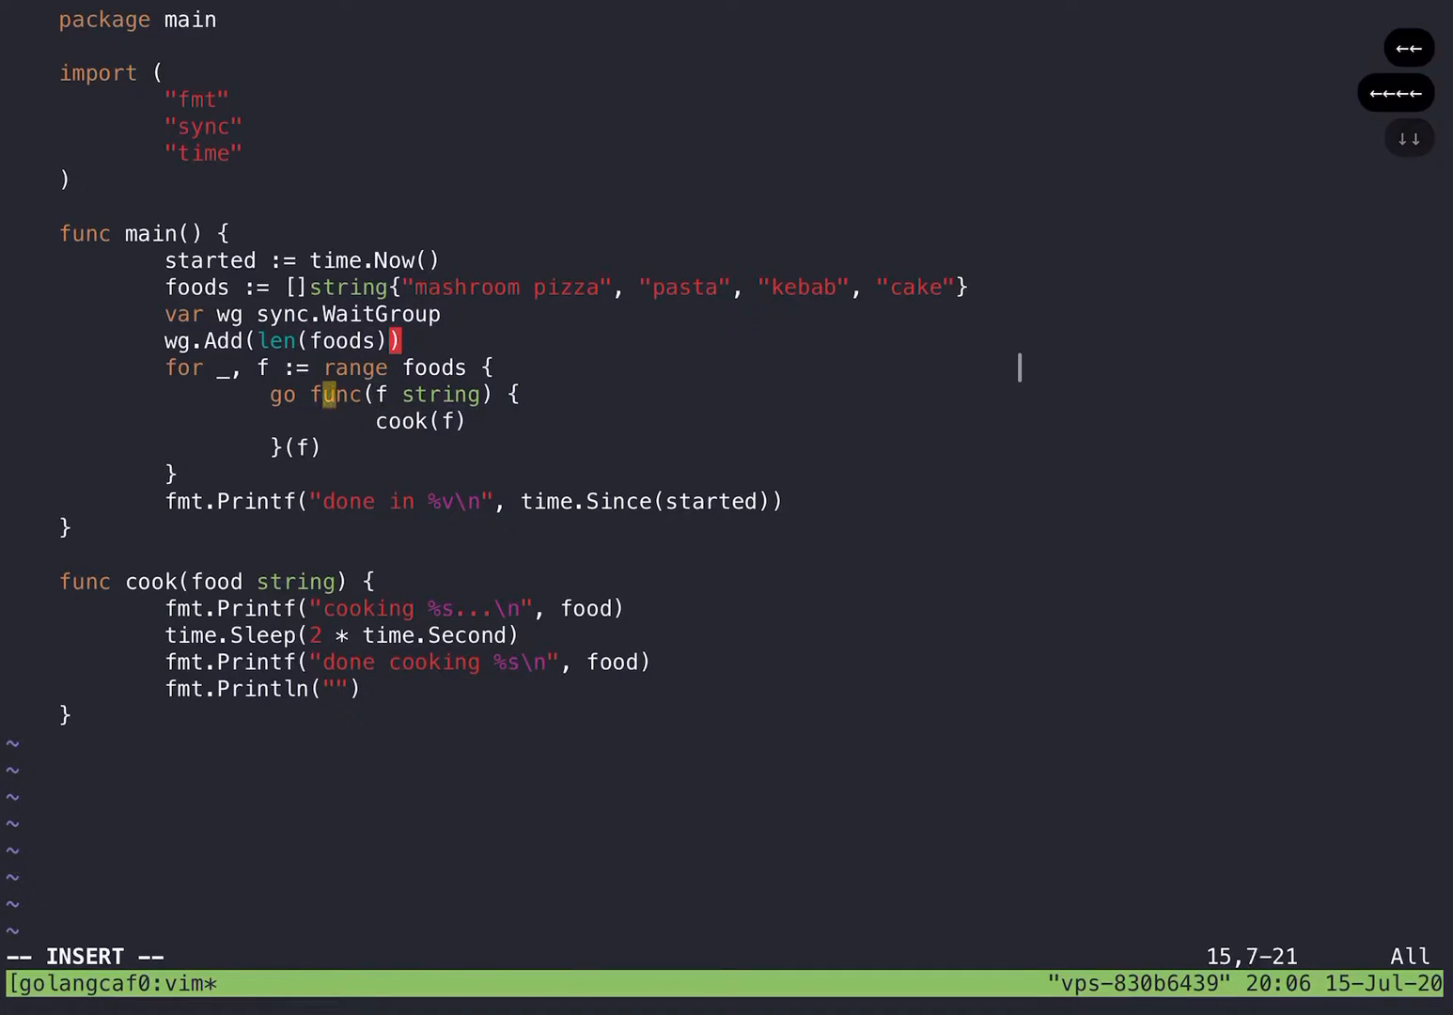
key(Left)
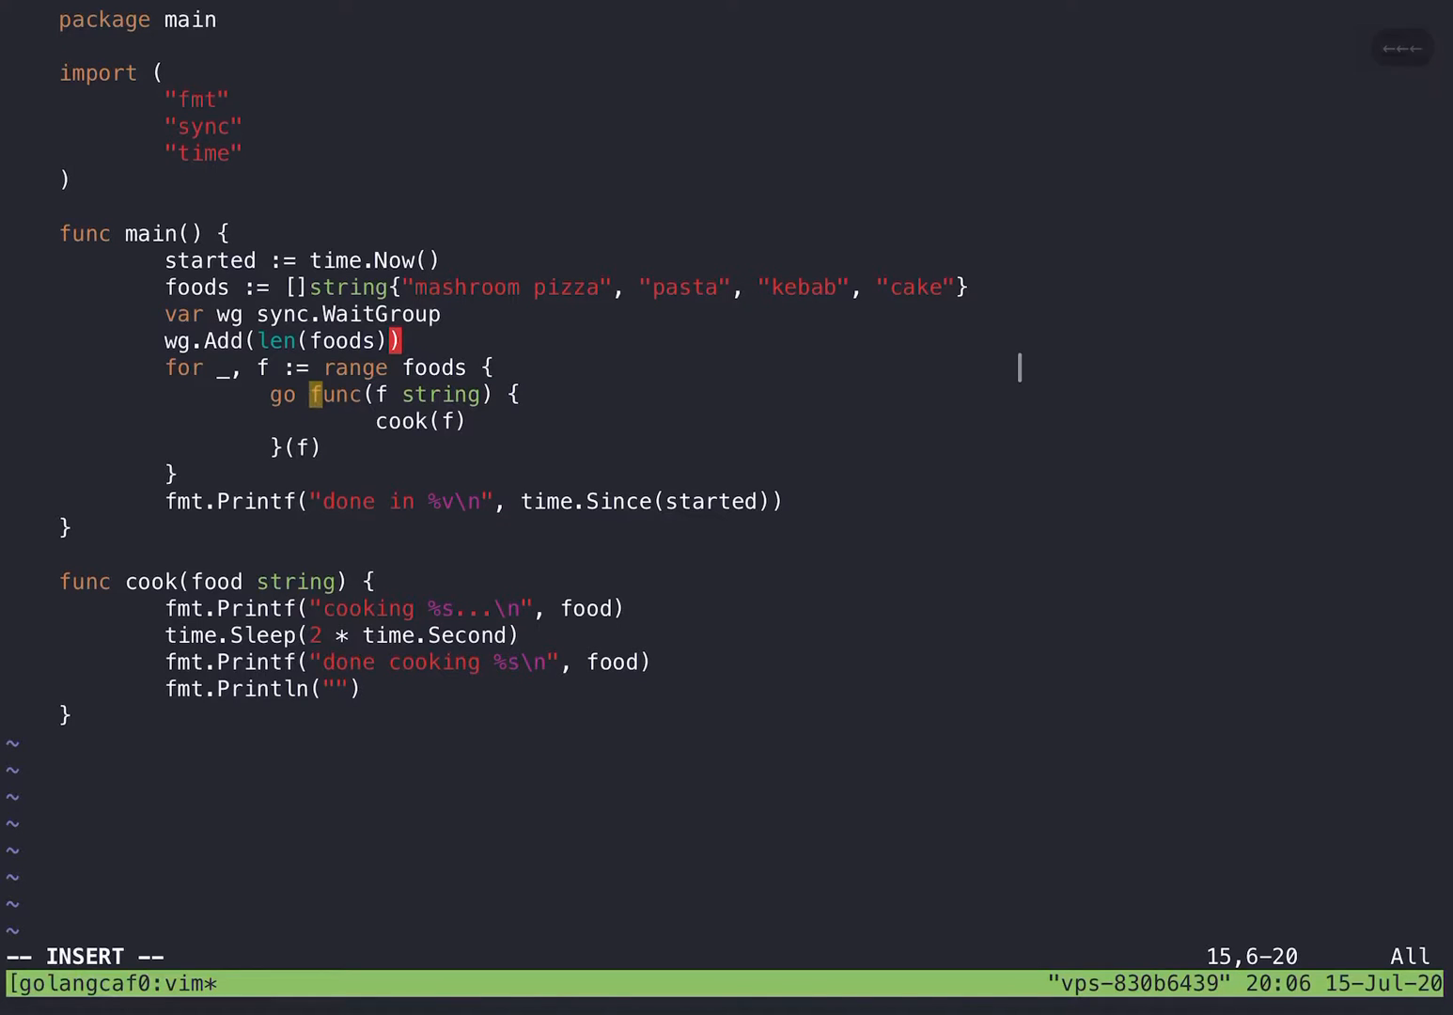
key(Up)
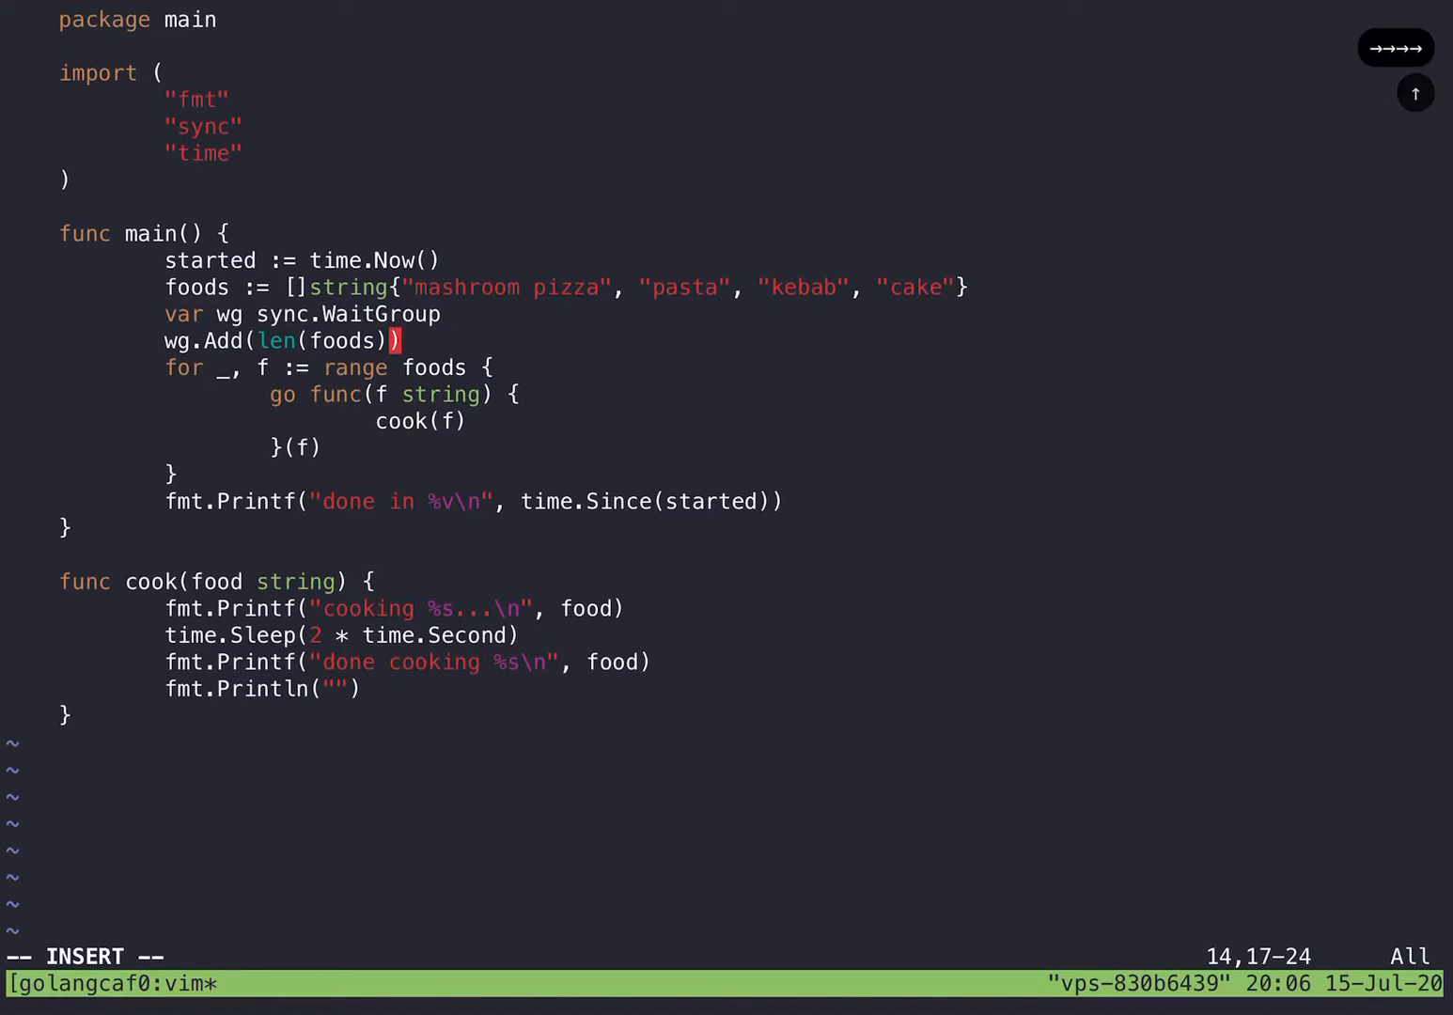
Step: Replace it with wg.Add(len(foods)) before the loop and save with :wq
key(dd)
text(i)
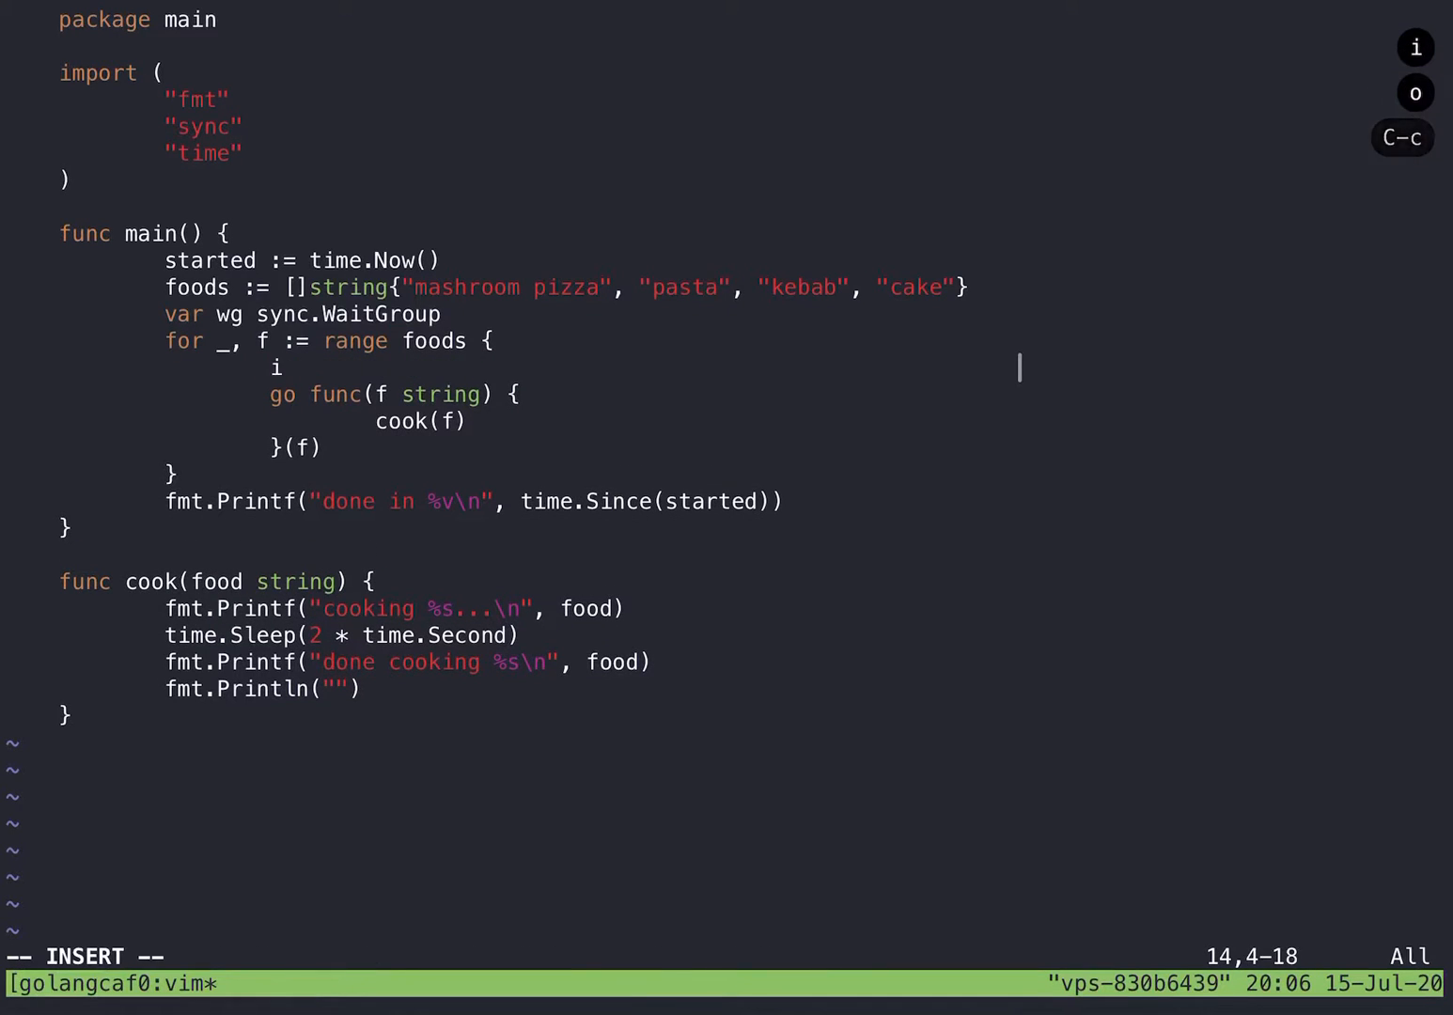
text(g.Add(()
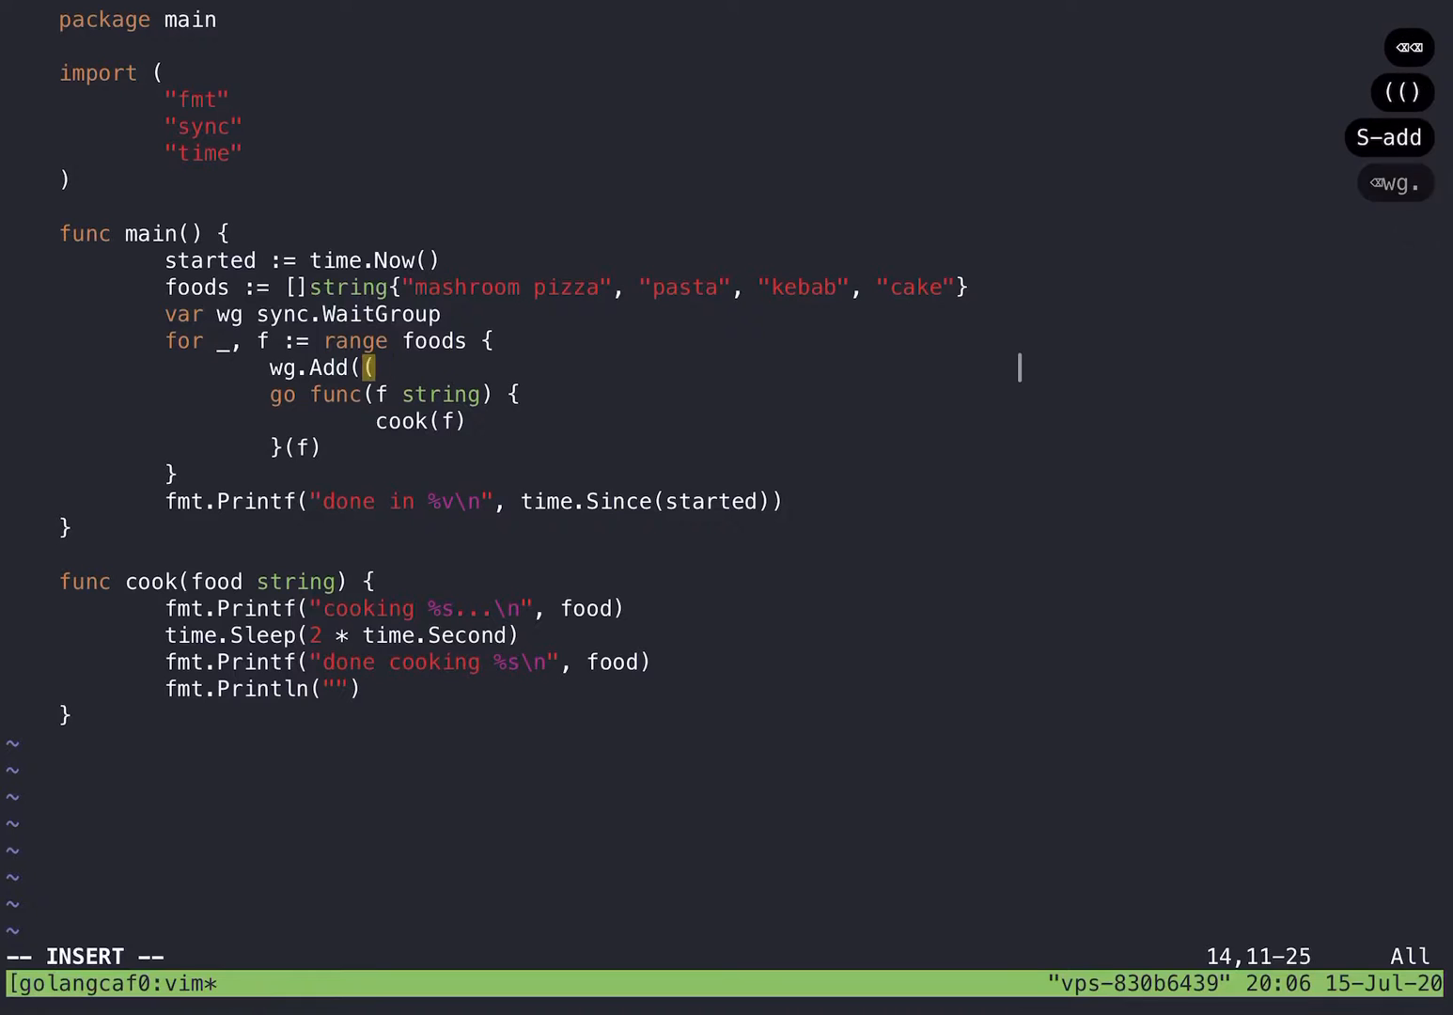
text(1)
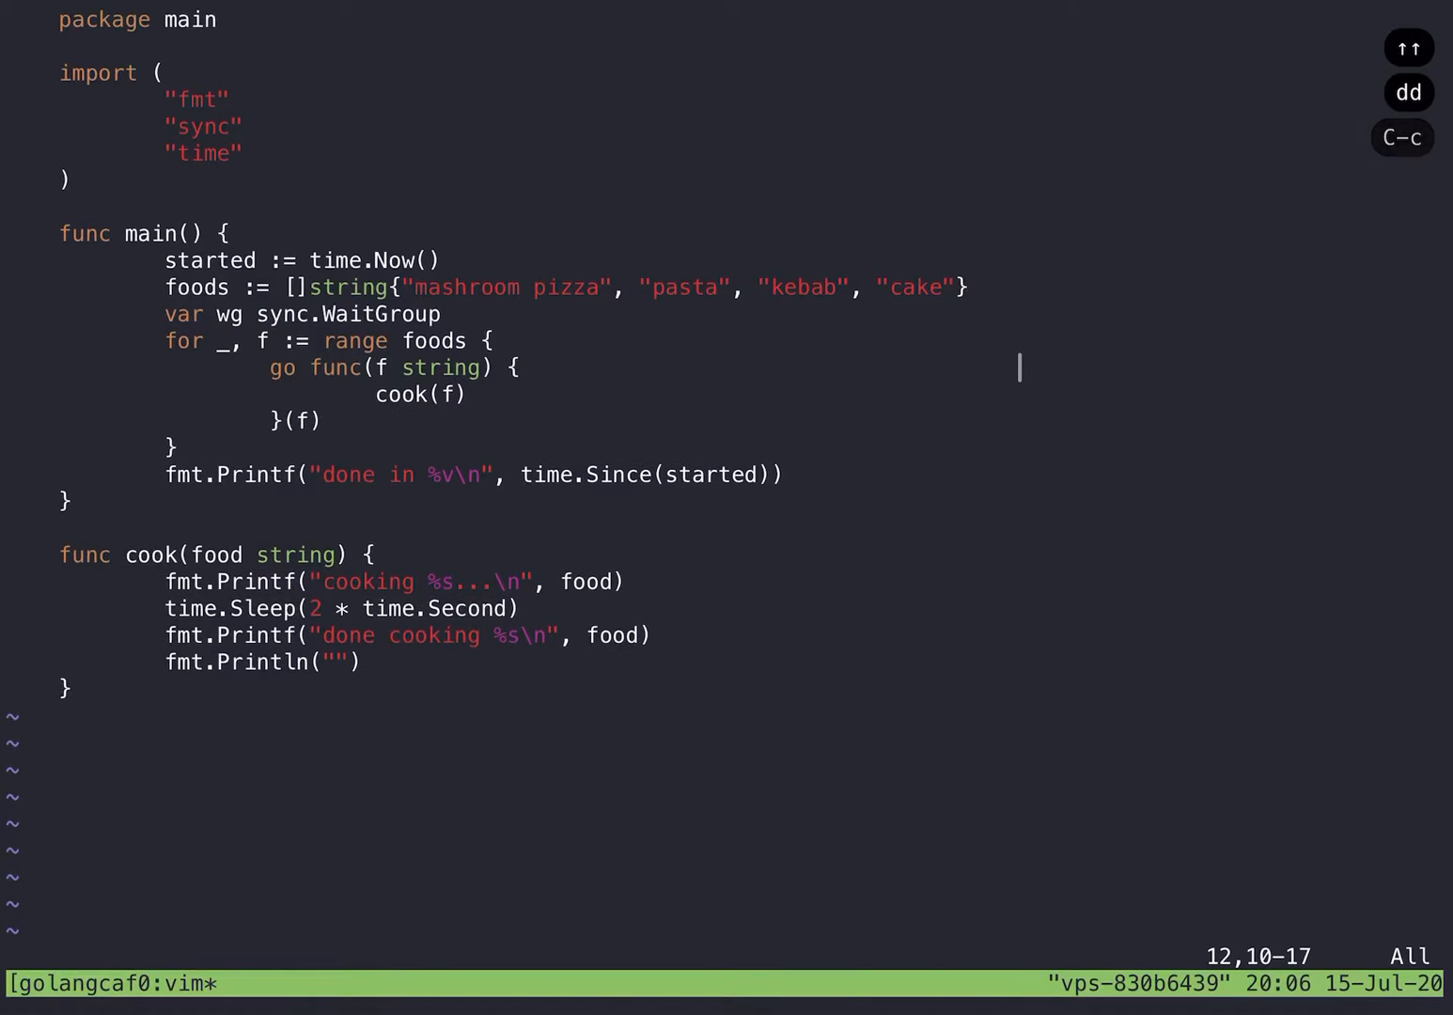
text(wg.Ad)
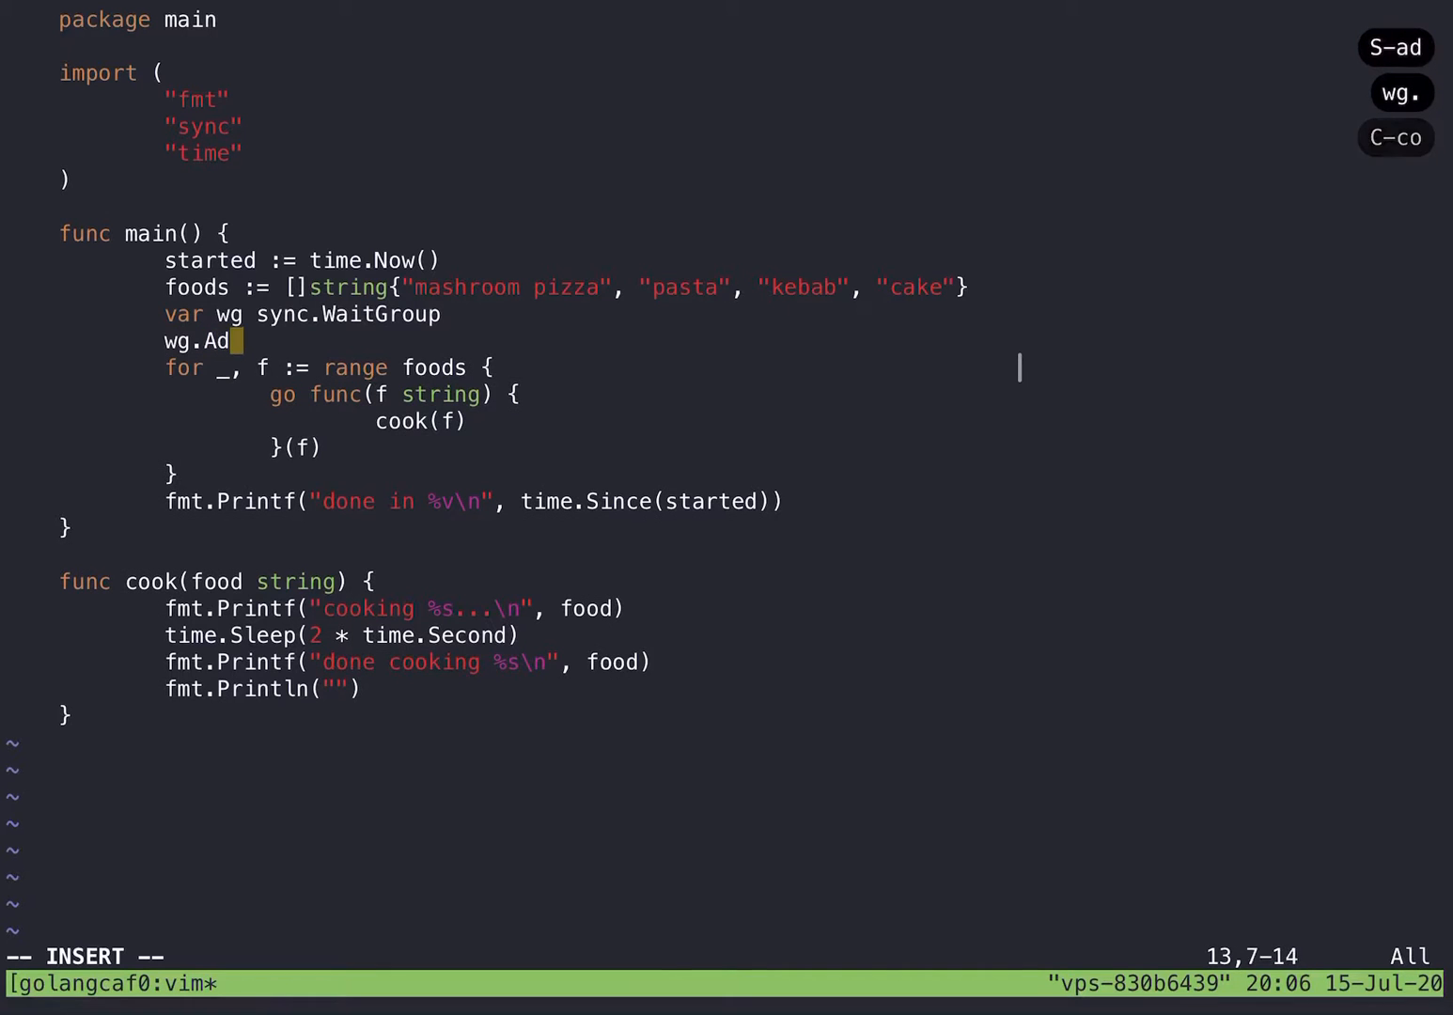
text(d(len()
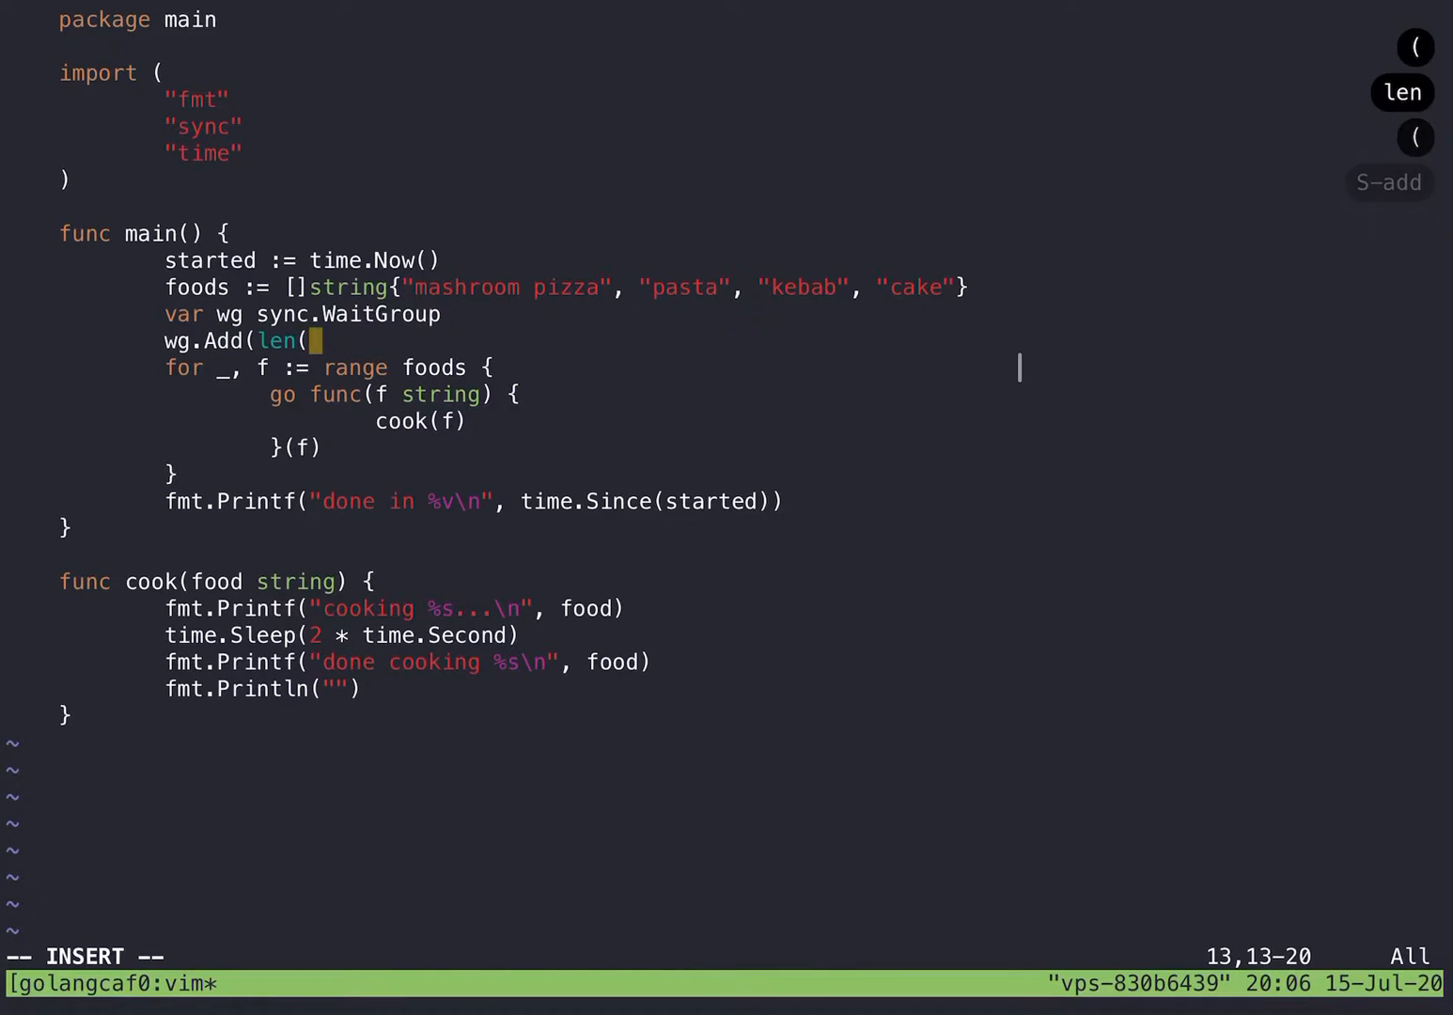
text(foods)))
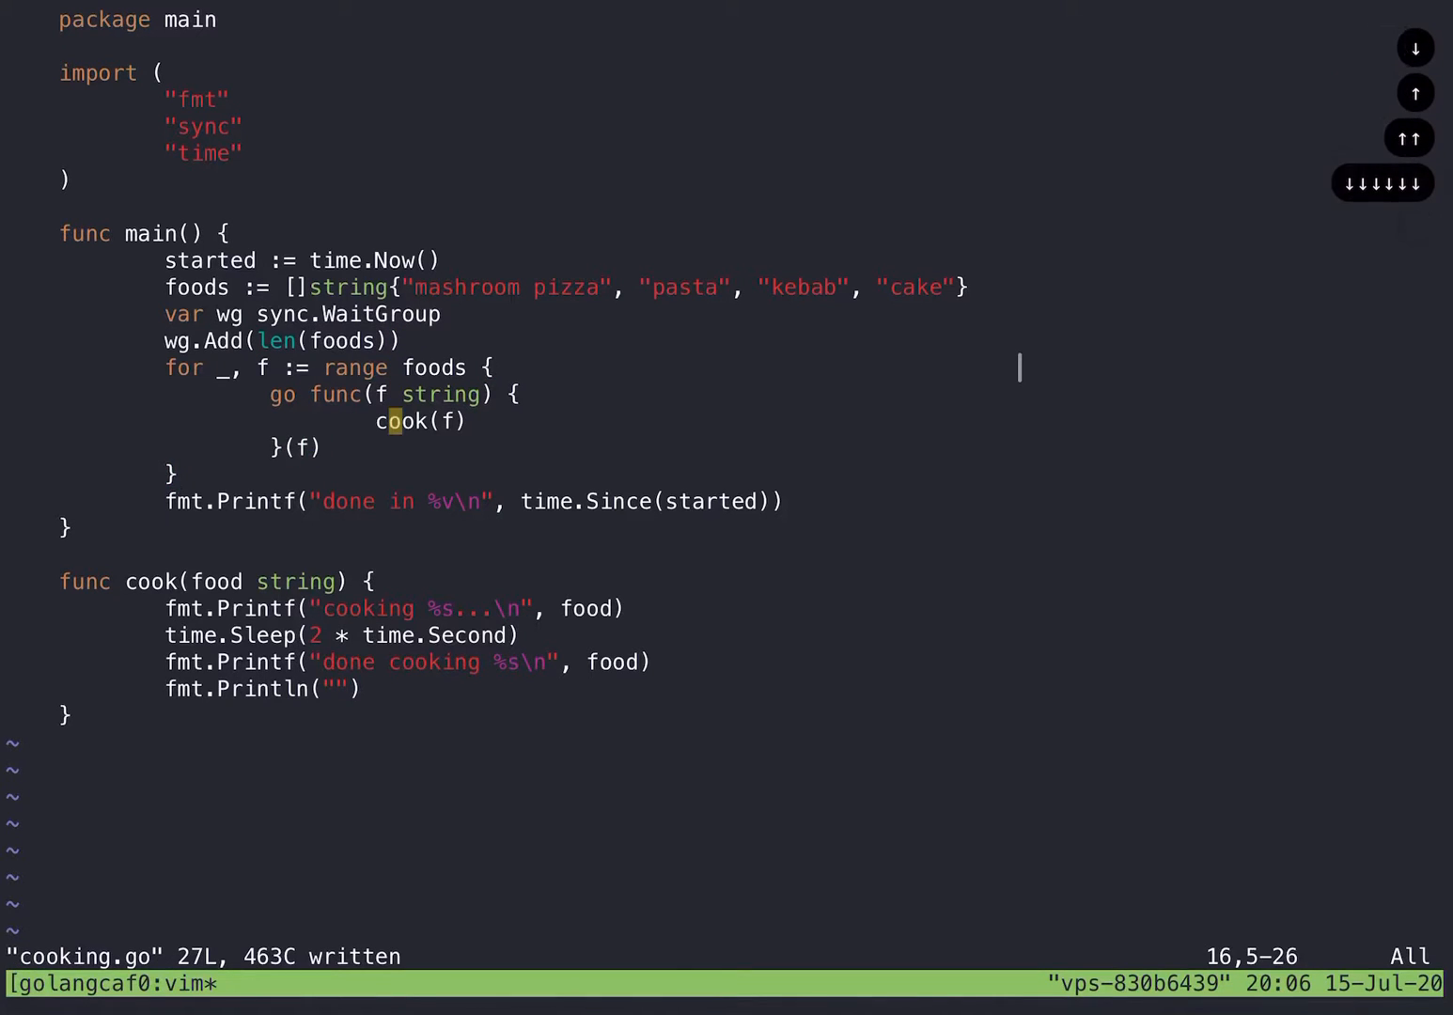
text(:wq)
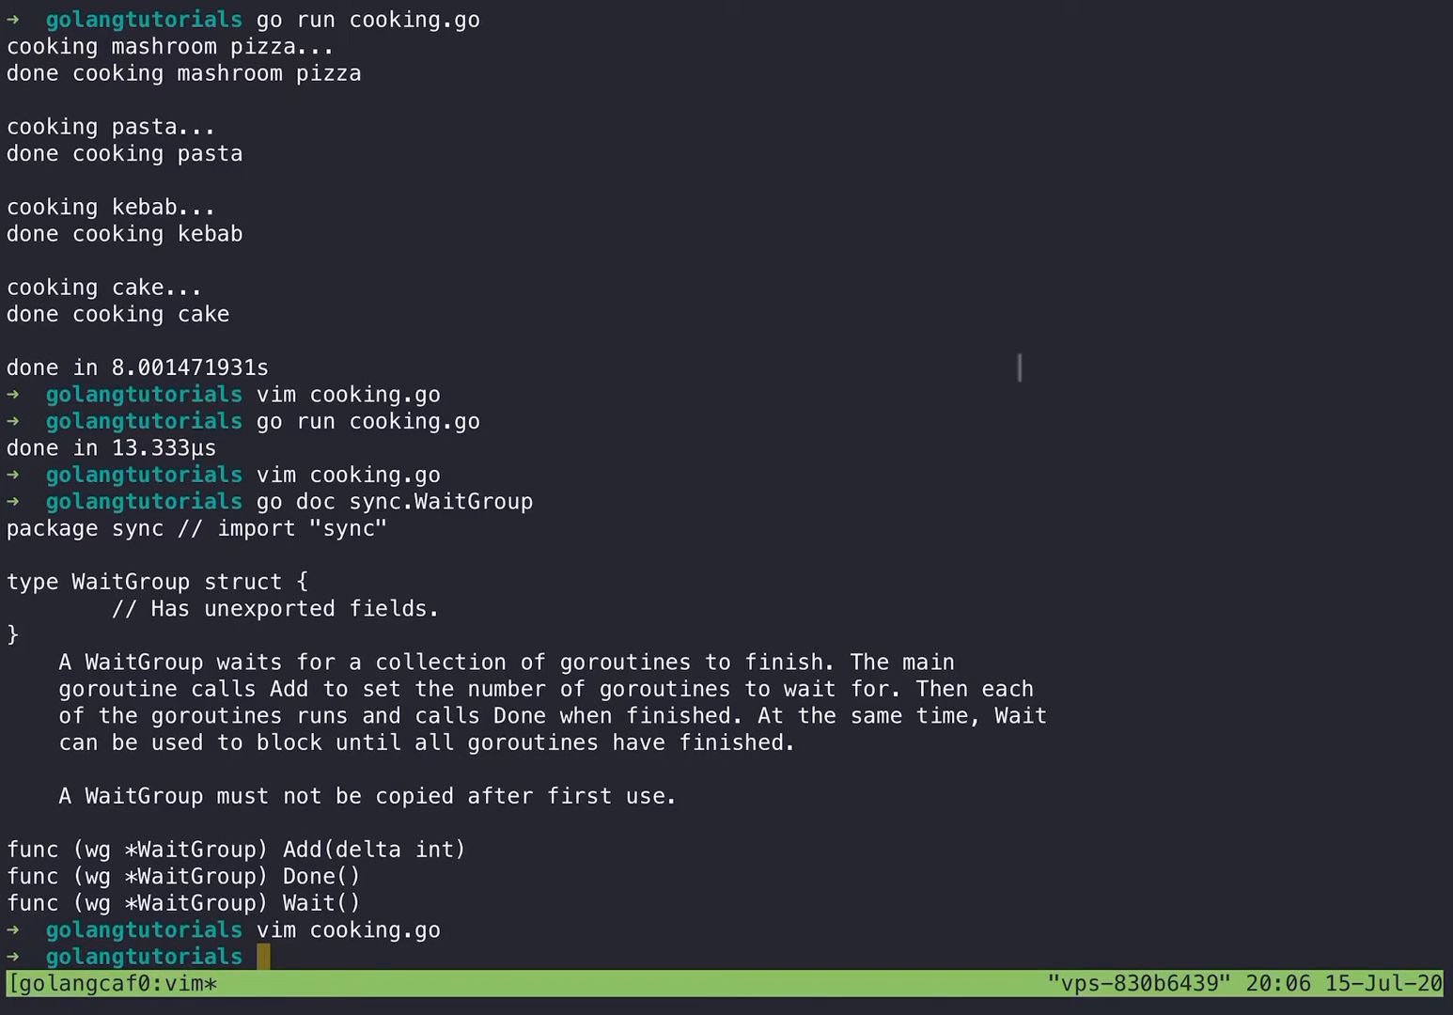
Step: Reopen cooking.go and add wg.Done() after cook(f) in the goroutine
text(vim coo)
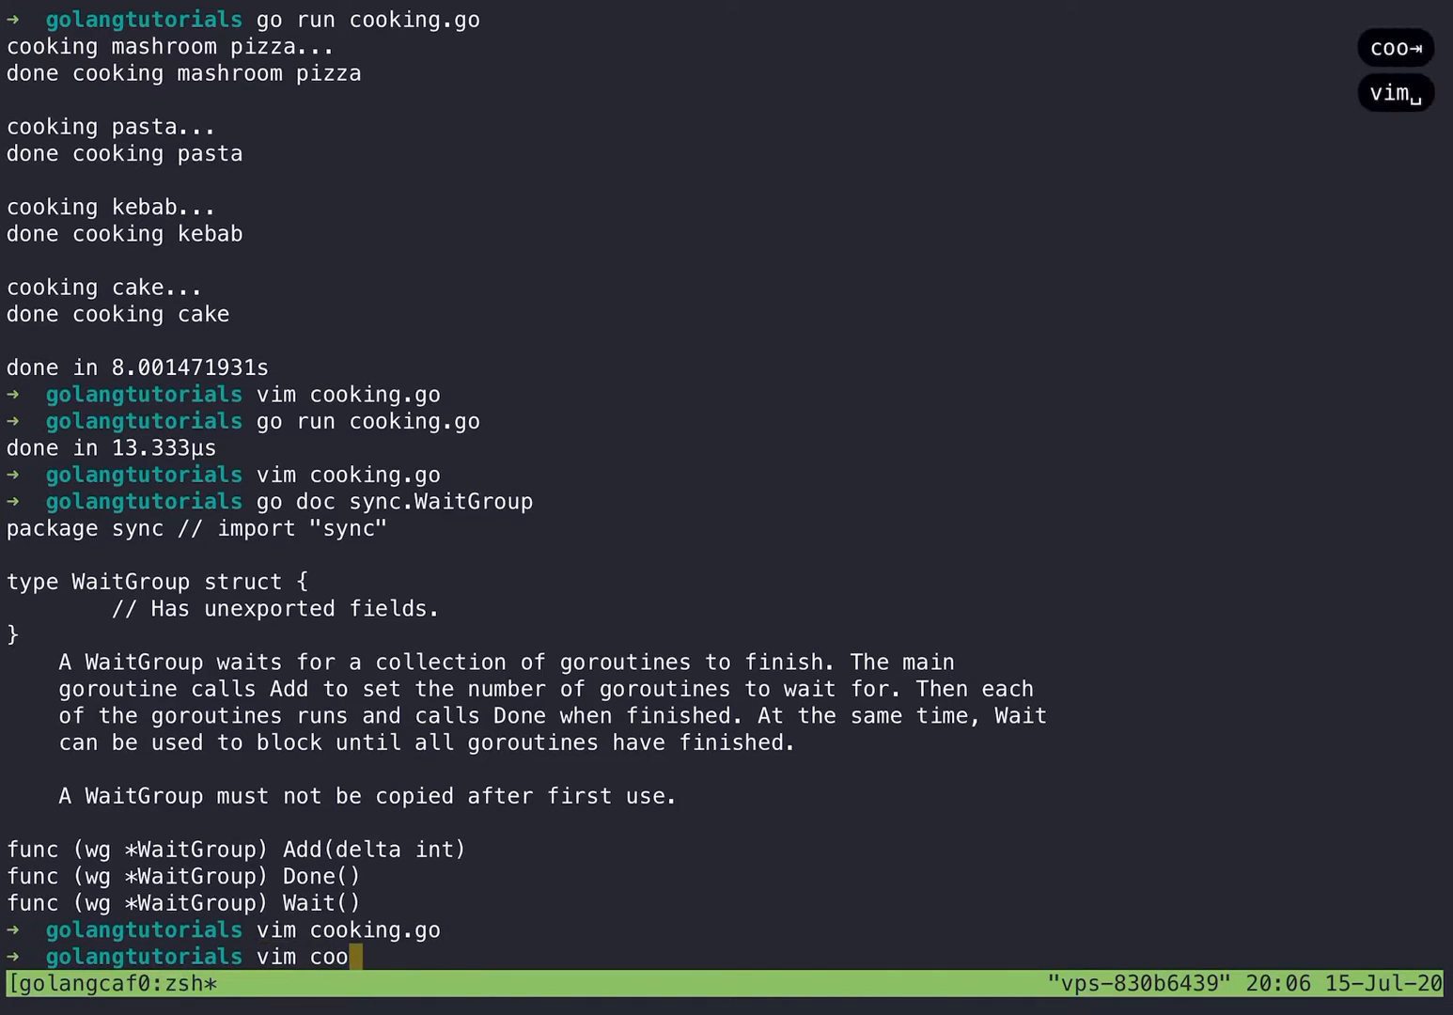
key(Return)
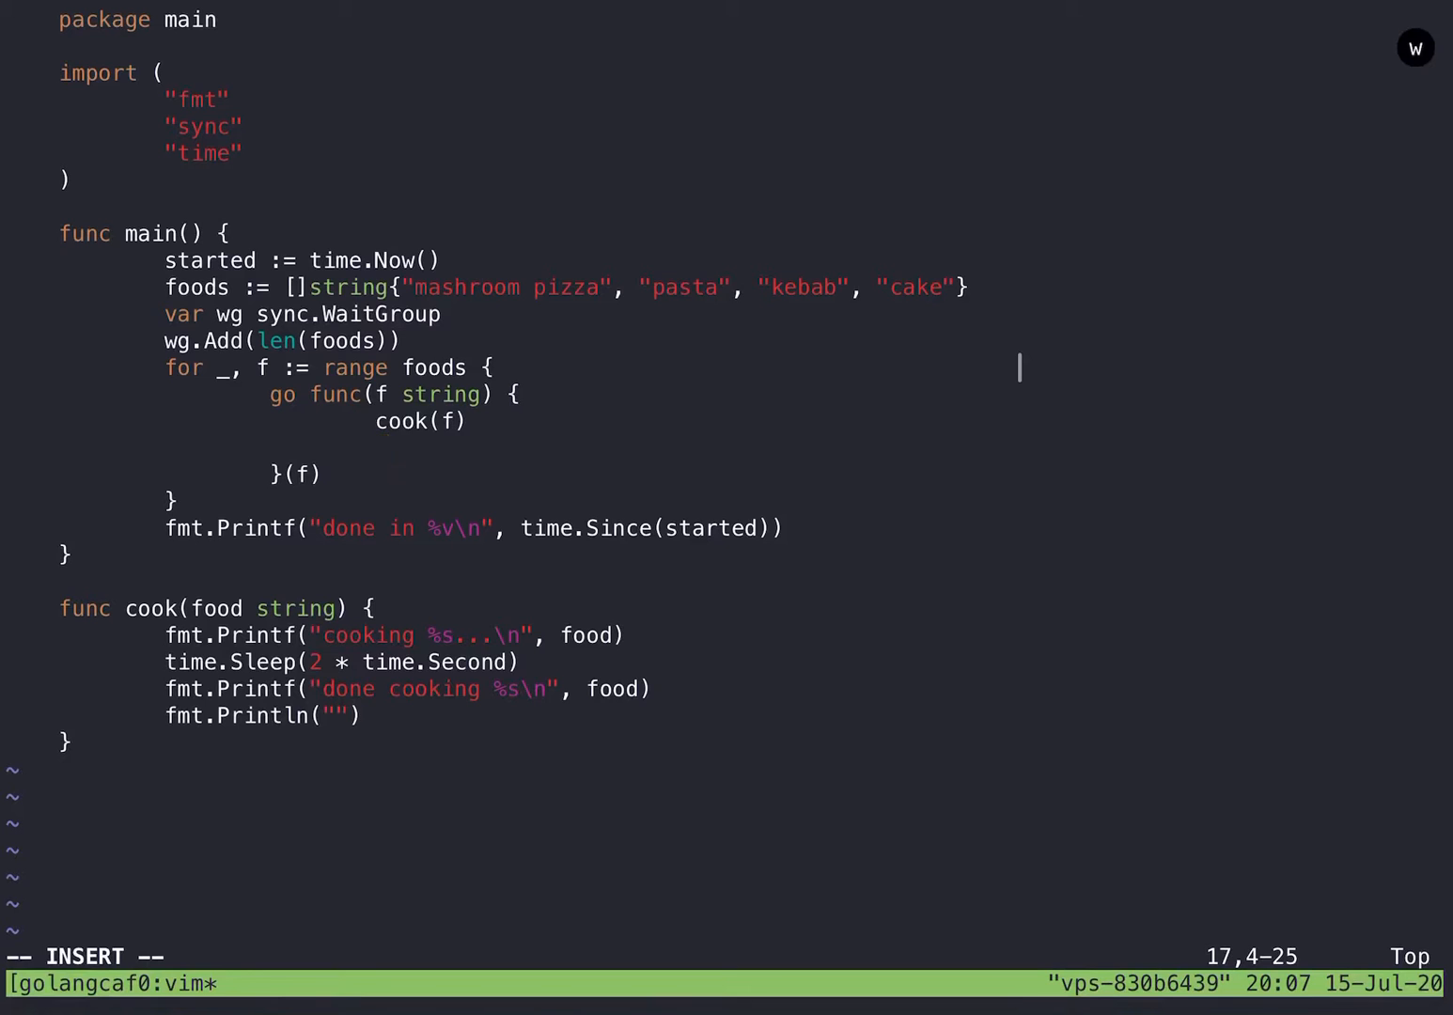
text(wg.Done()
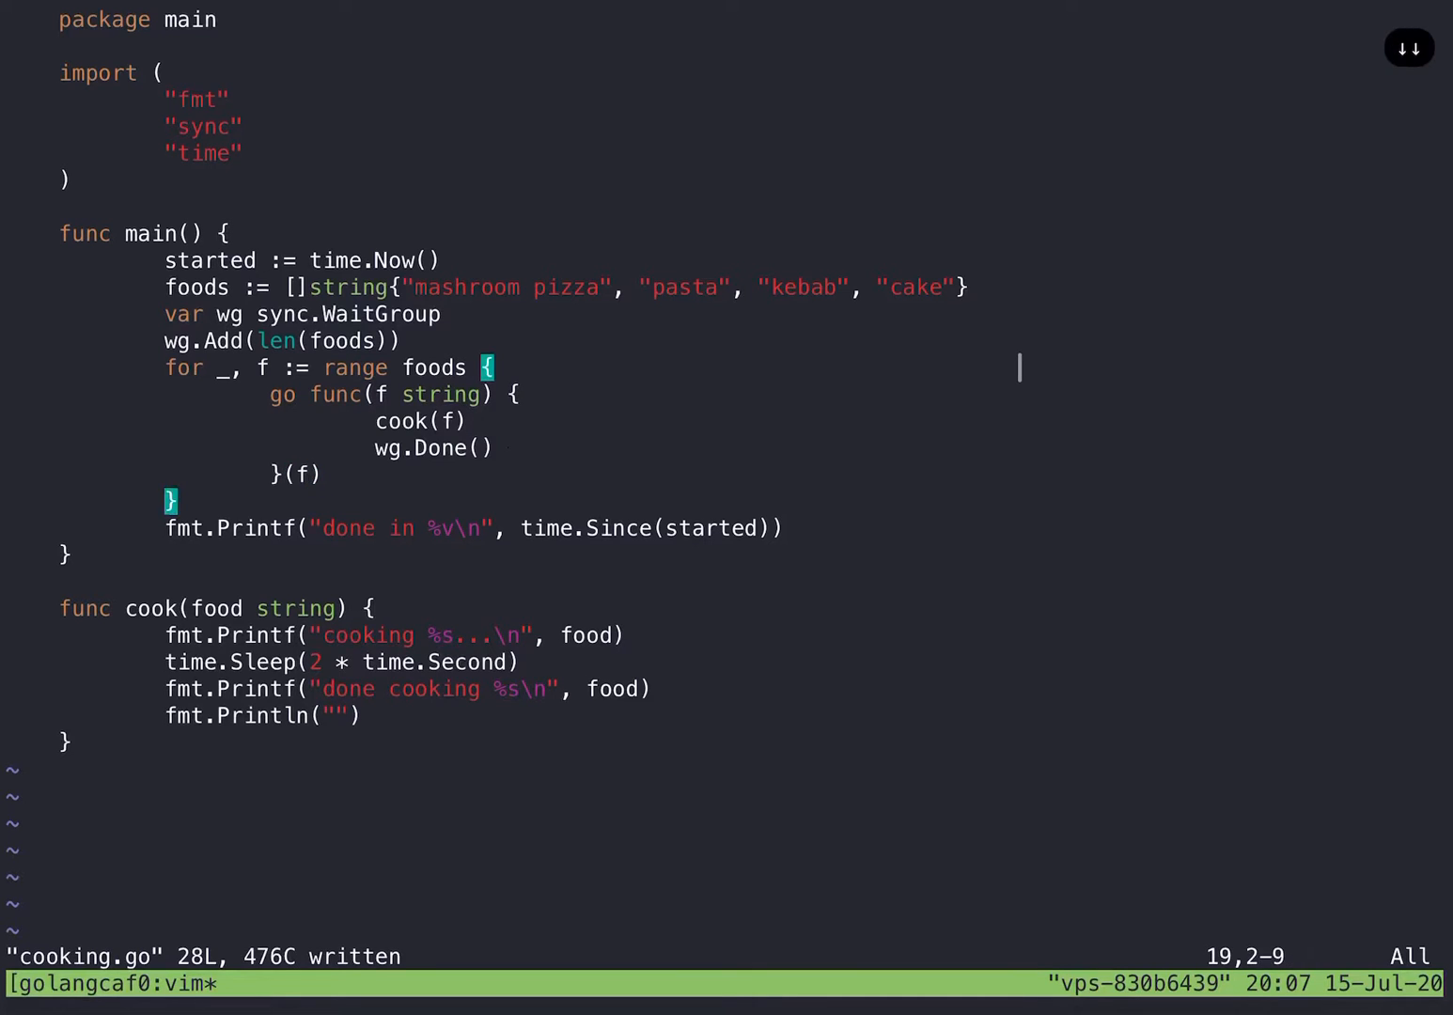
Step: Add wg.Wait() after the loop, then save and exit
key(o)
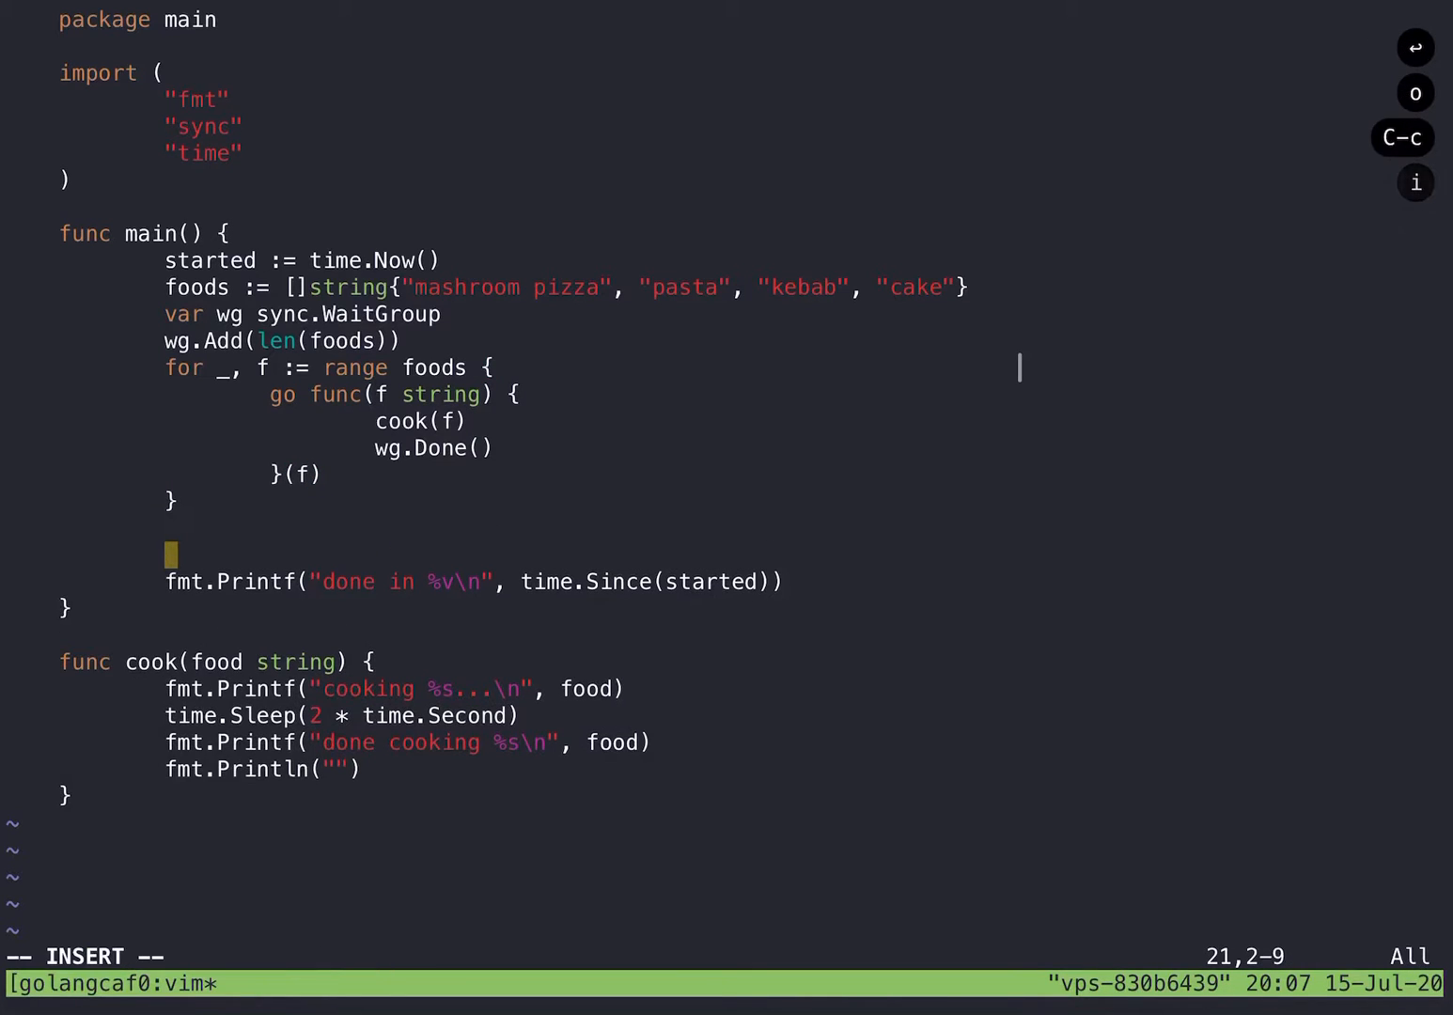
key(BackSpace)
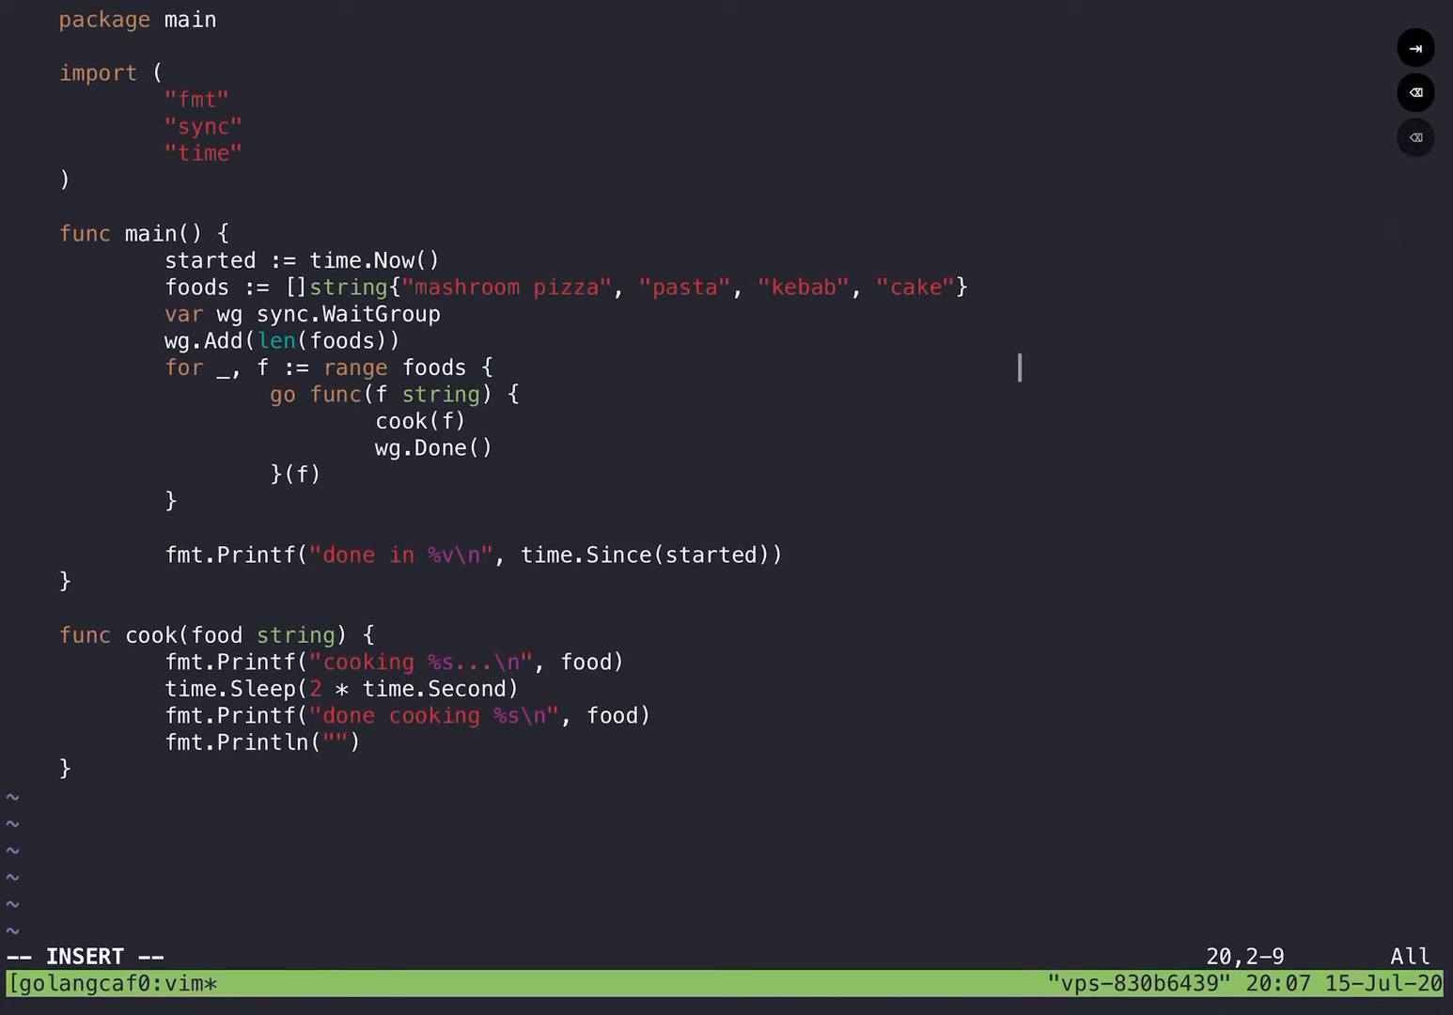
text(wg.Wait()
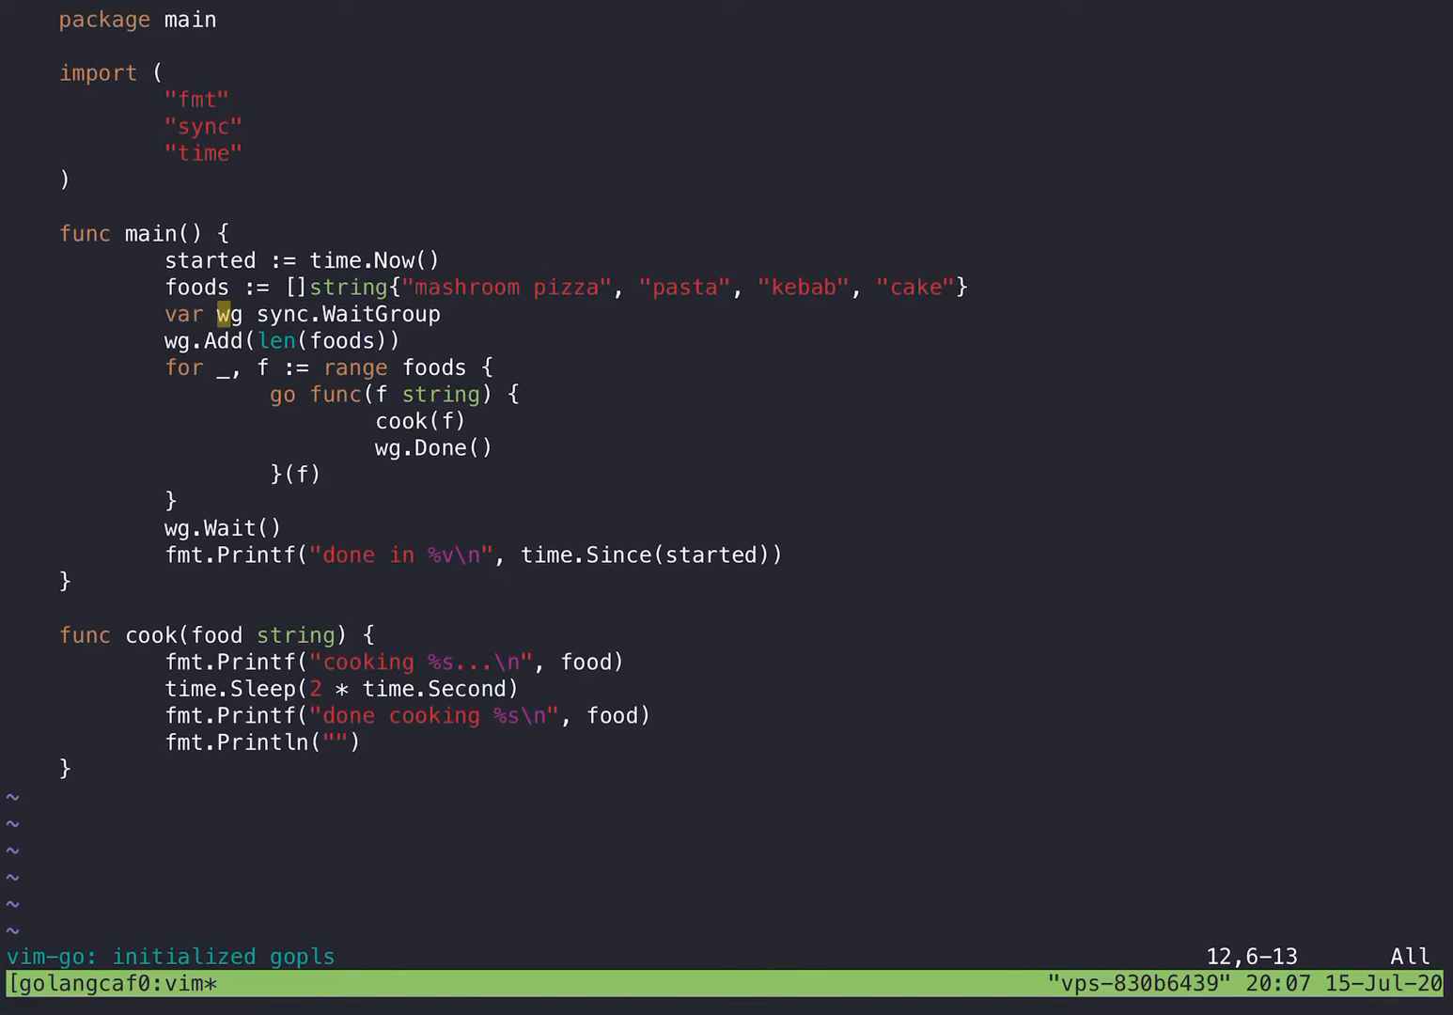
key(j)
text(go run)
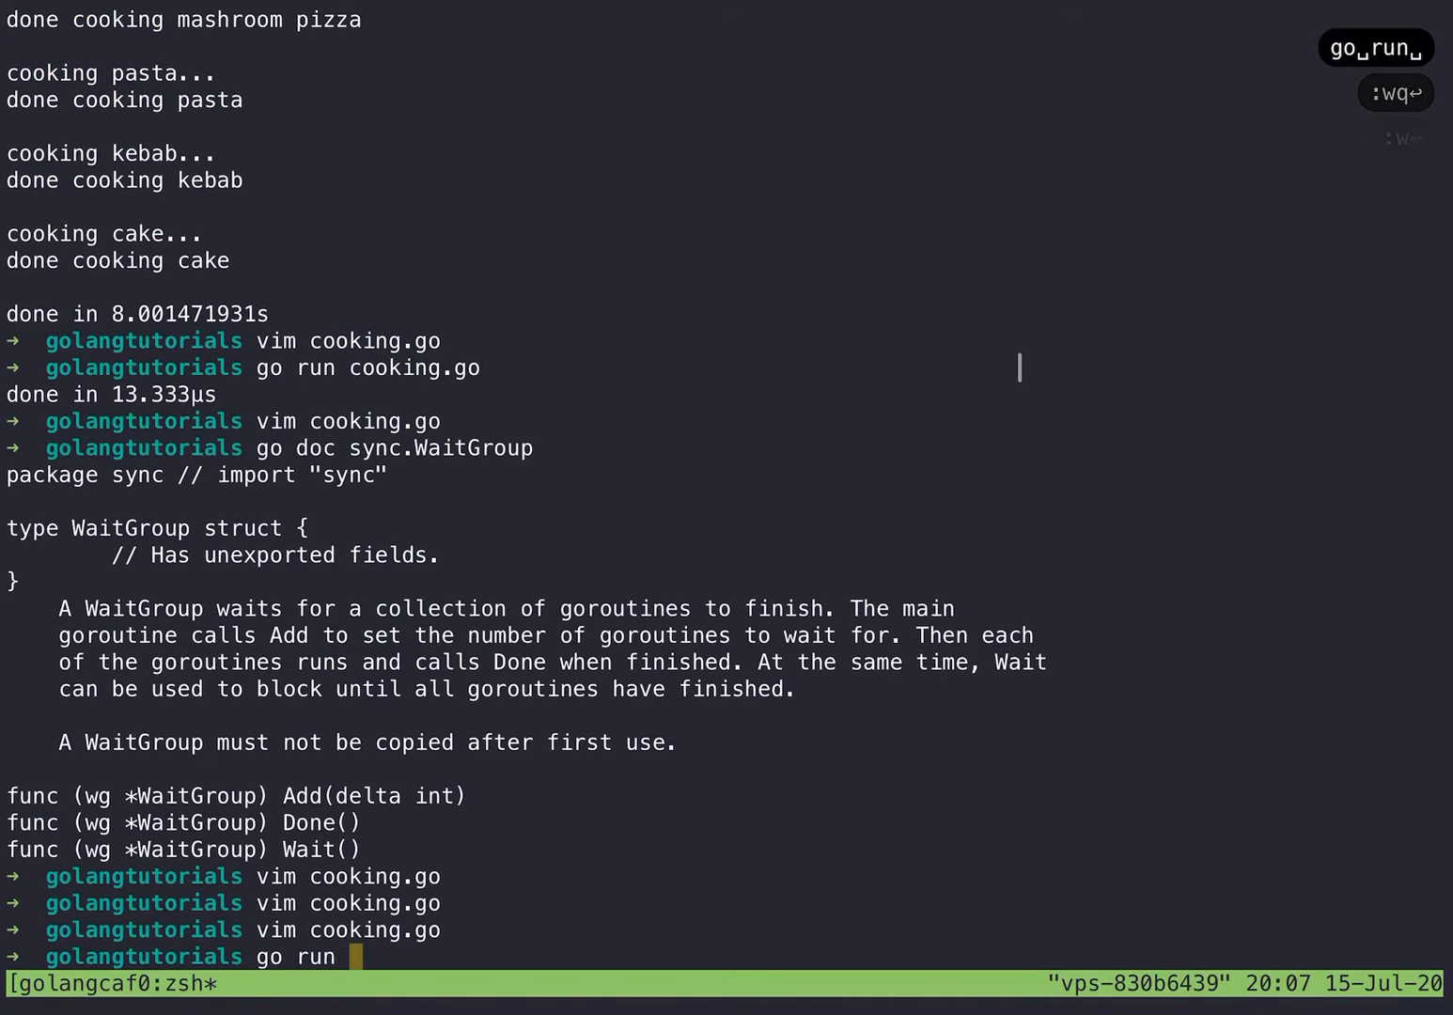
Step: Run go run cooking.go; all four foods finish concurrently in about 2 seconds
text(cooking.go)
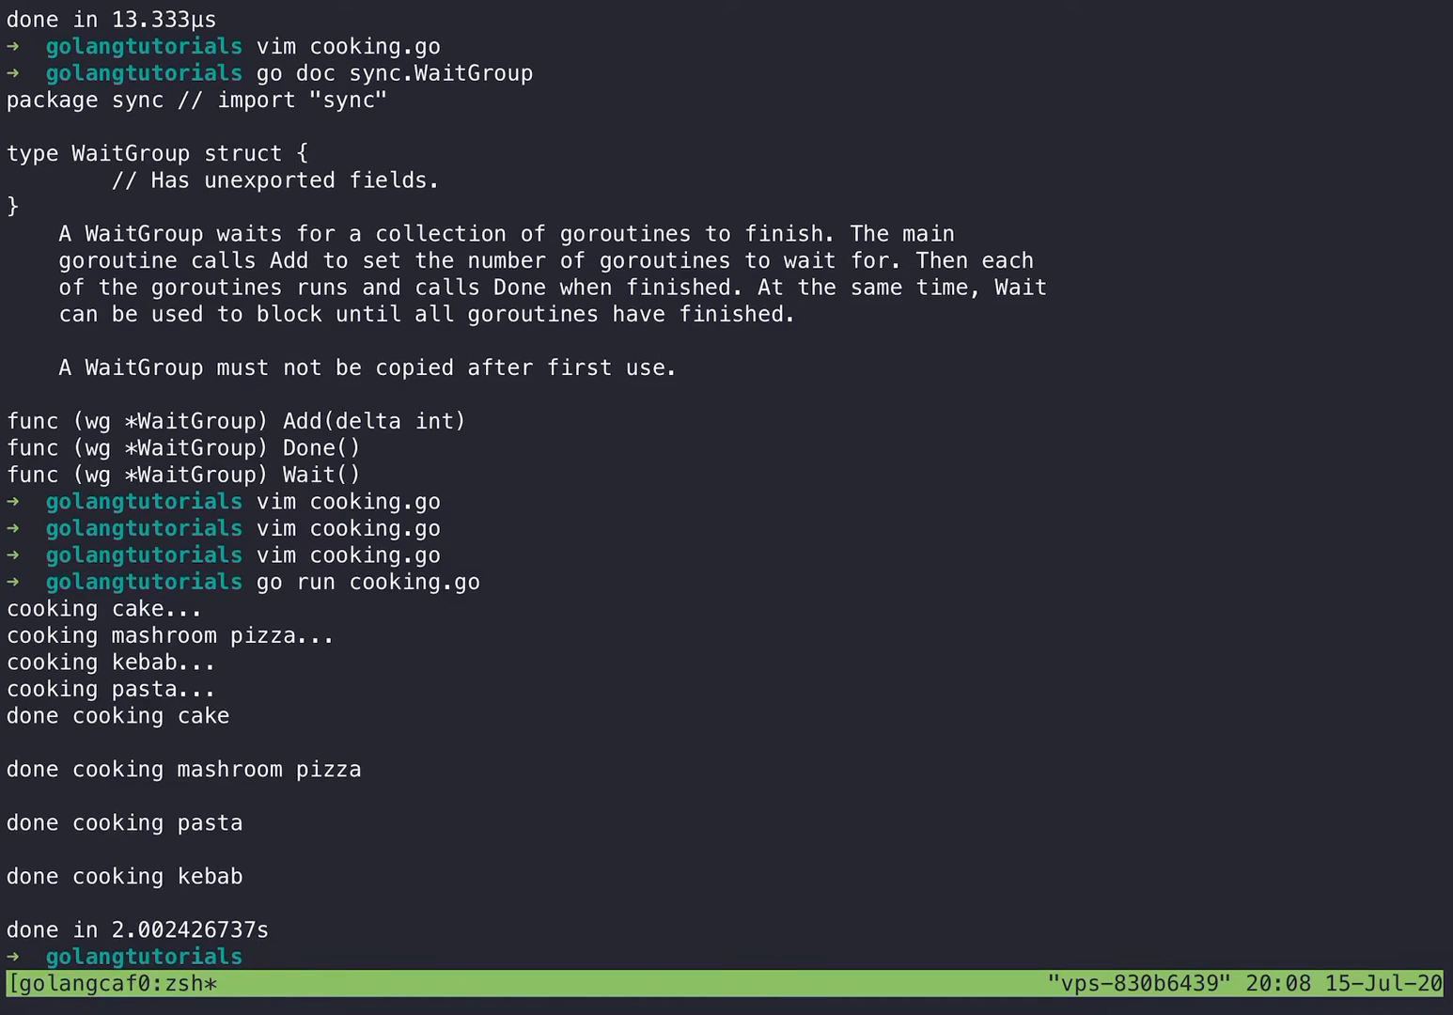
mouse_move(266, 956)
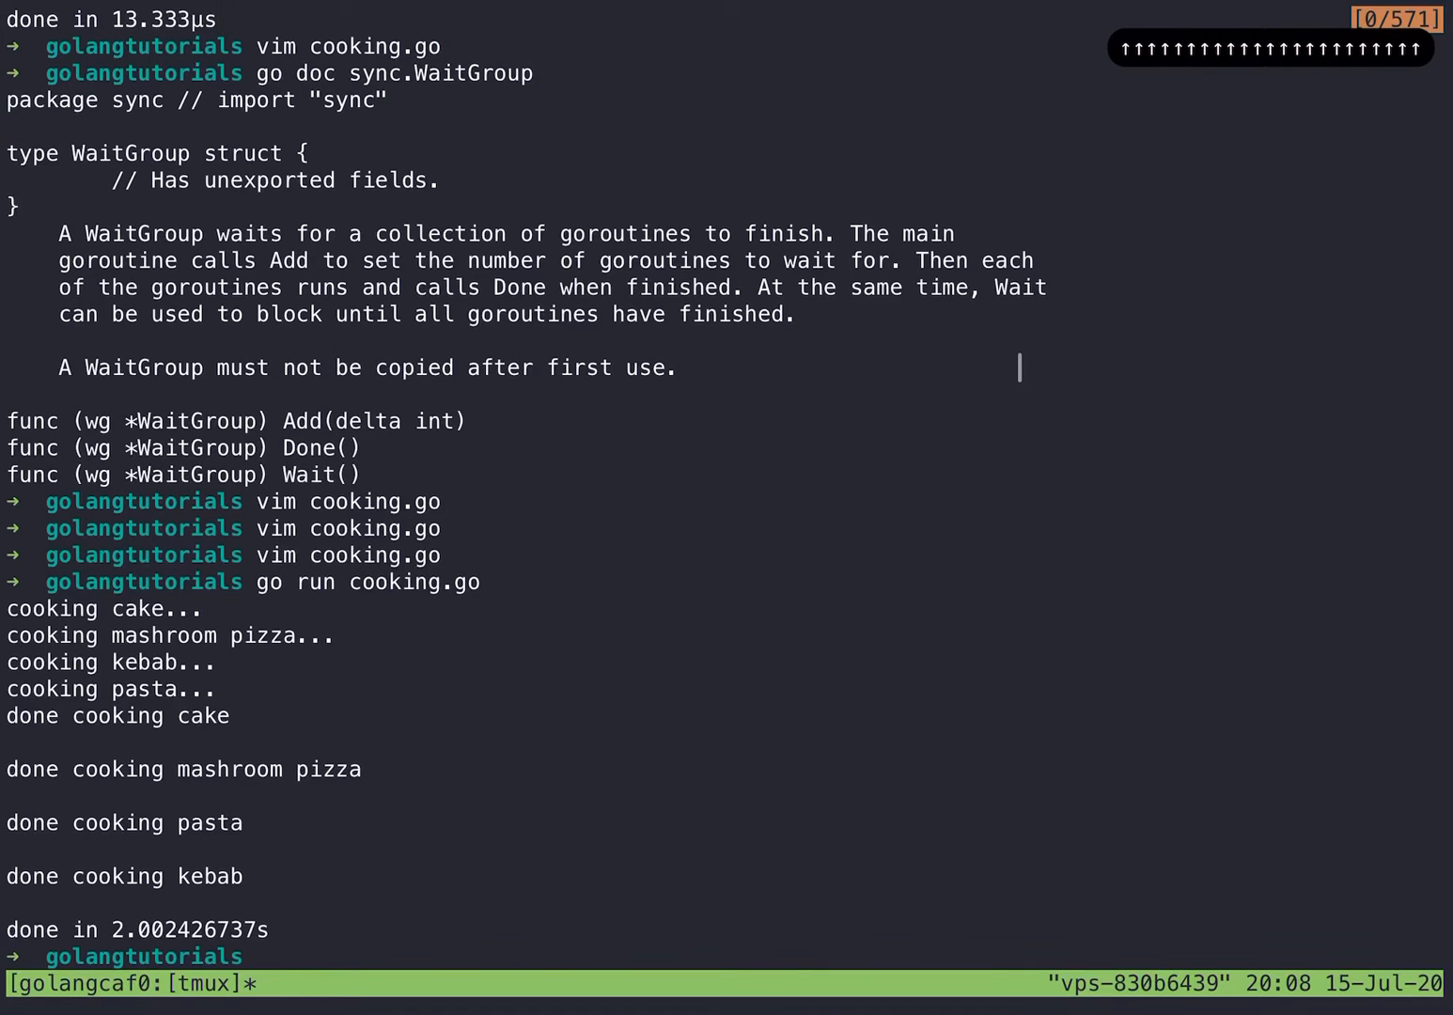
Step: Reopen cooking.go with vim and jump to the top to review wg.Add, wg.Done and wg.Wait
scroll(up, 3)
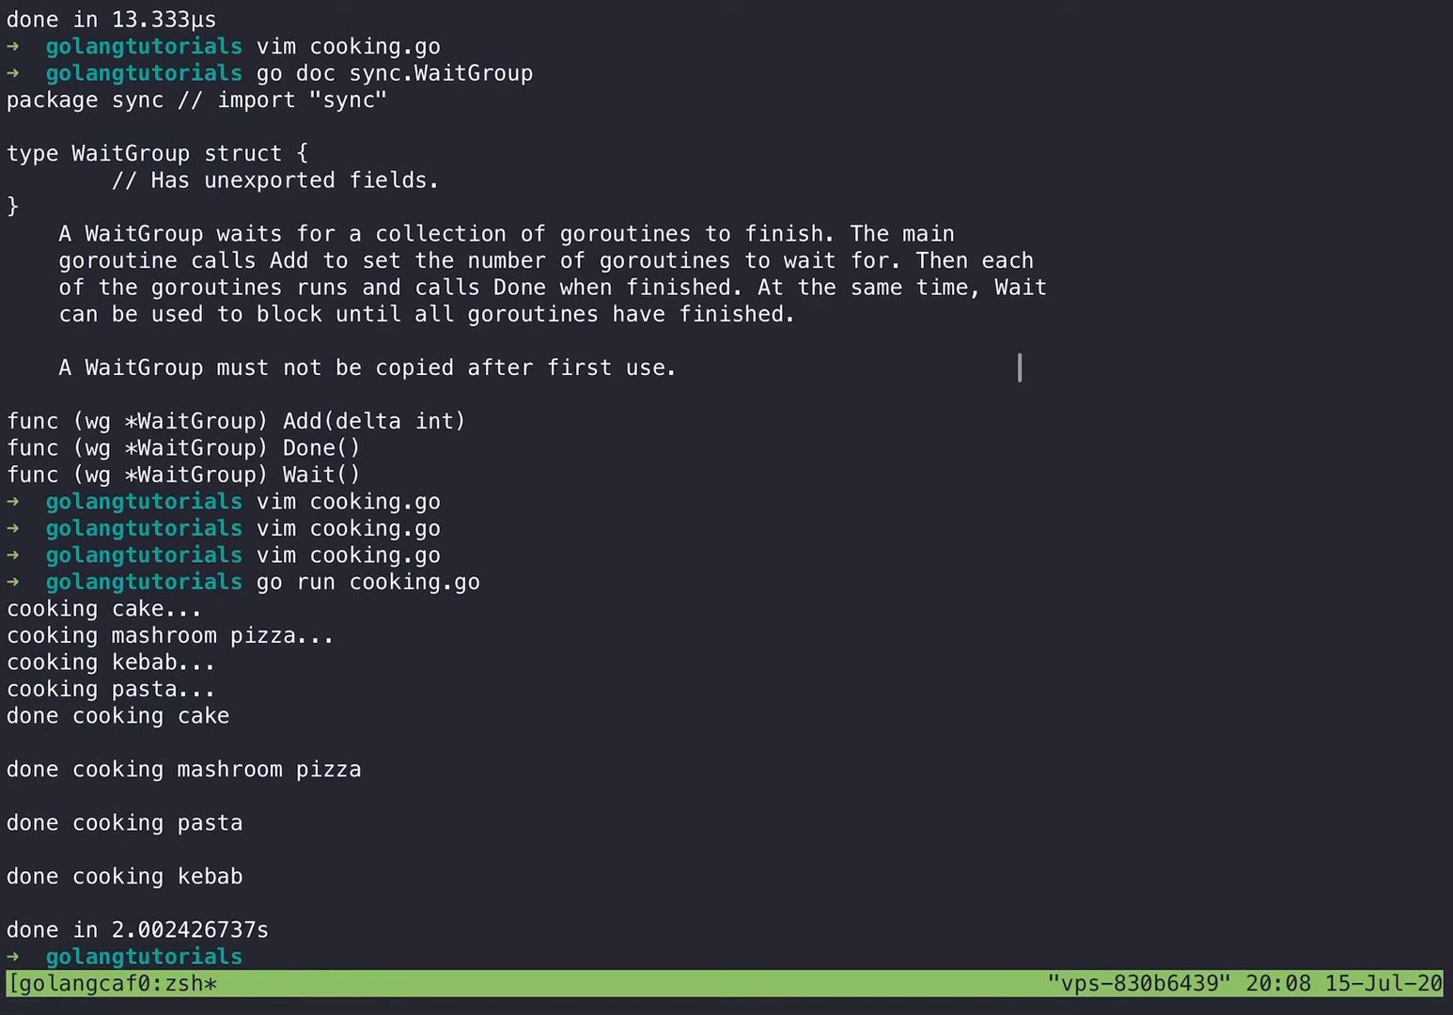
text(vim)
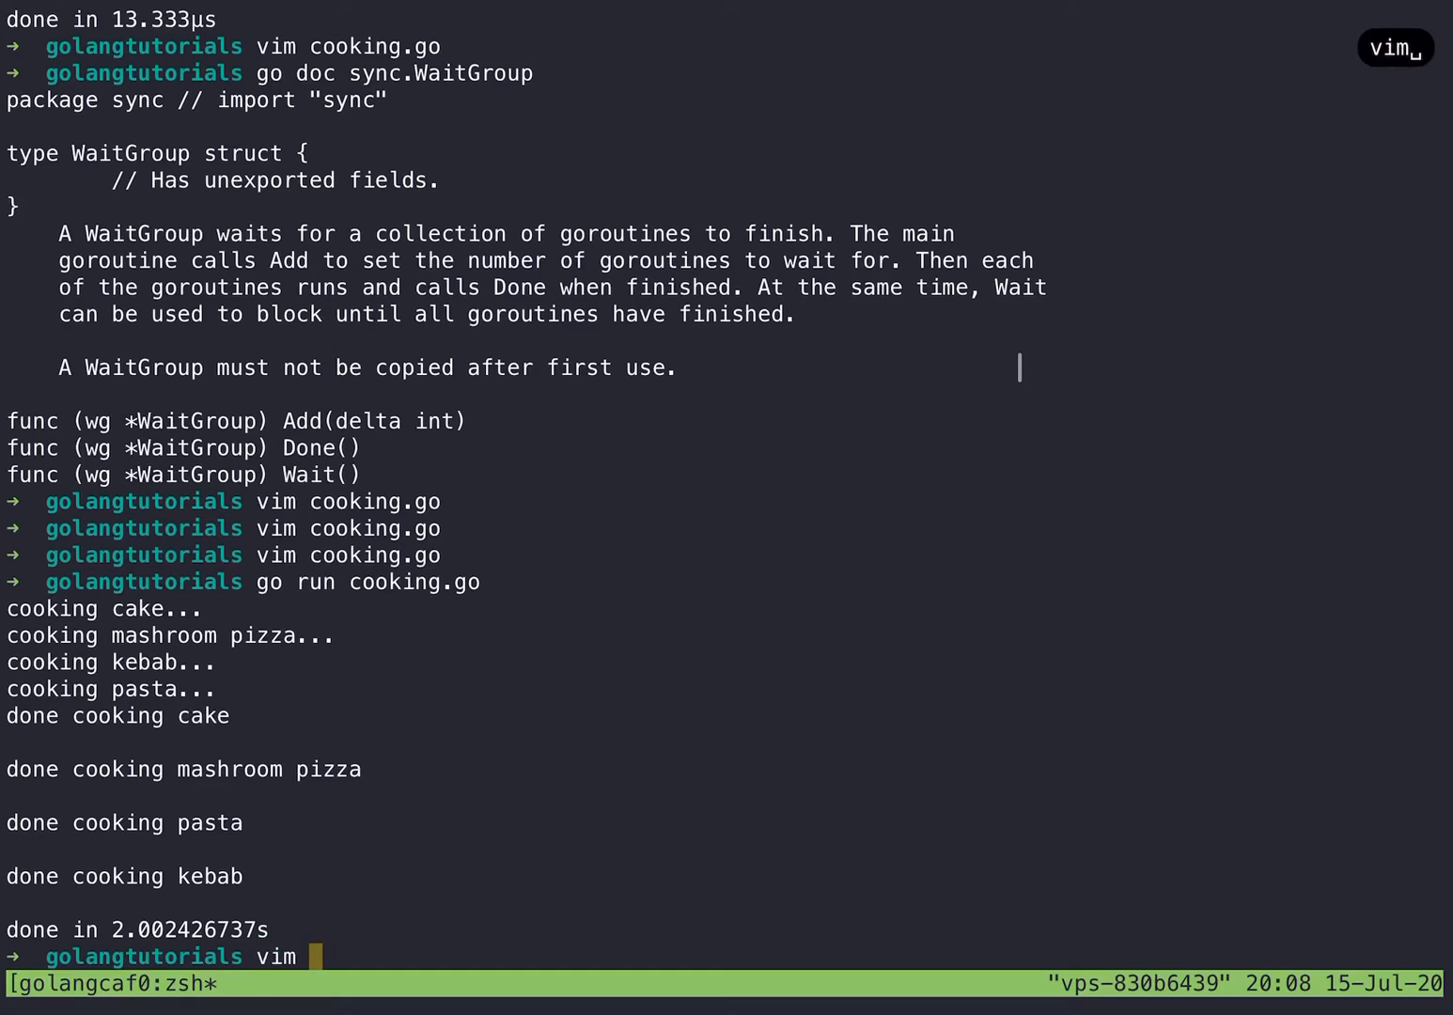
key(Return)
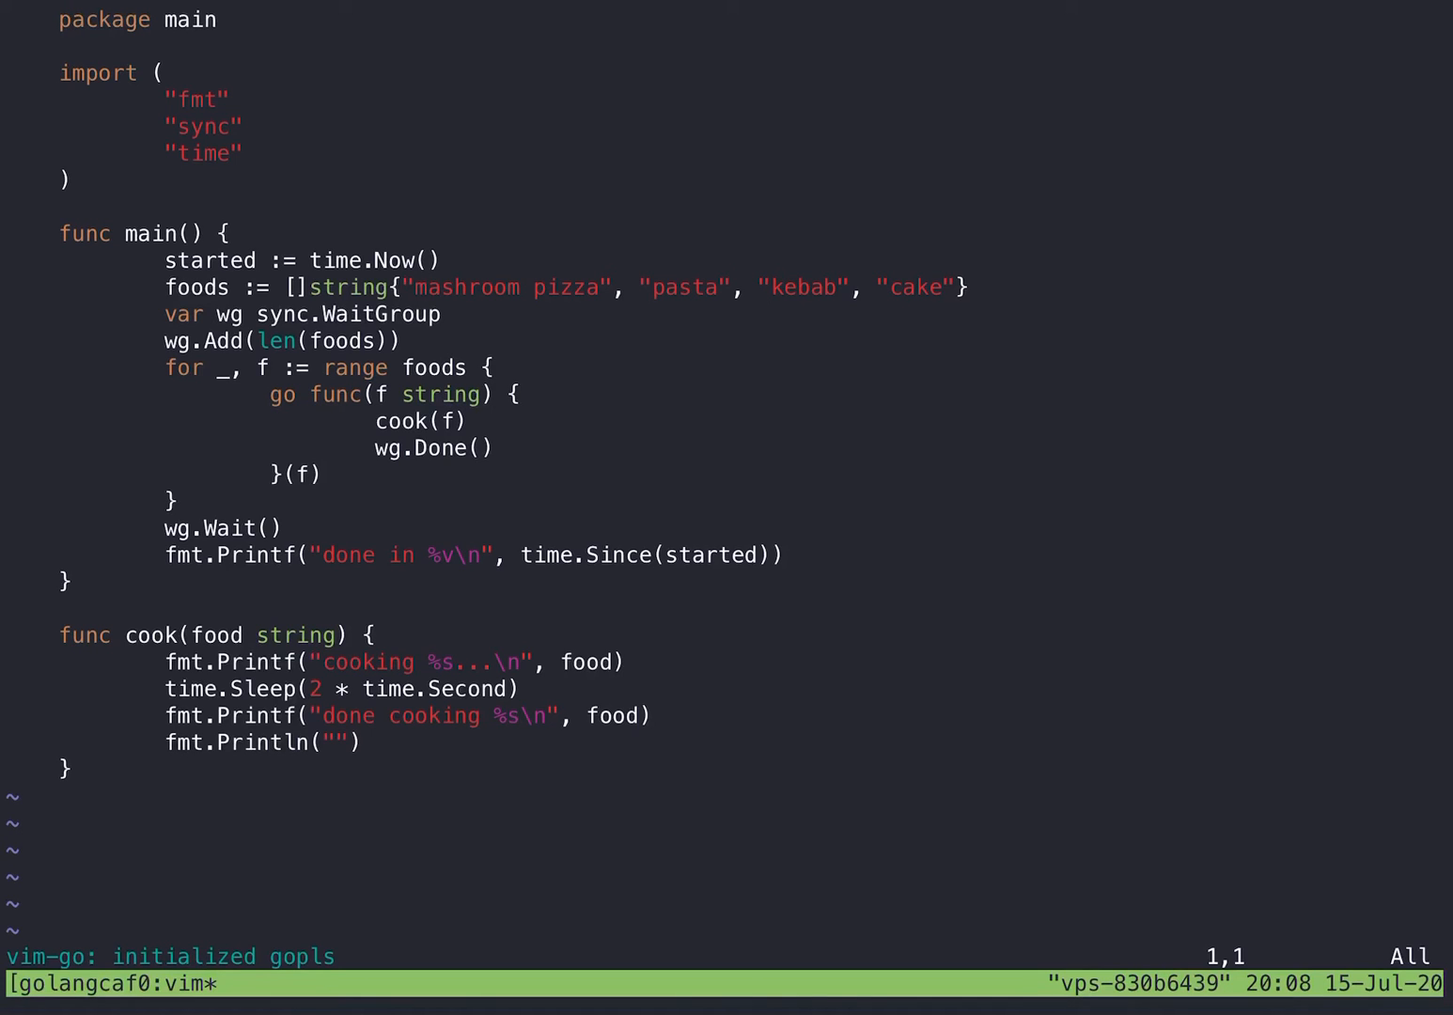
key(gg)
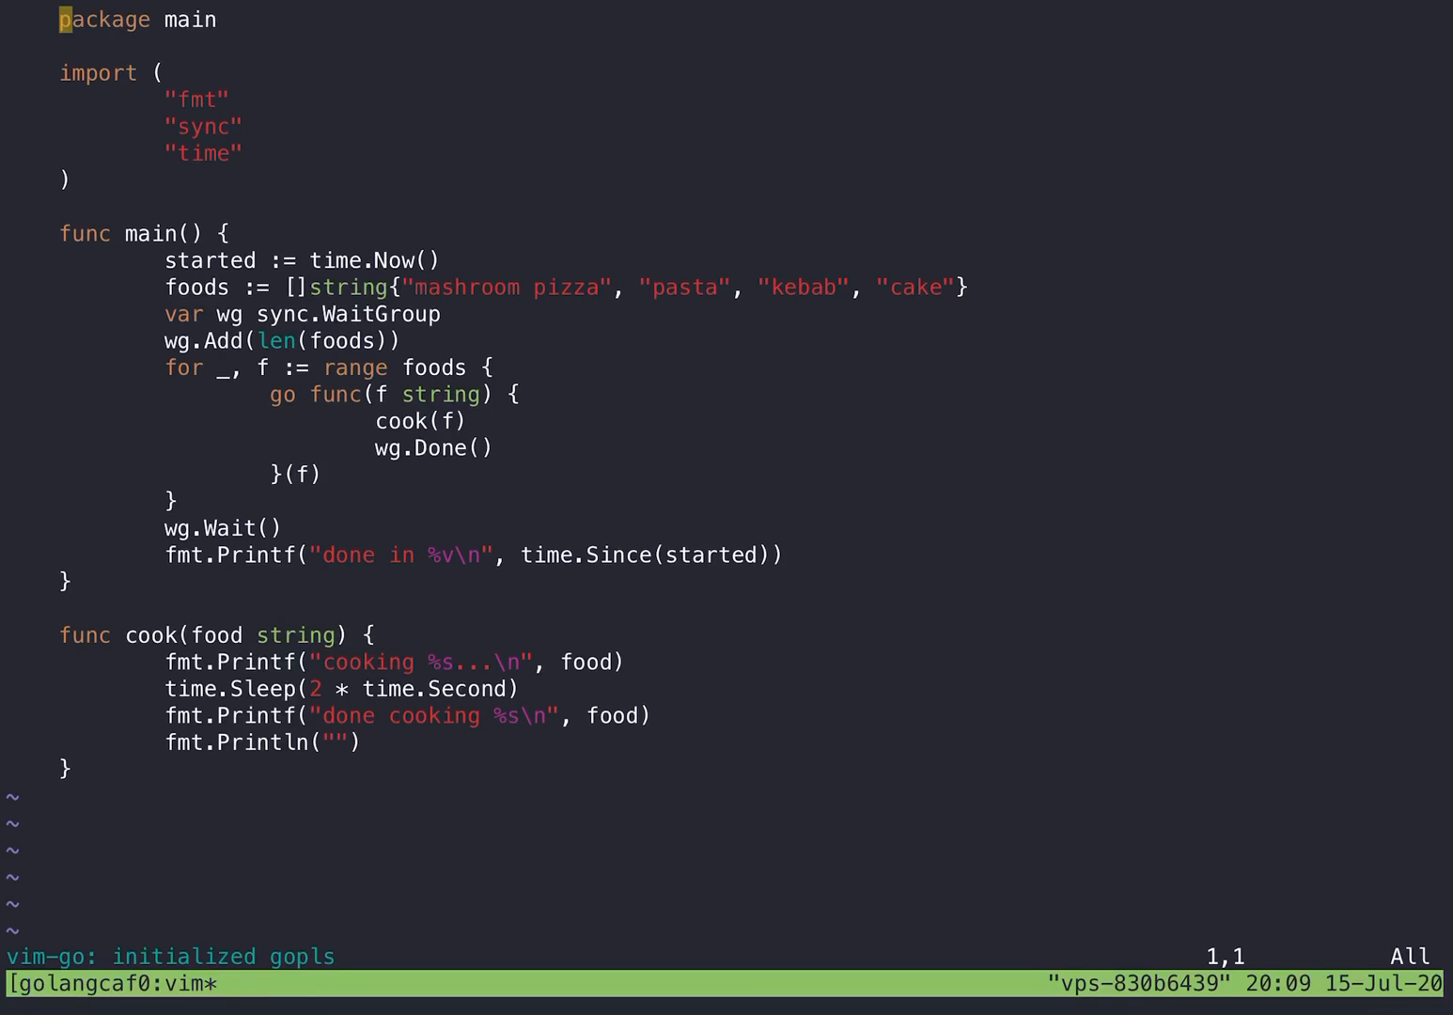
key(ctrl+c)
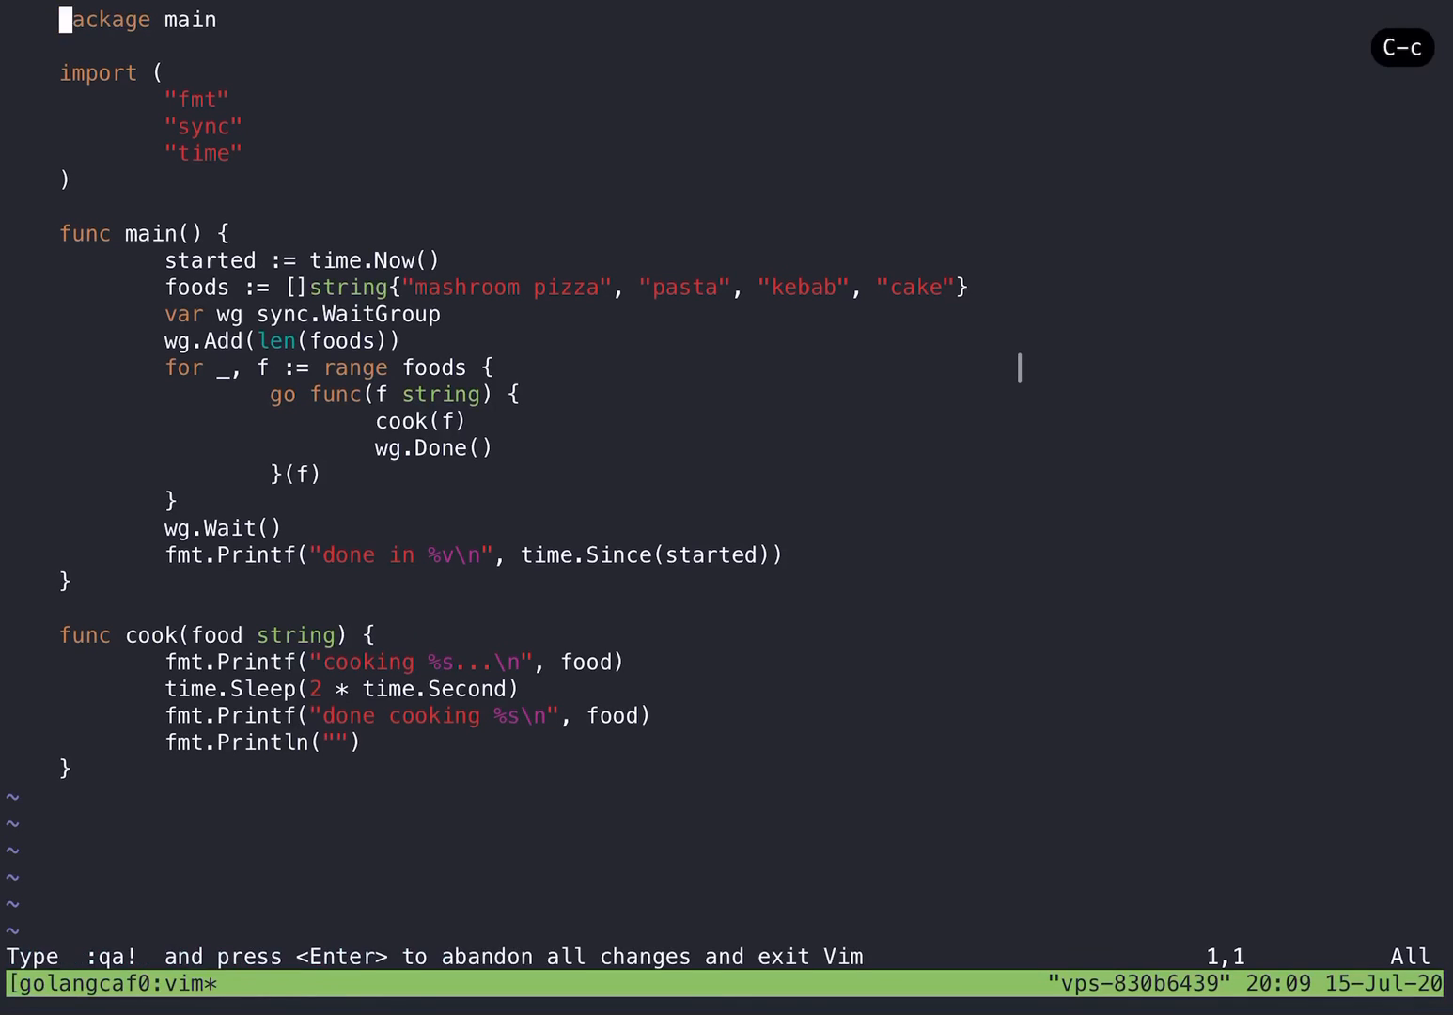